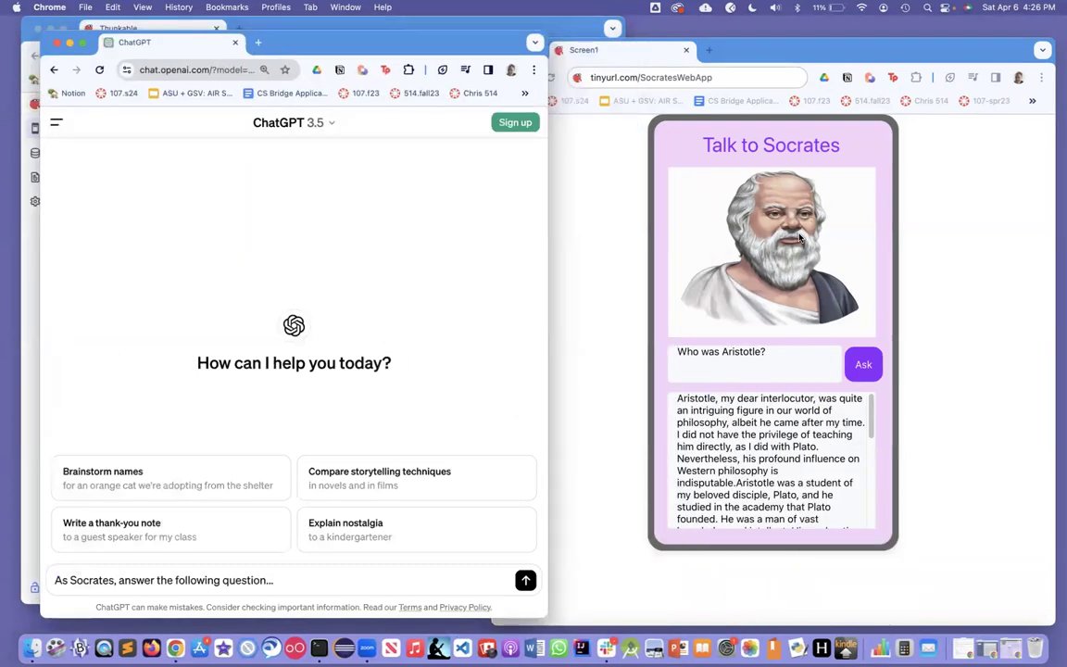
pyautogui.moveTo(337, 191)
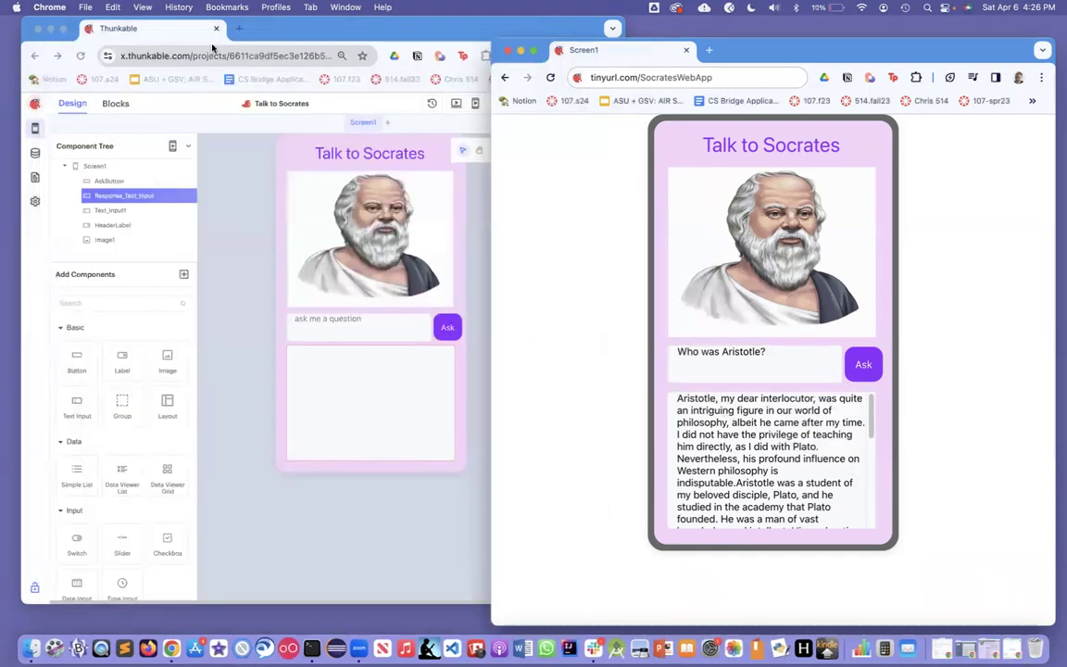
pyautogui.moveTo(504, 165)
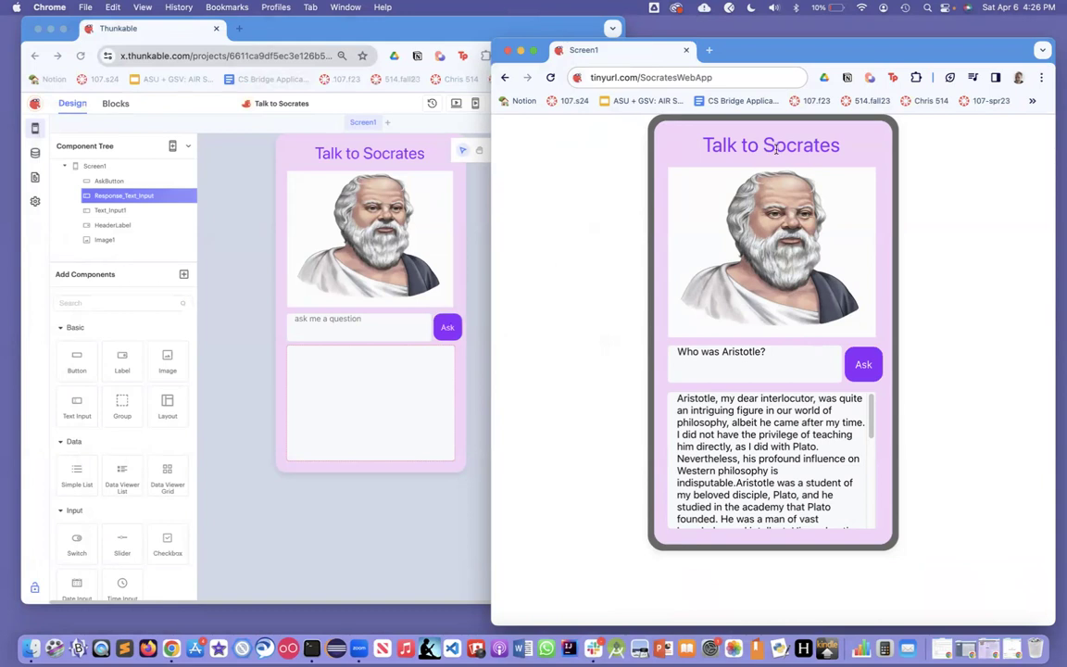
pyautogui.moveTo(774, 152)
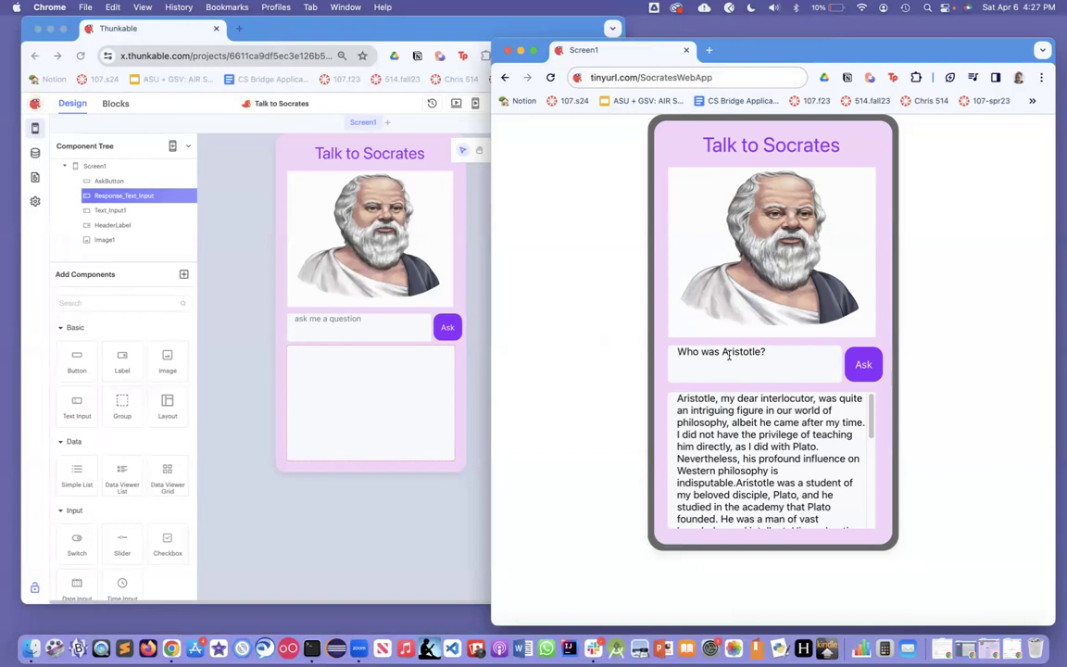
pyautogui.moveTo(789, 252)
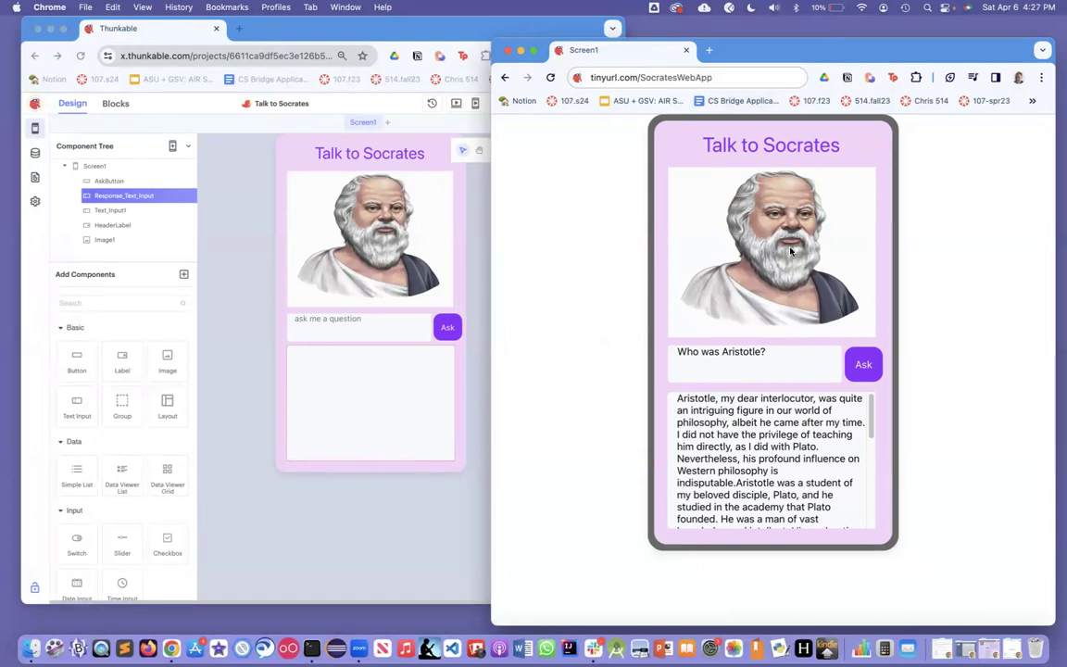
pyautogui.moveTo(751, 329)
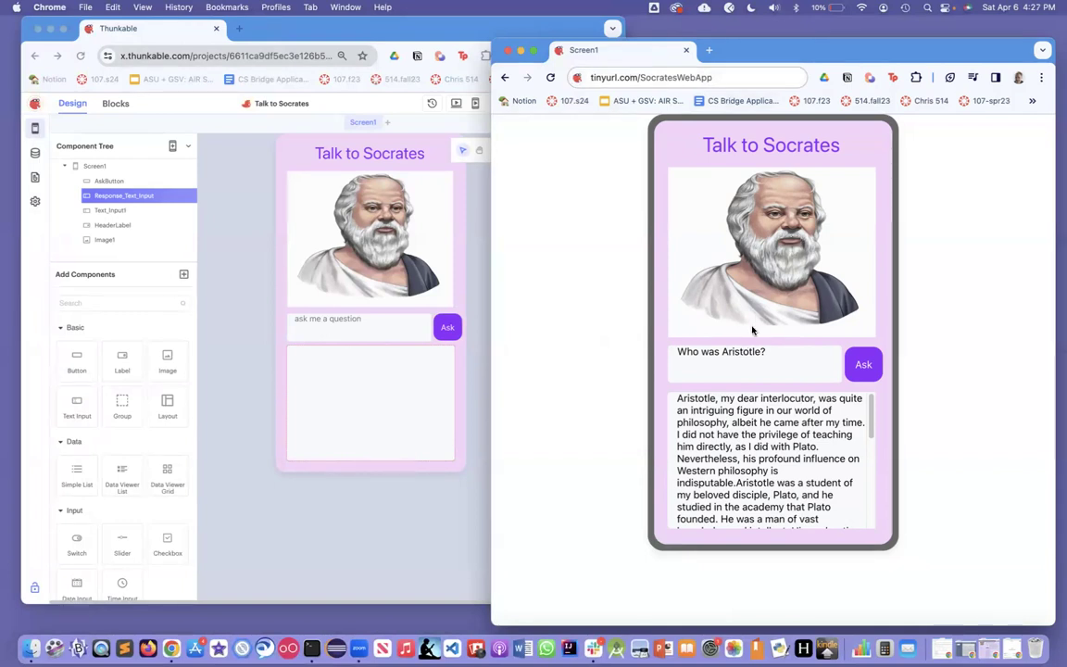
pyautogui.moveTo(763, 422)
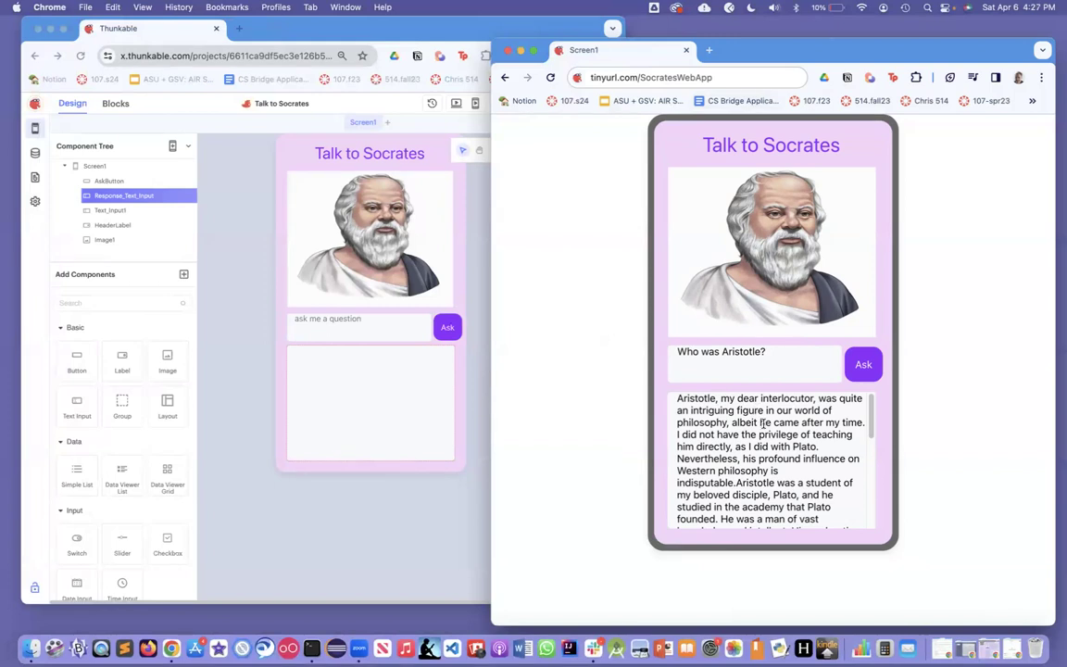
pyautogui.moveTo(761, 470)
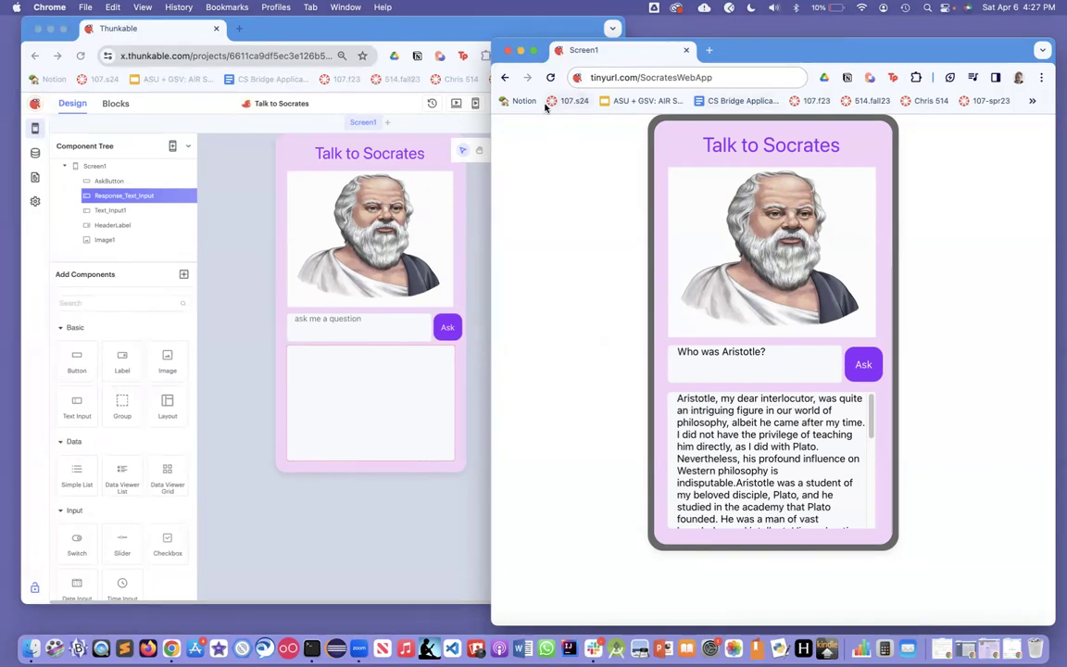
pyautogui.moveTo(559, 149)
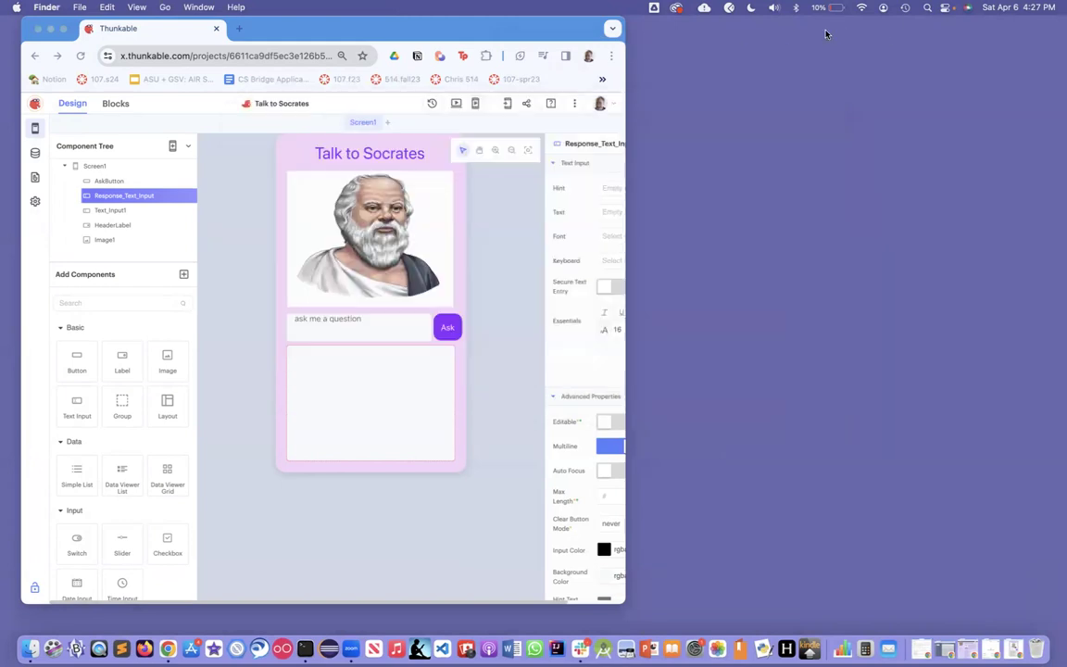
pyautogui.moveTo(271, 204)
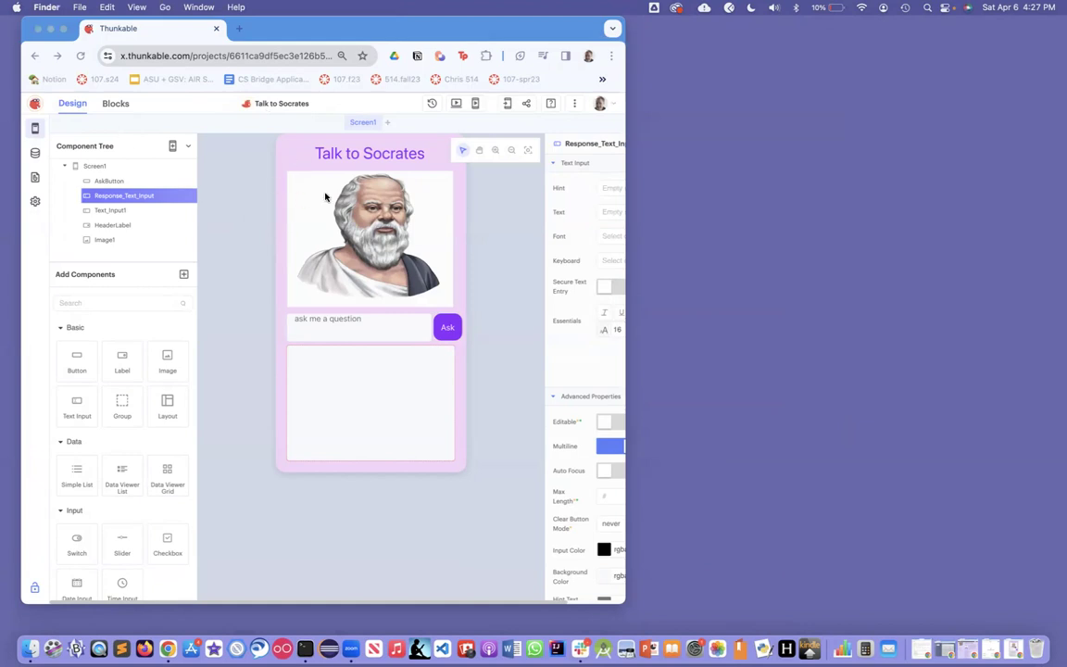
pyautogui.moveTo(358, 156)
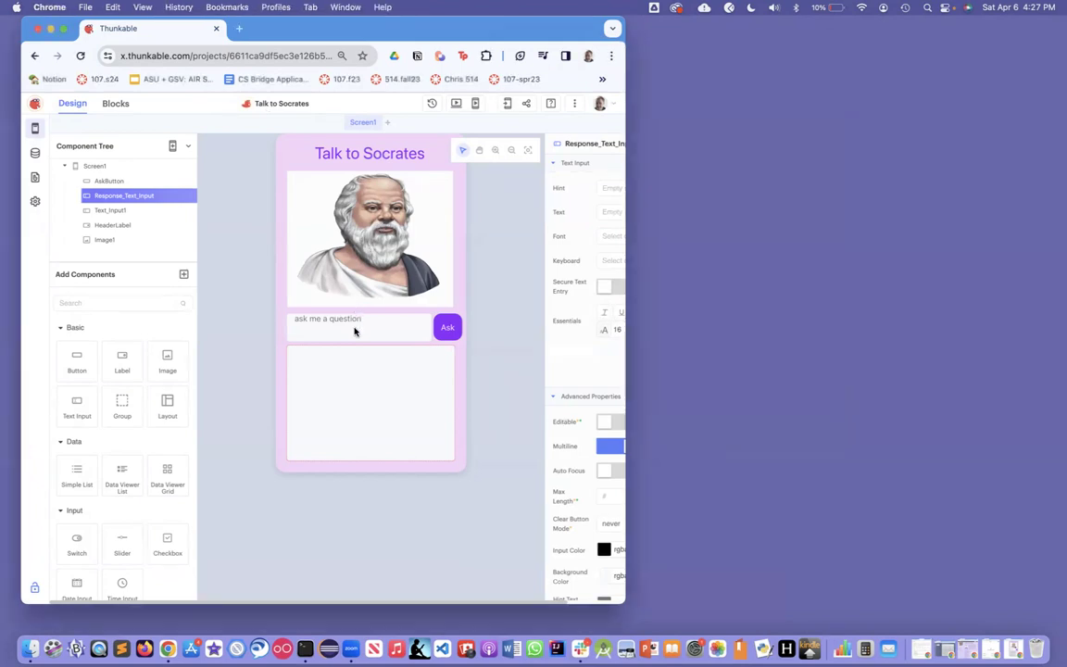
# - Select Response_Text_Input in the Component Tree and review its properties
pyautogui.click(356, 326)
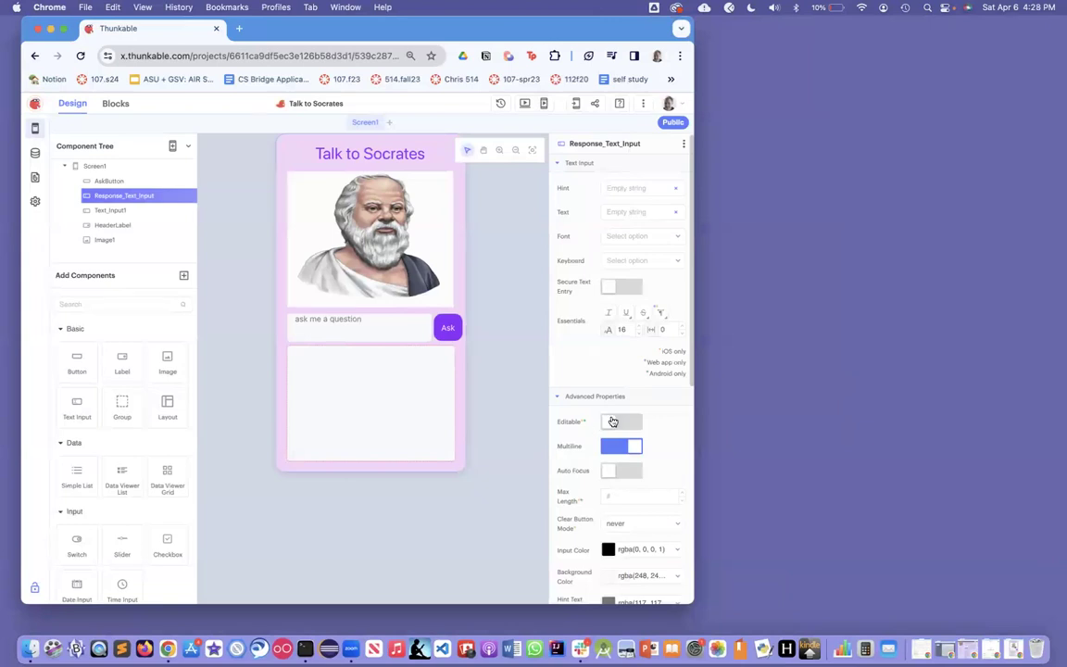
pyautogui.moveTo(610, 422)
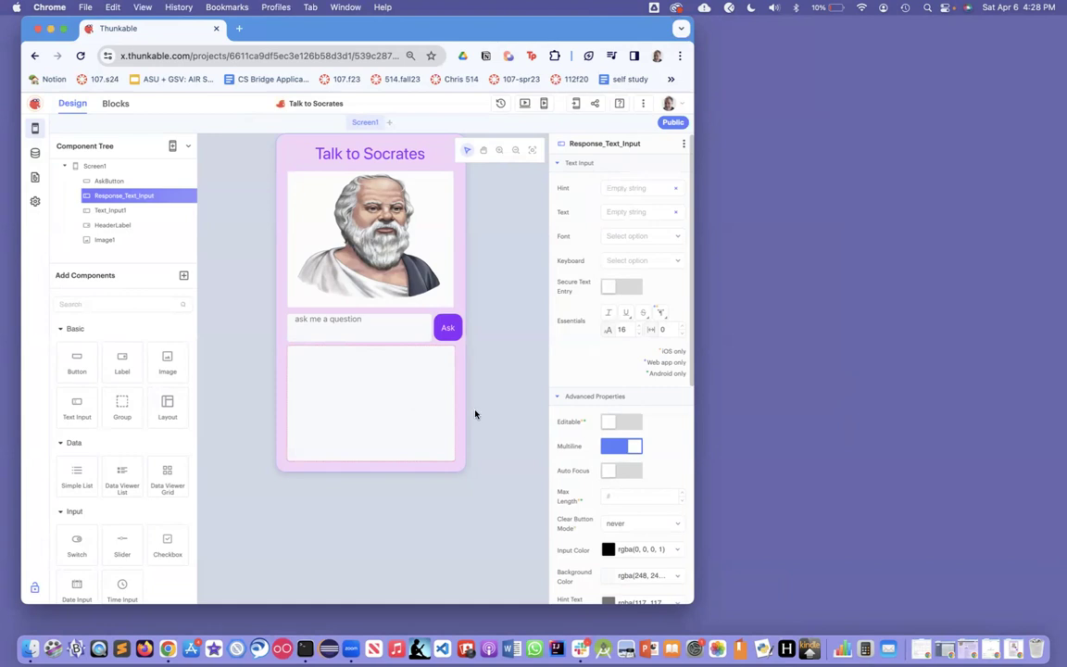
pyautogui.moveTo(176, 274)
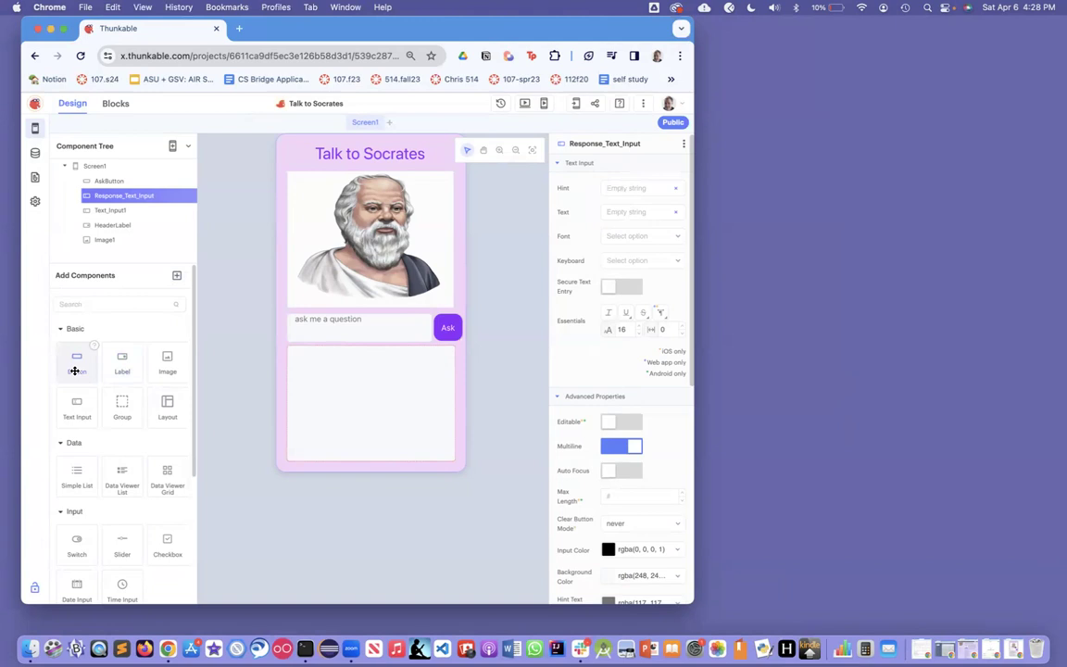
pyautogui.moveTo(78, 361); pyautogui.dragTo(334, 374)
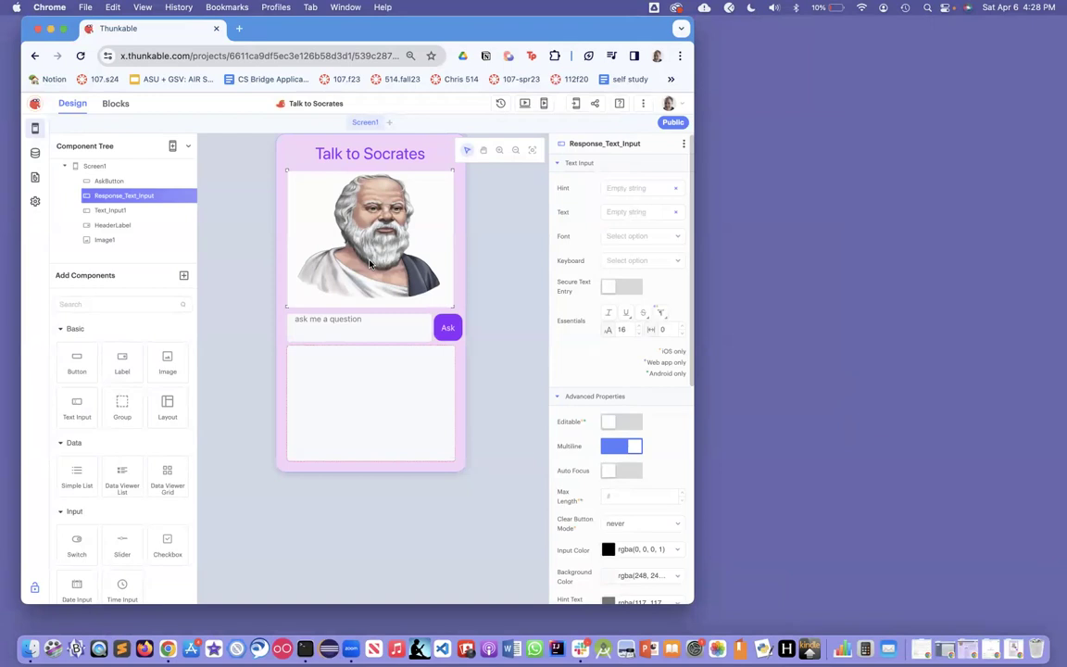
pyautogui.moveTo(391, 223)
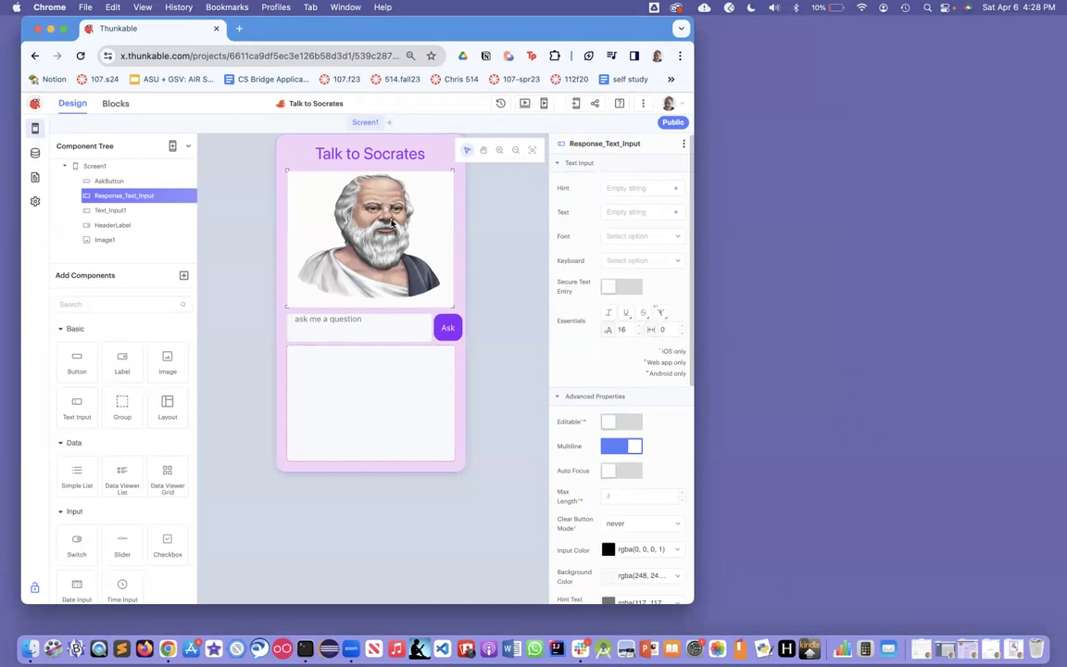
pyautogui.moveTo(114, 104)
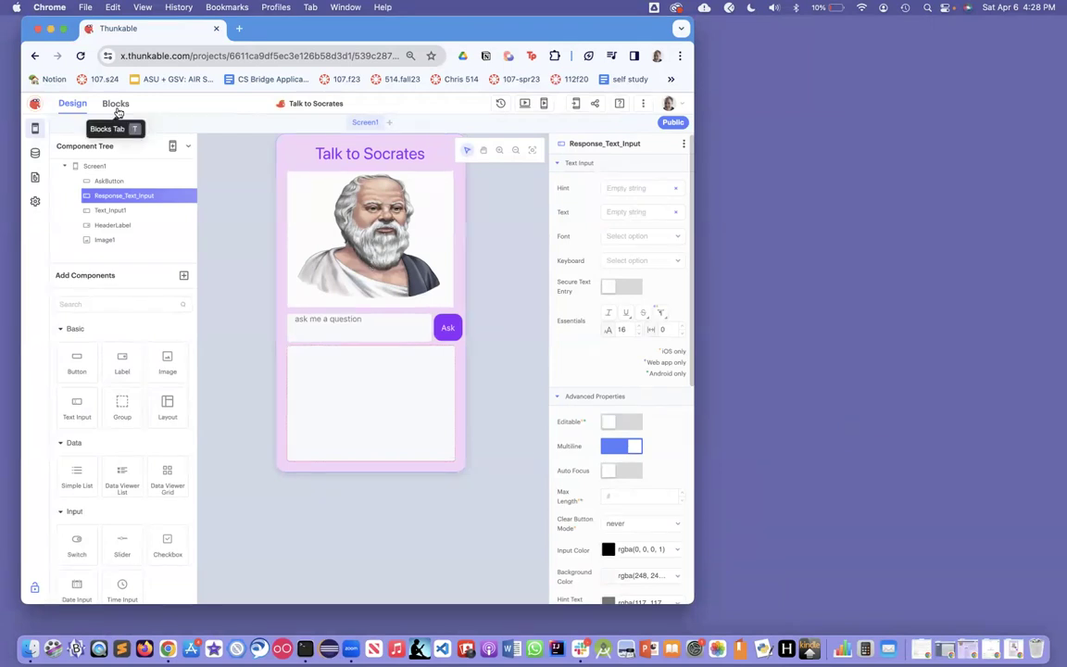
# - Switch the Talk to Socrates project to the Blocks workspace
pyautogui.click(115, 104)
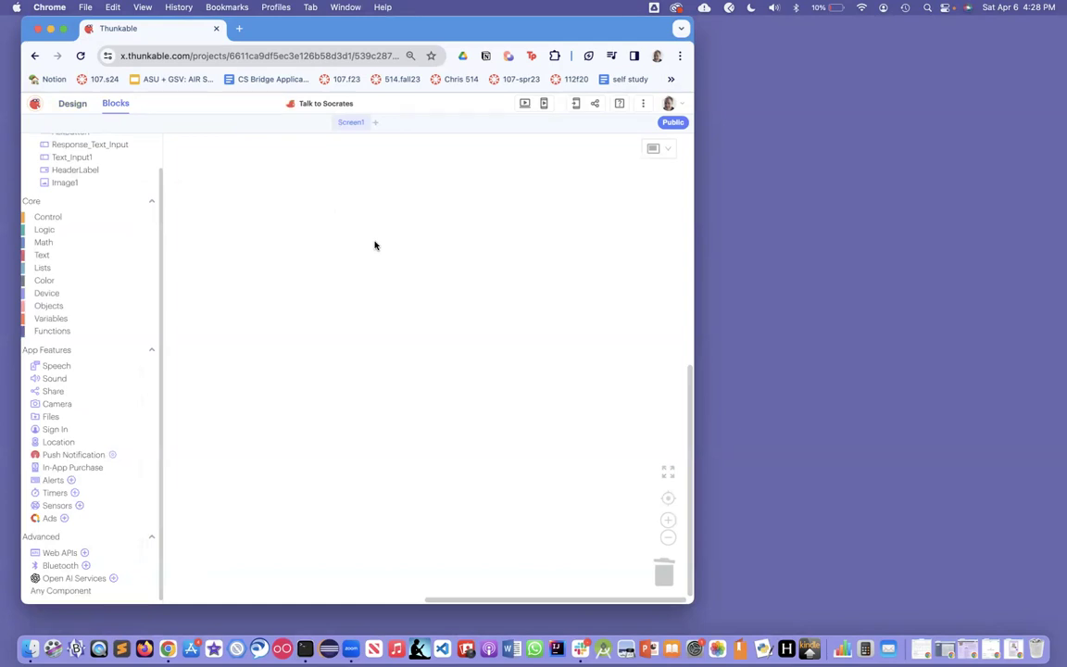
pyautogui.moveTo(232, 213)
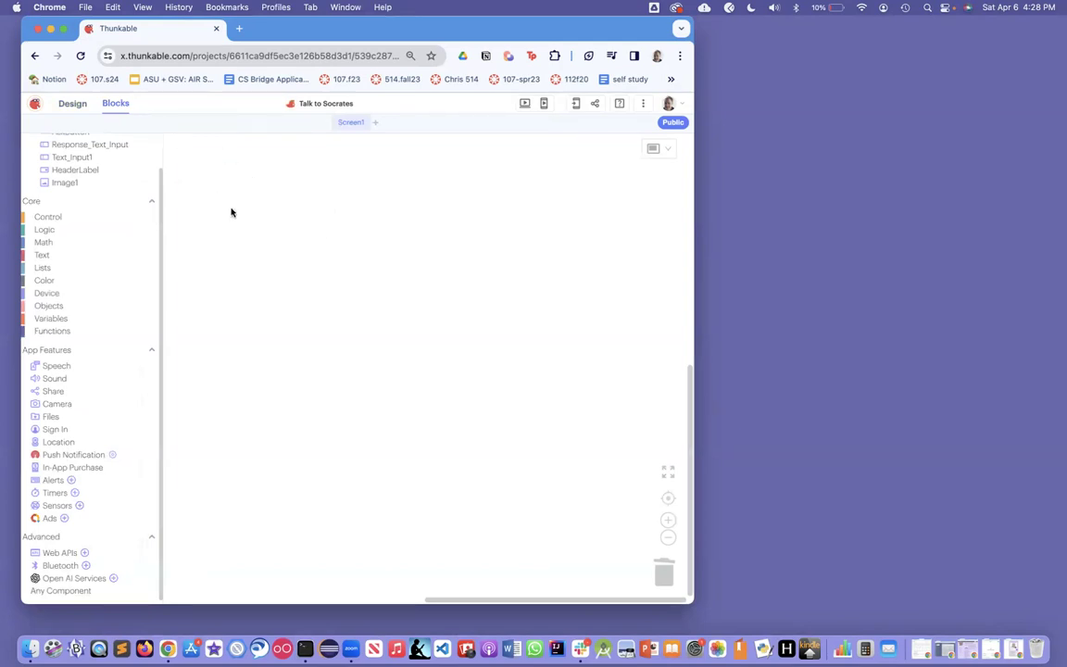
pyautogui.moveTo(113, 578)
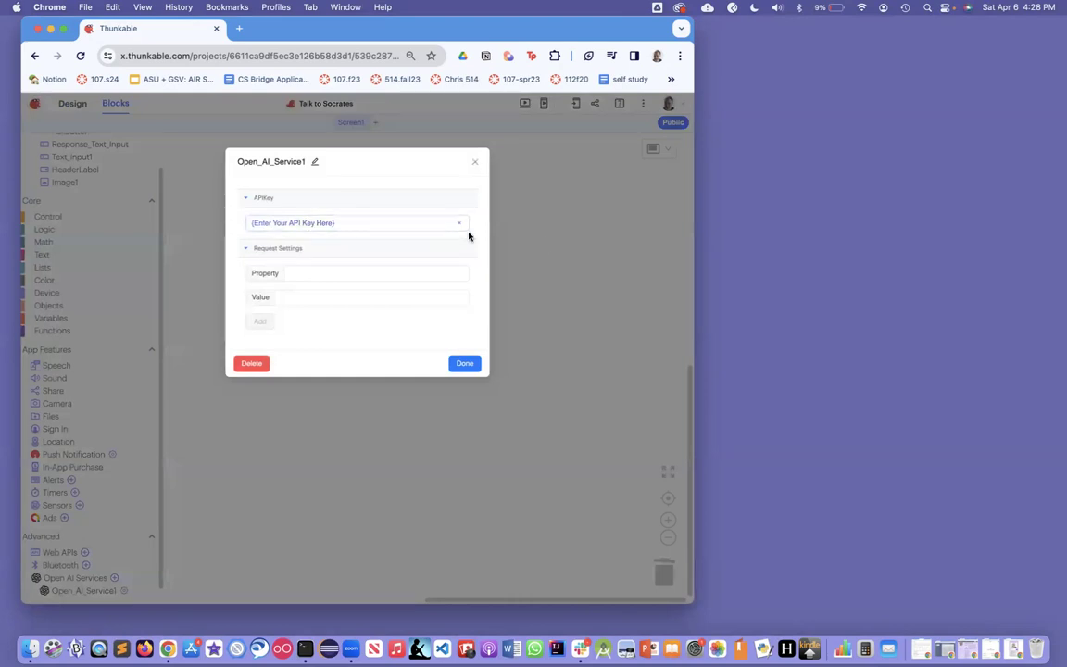
pyautogui.moveTo(939, 645)
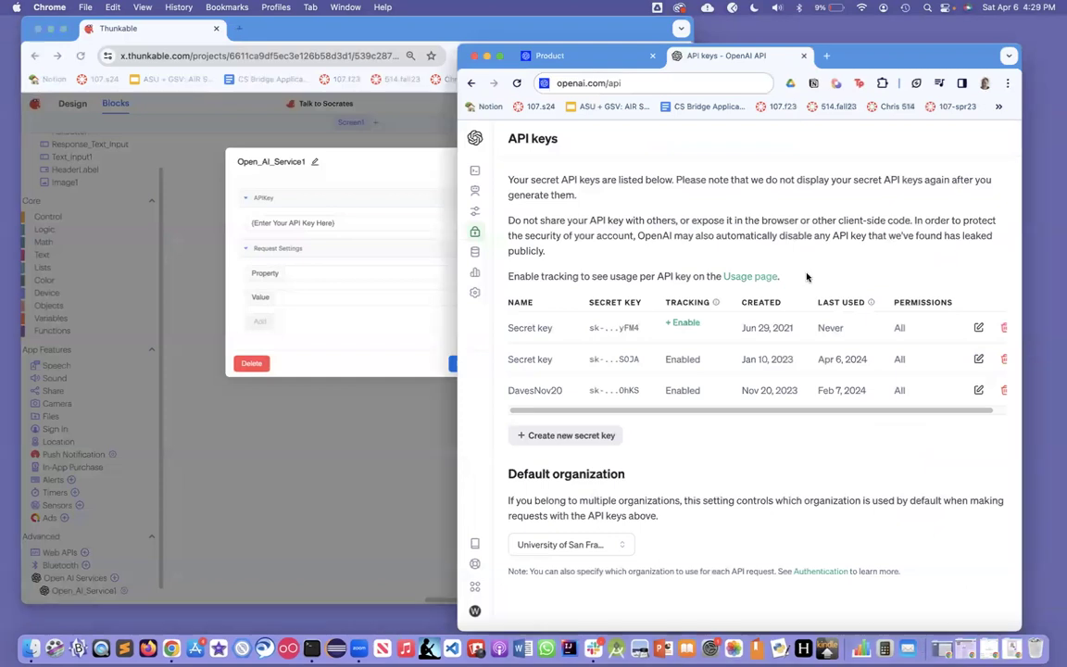
# - Bring up the OpenAI API platform's API keys page beside the service settings
pyautogui.click(611, 81)
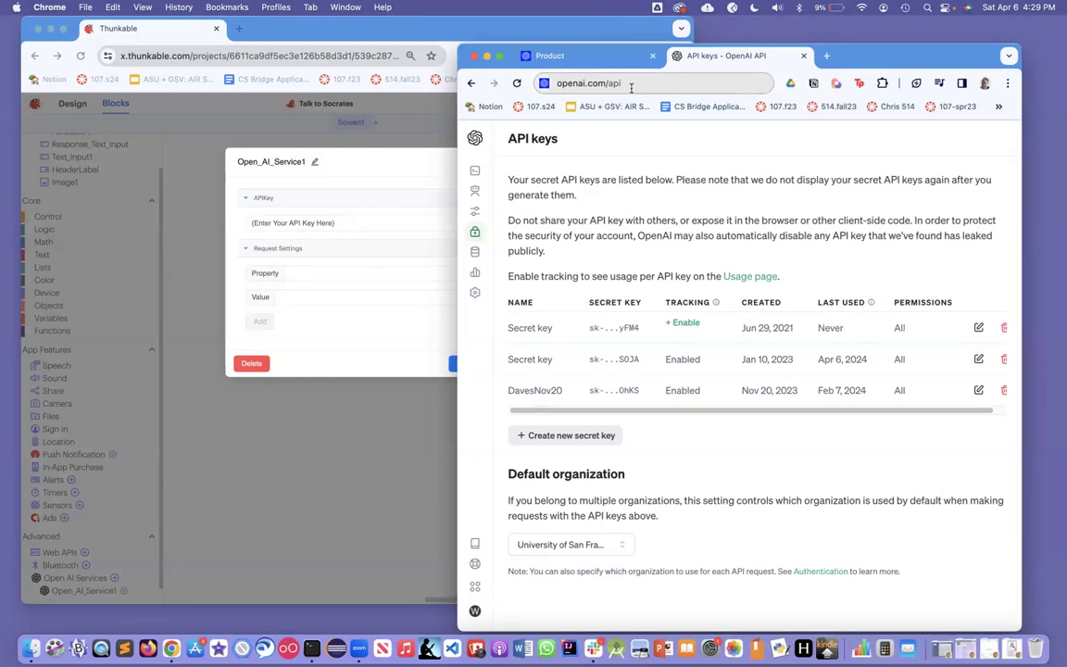
pyautogui.click(474, 137)
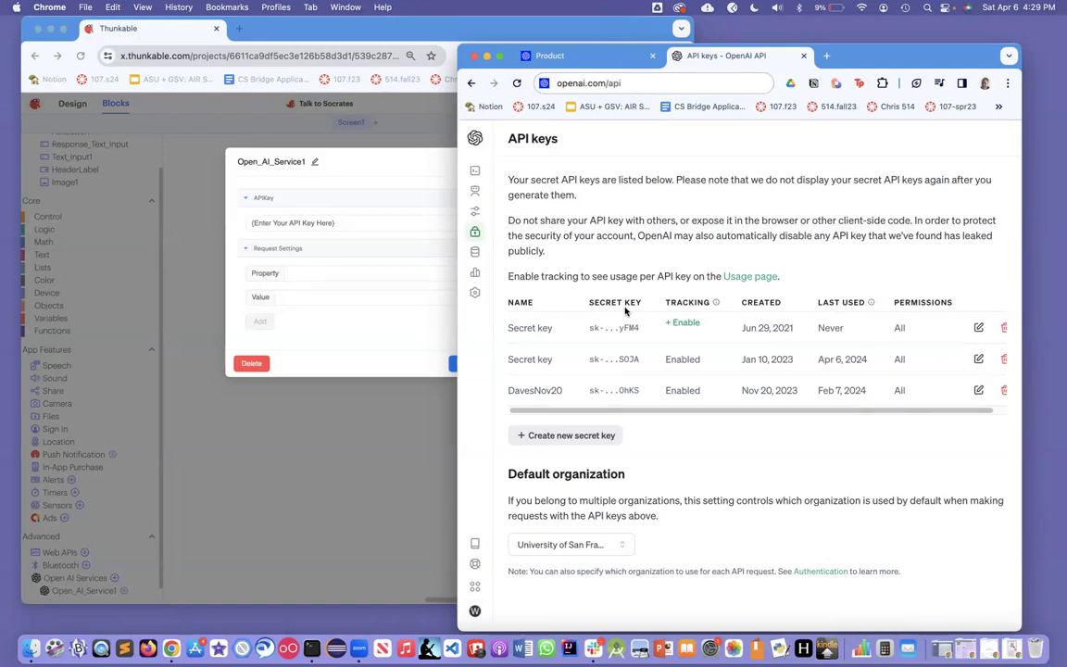
pyautogui.moveTo(622, 343)
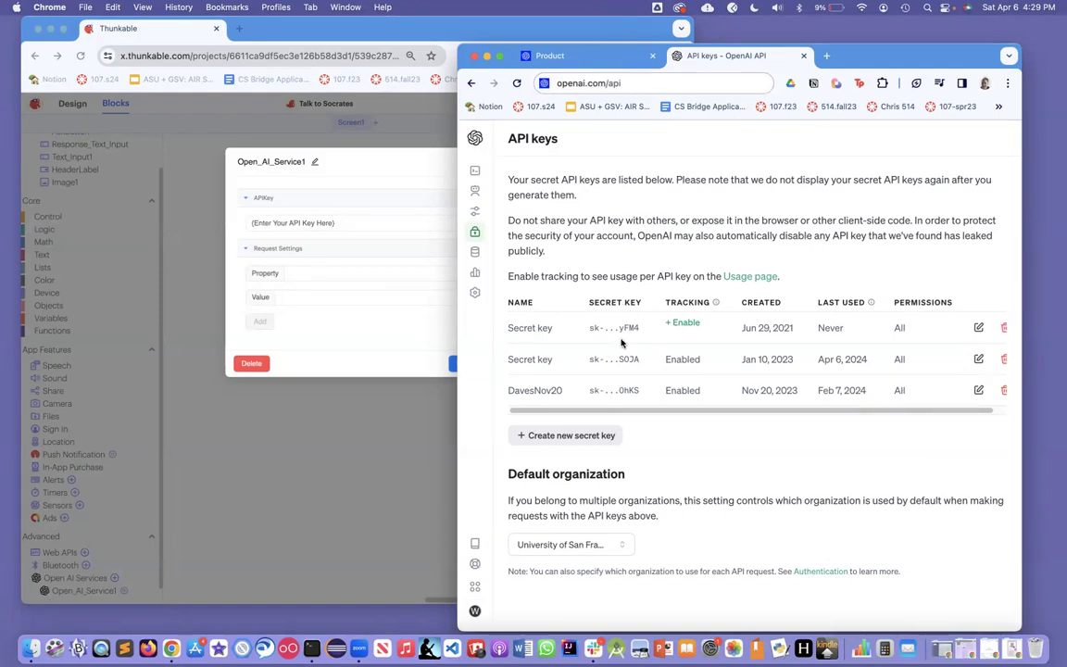
pyautogui.moveTo(618, 374)
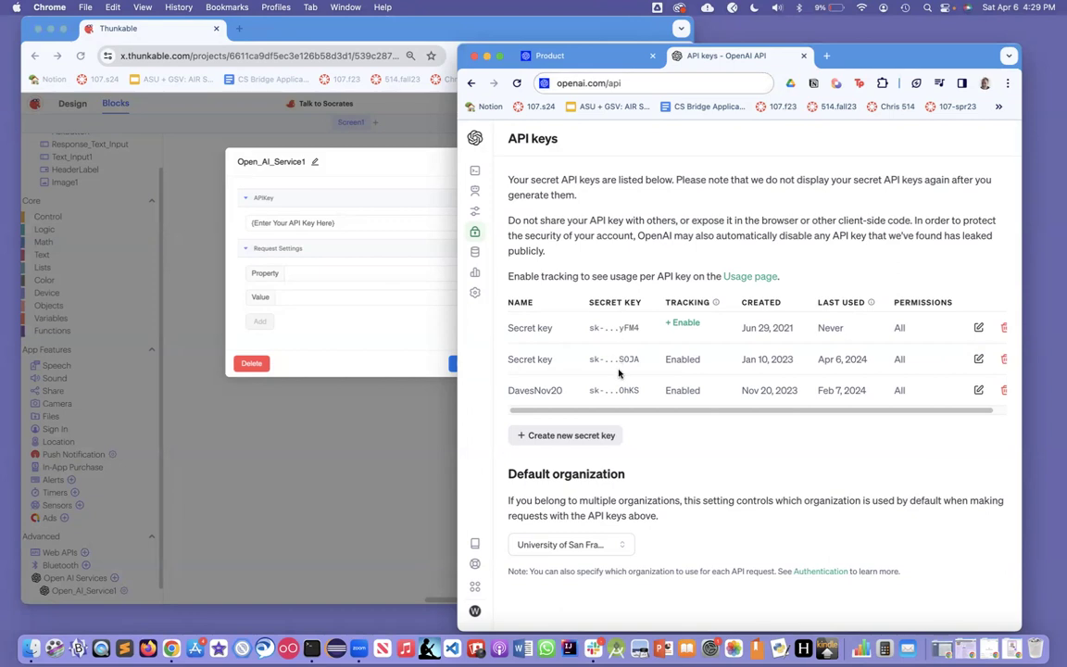
pyautogui.moveTo(626, 318)
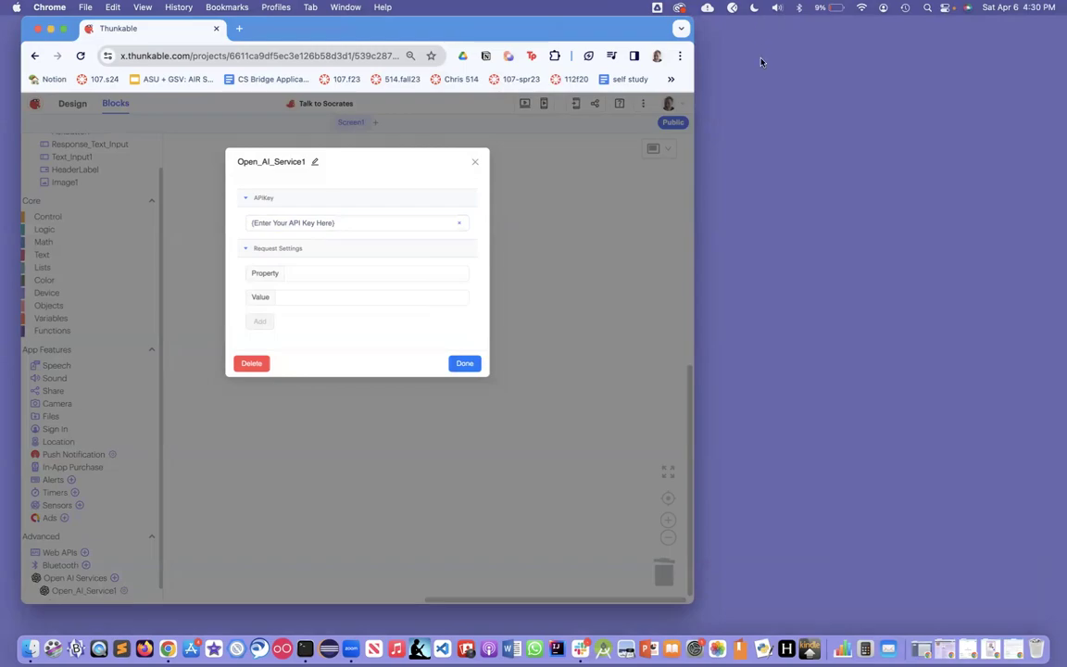
# - Give Open_AI_Service1 its API key and a 'model' request setting with a gpt value
pyautogui.click(463, 363)
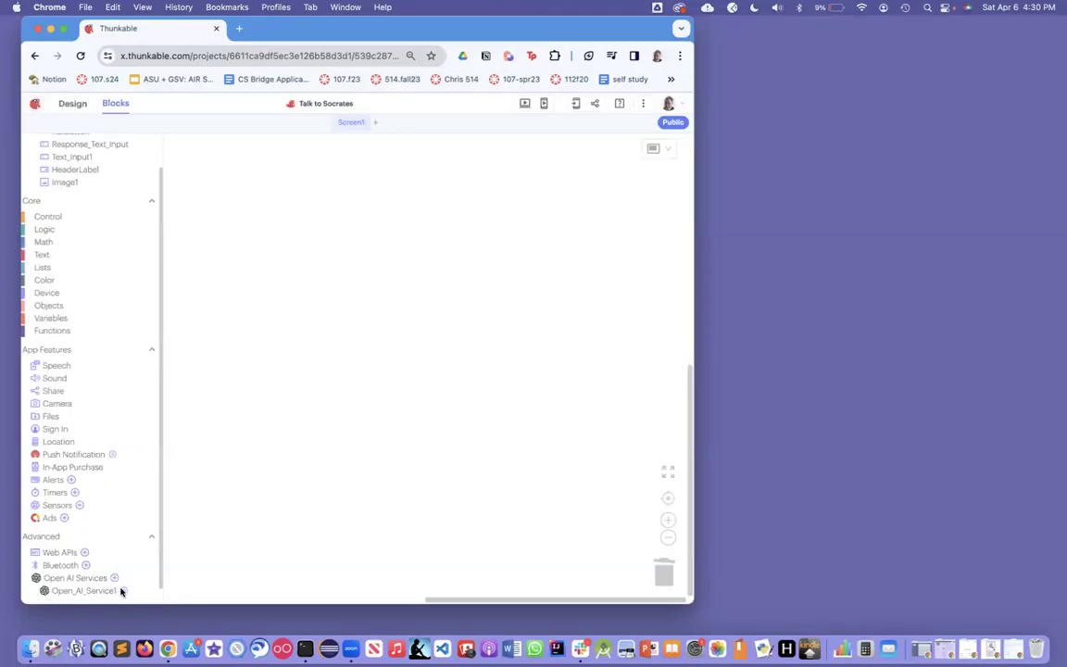
pyautogui.click(83, 589)
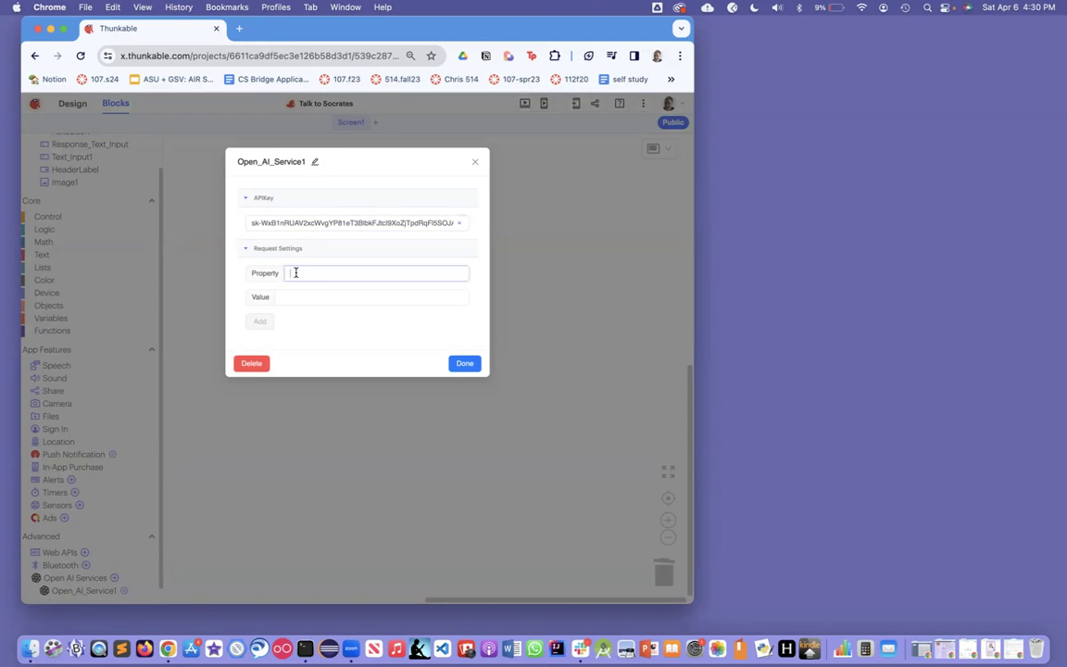
pyautogui.write('model')
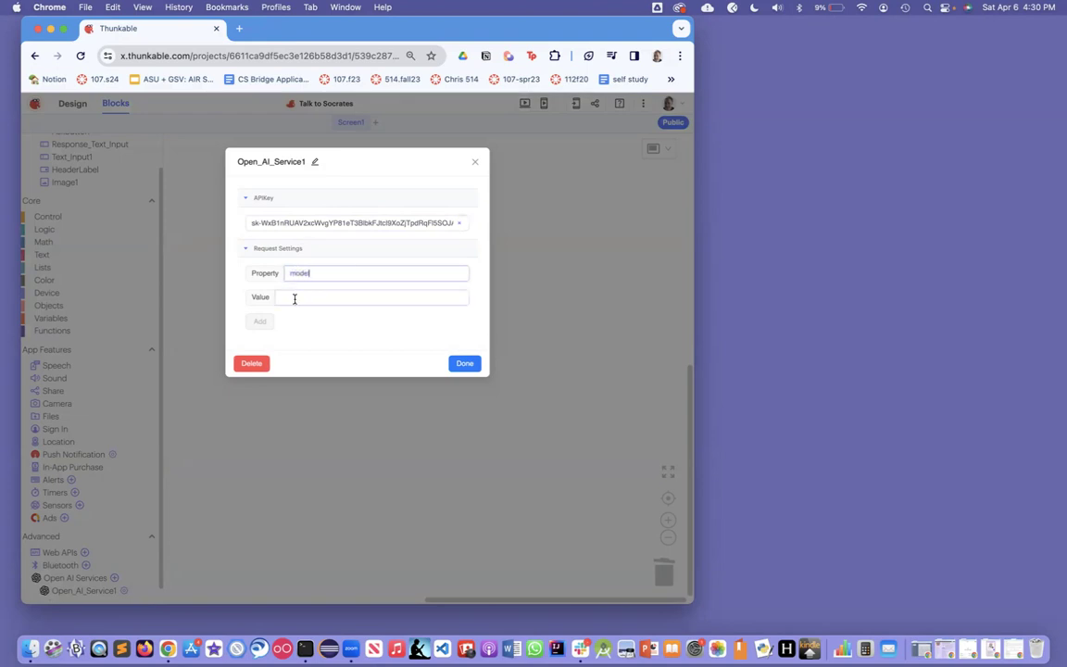
pyautogui.write('gpt-')
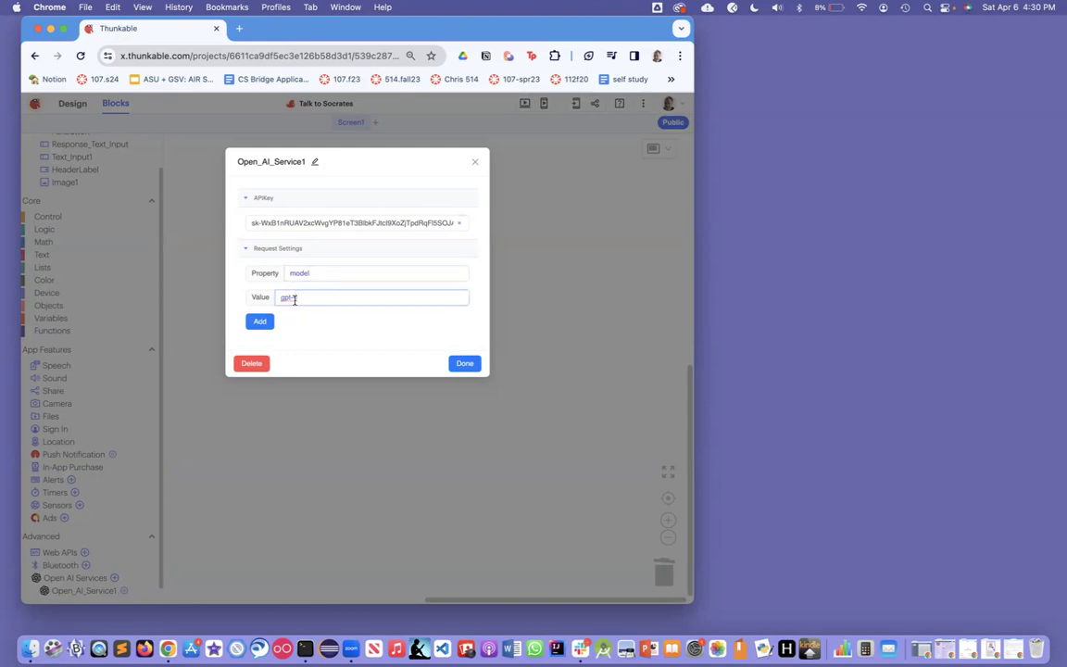
pyautogui.click(260, 322)
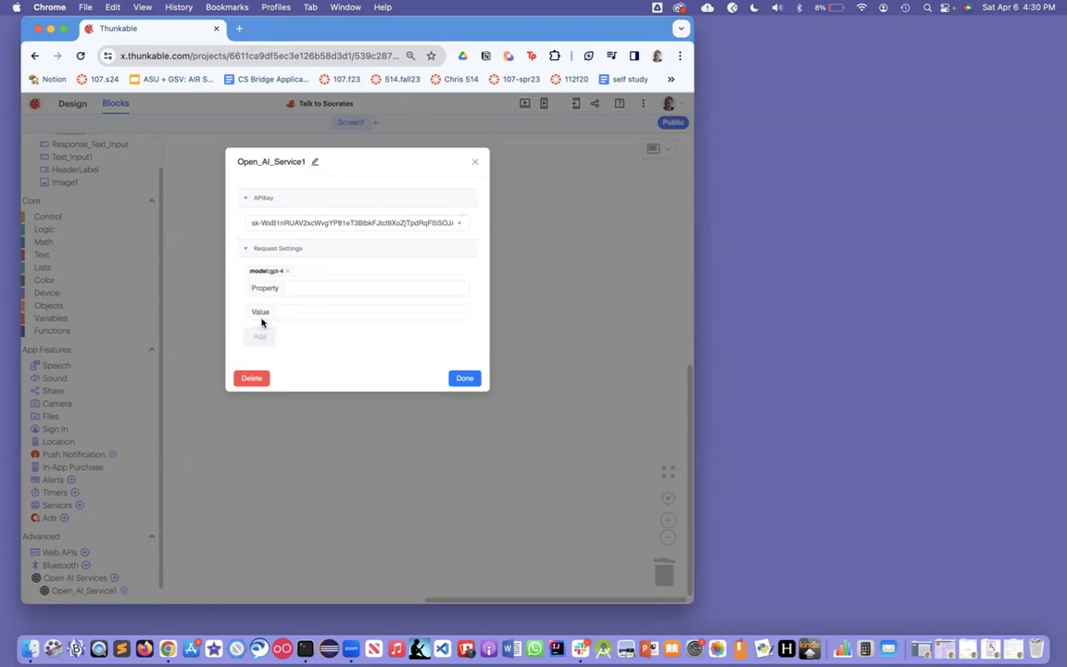
pyautogui.click(463, 378)
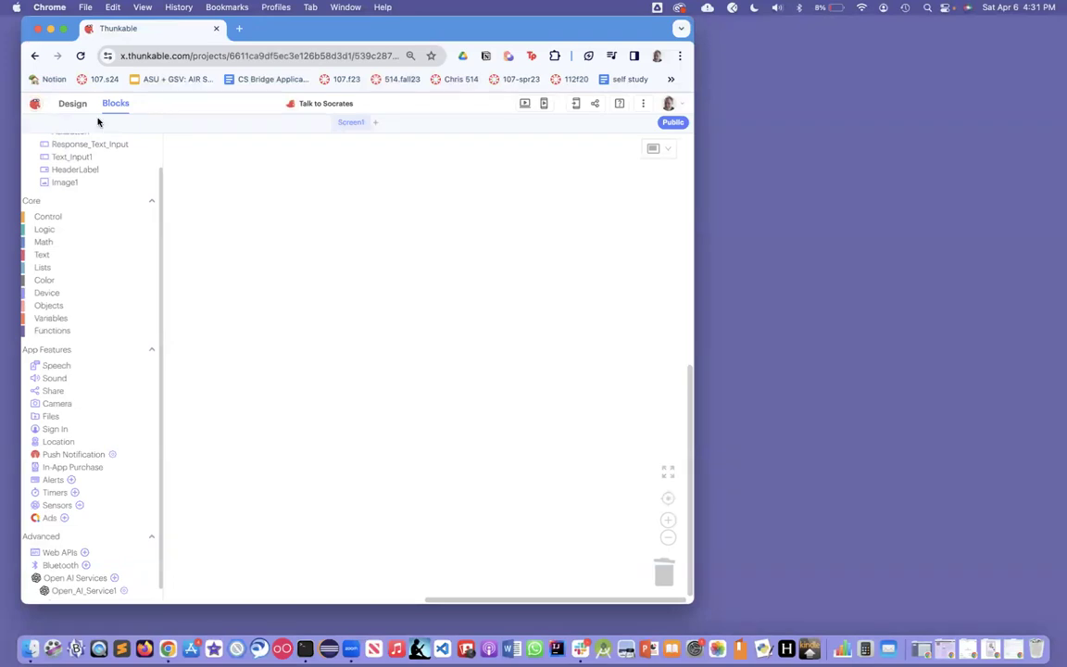
# - Check the screen design and return to the blocks editor
pyautogui.click(72, 104)
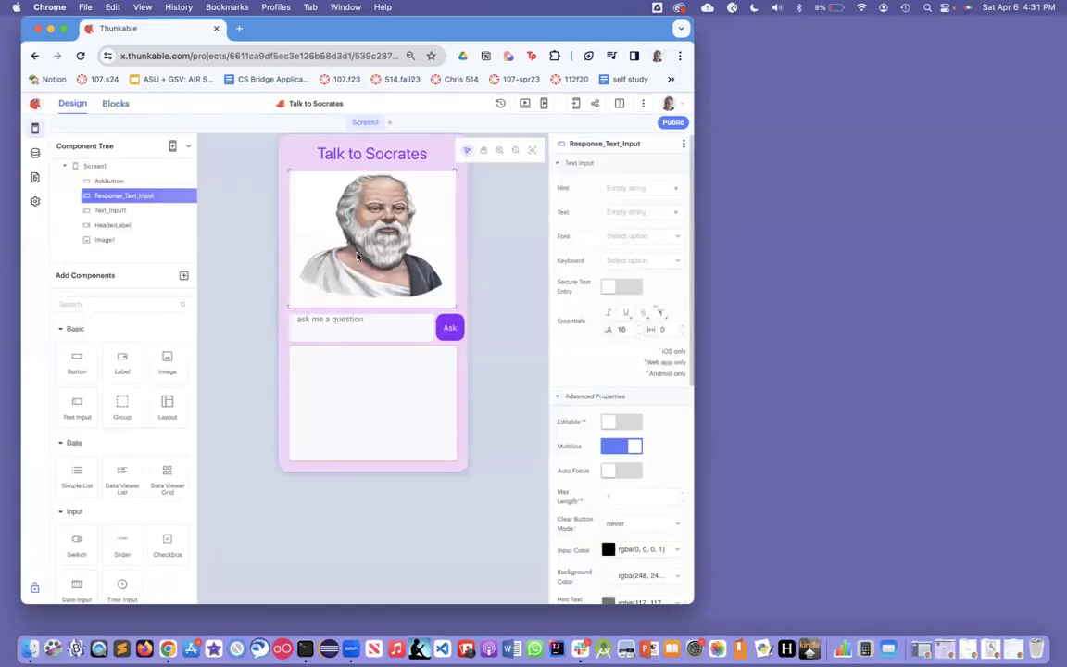
pyautogui.click(115, 104)
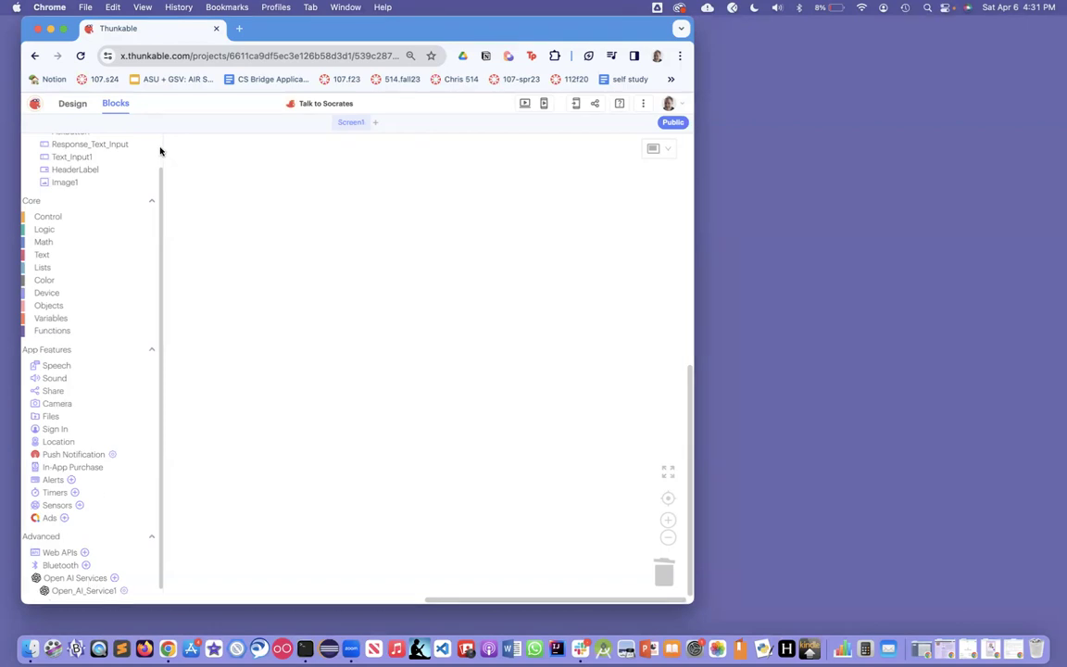
# - Place a 'when AskButton Click' event block on the Blocks canvas
pyautogui.click(71, 169)
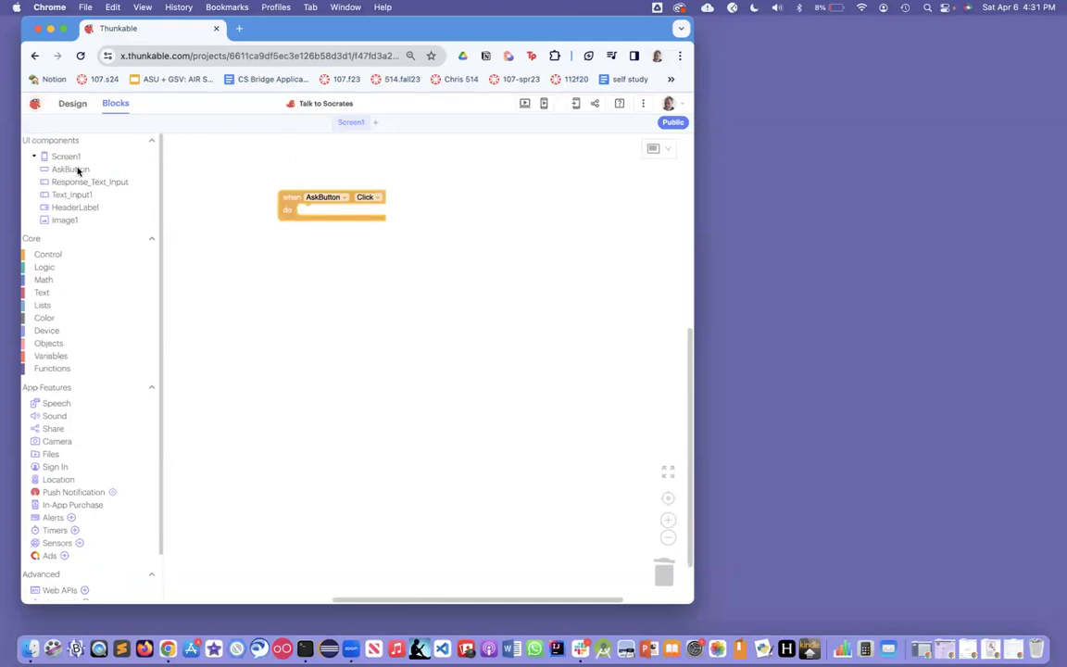
pyautogui.moveTo(209, 167)
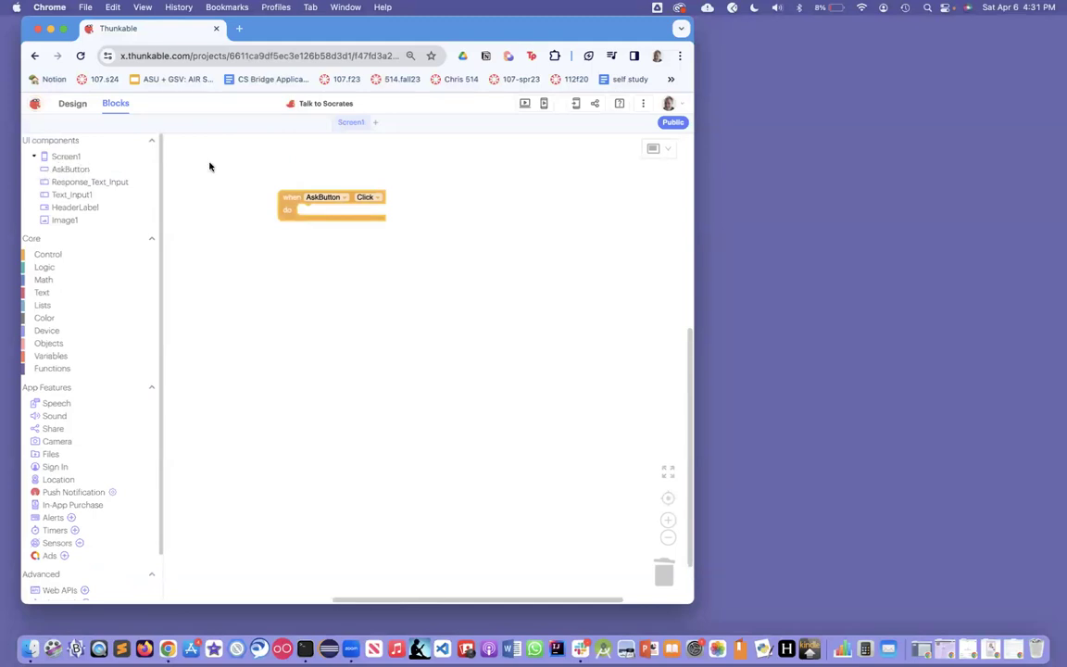
pyautogui.click(72, 103)
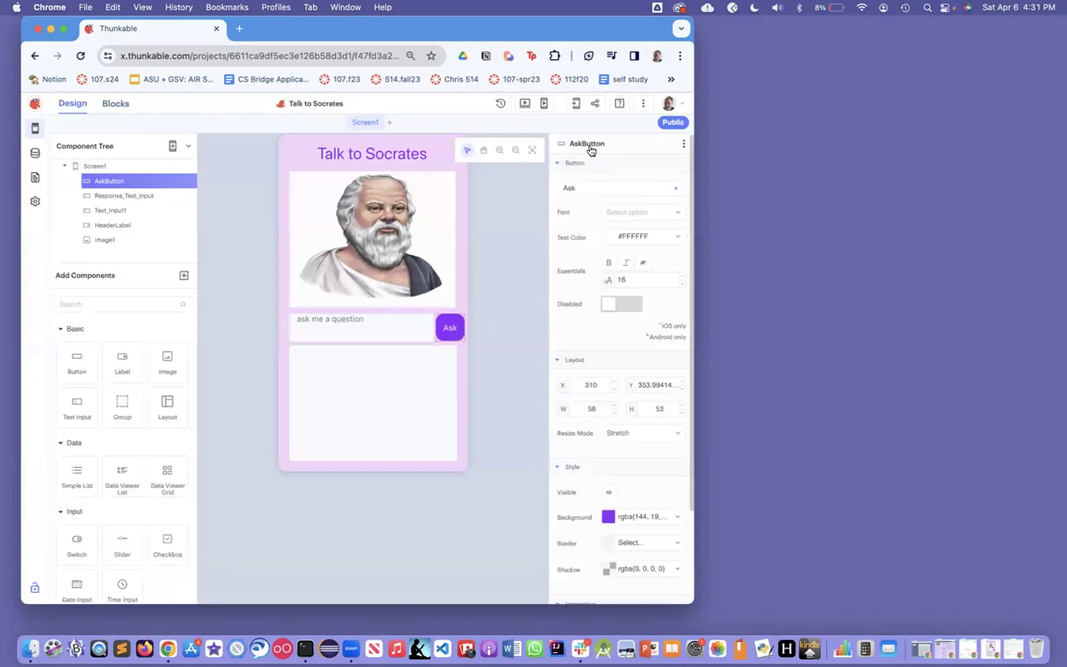
pyautogui.click(114, 104)
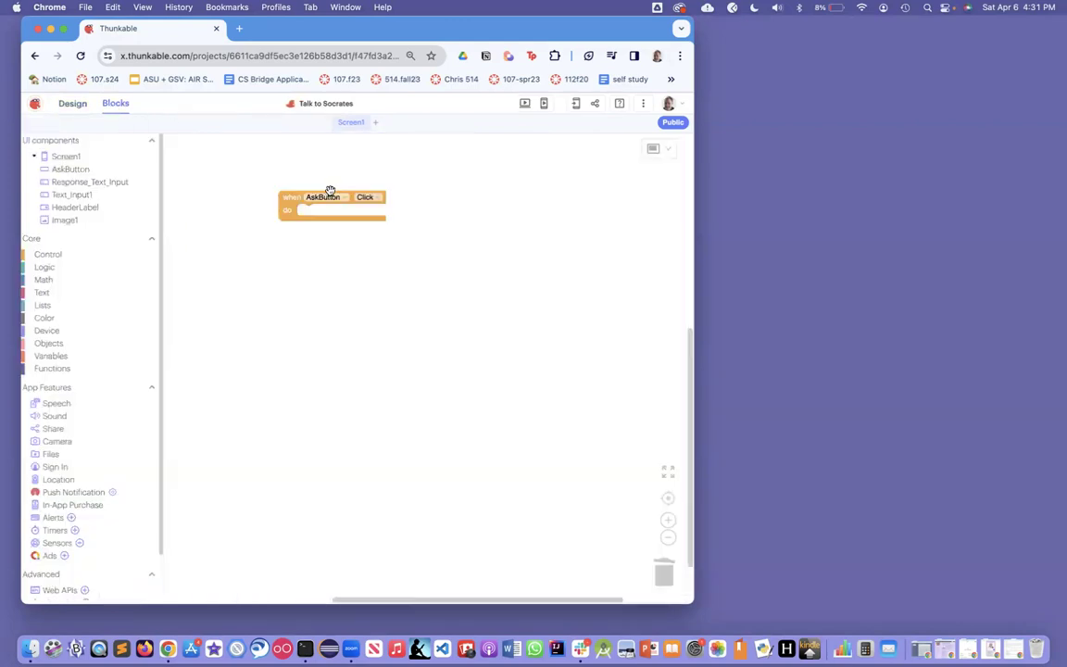
pyautogui.moveTo(115, 458)
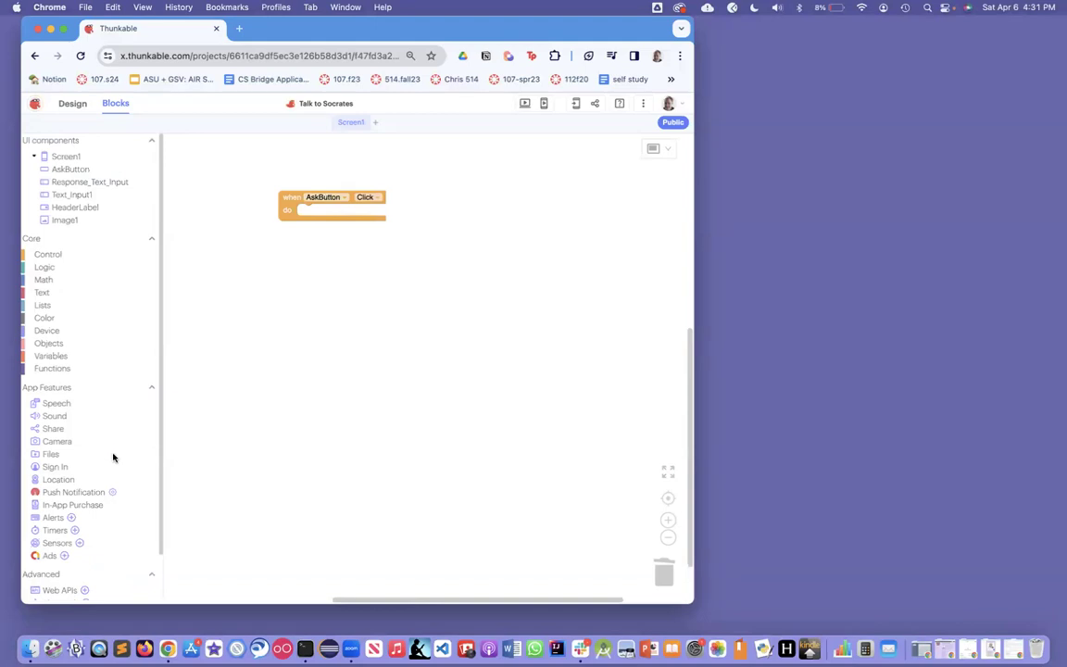
pyautogui.moveTo(102, 222)
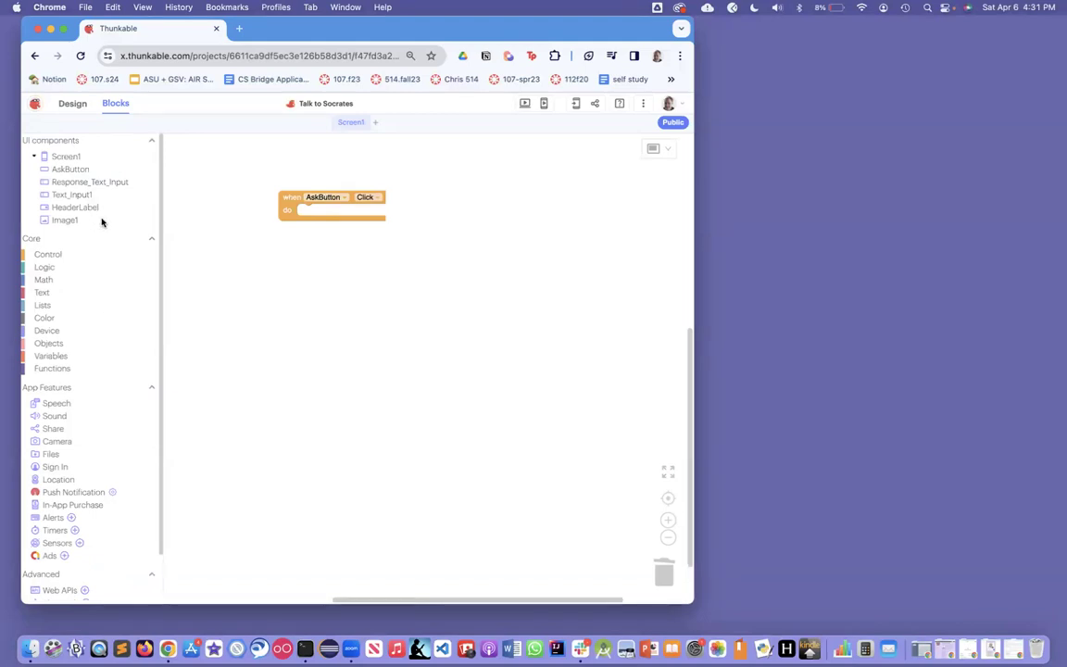
# - Add a 'call Open_AI_Service1 Text Completion' block inside the AskButton Click event
pyautogui.scroll(-3)
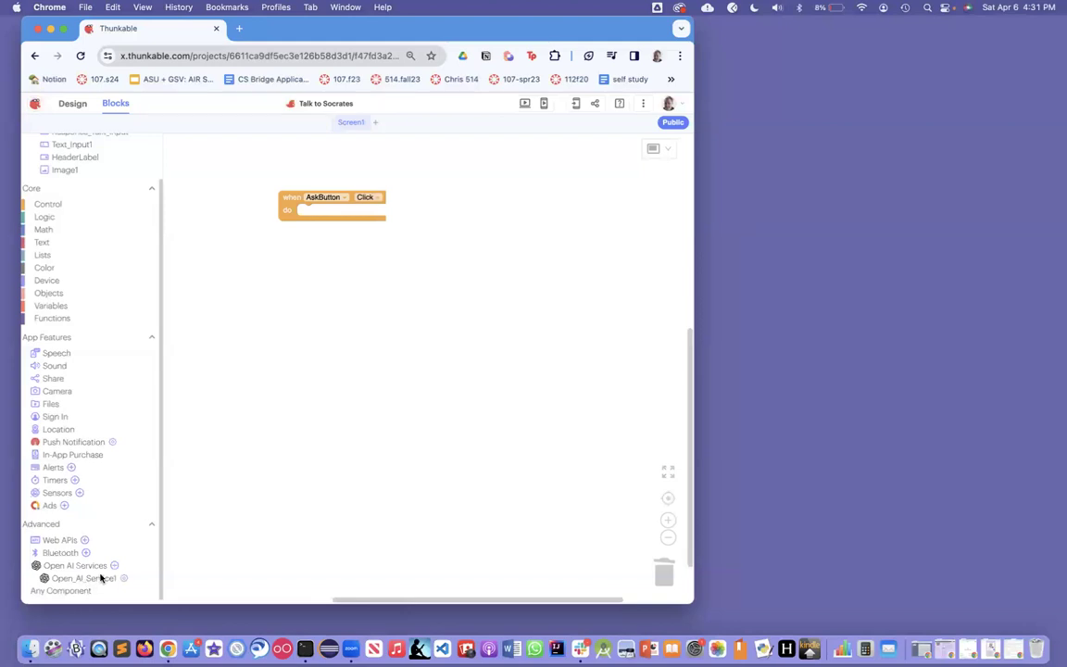
pyautogui.click(74, 578)
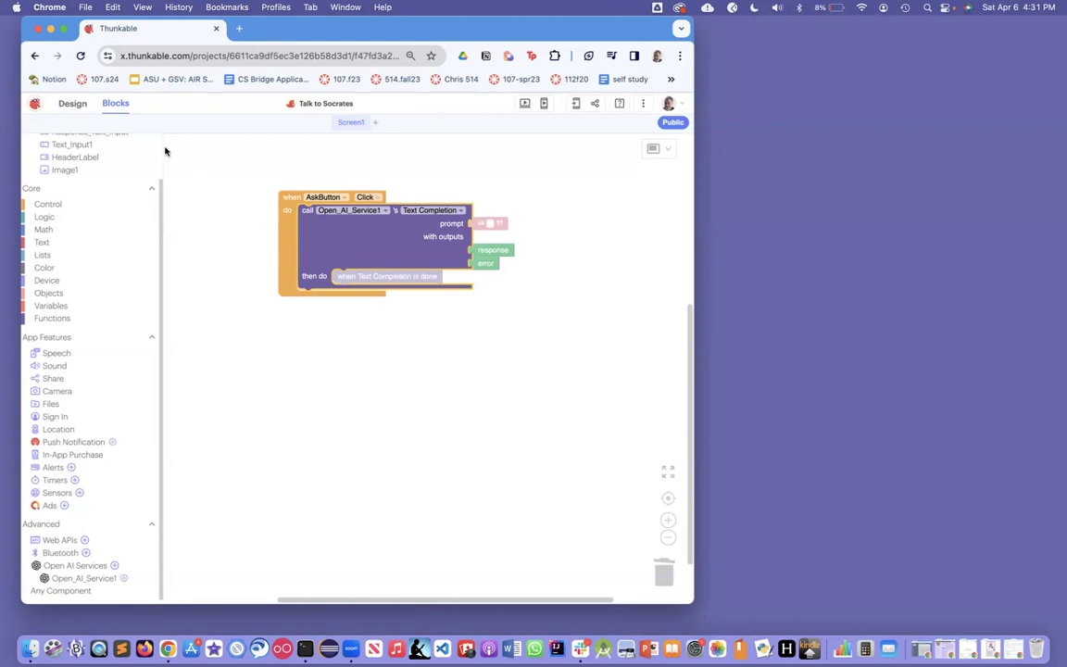
pyautogui.moveTo(159, 196)
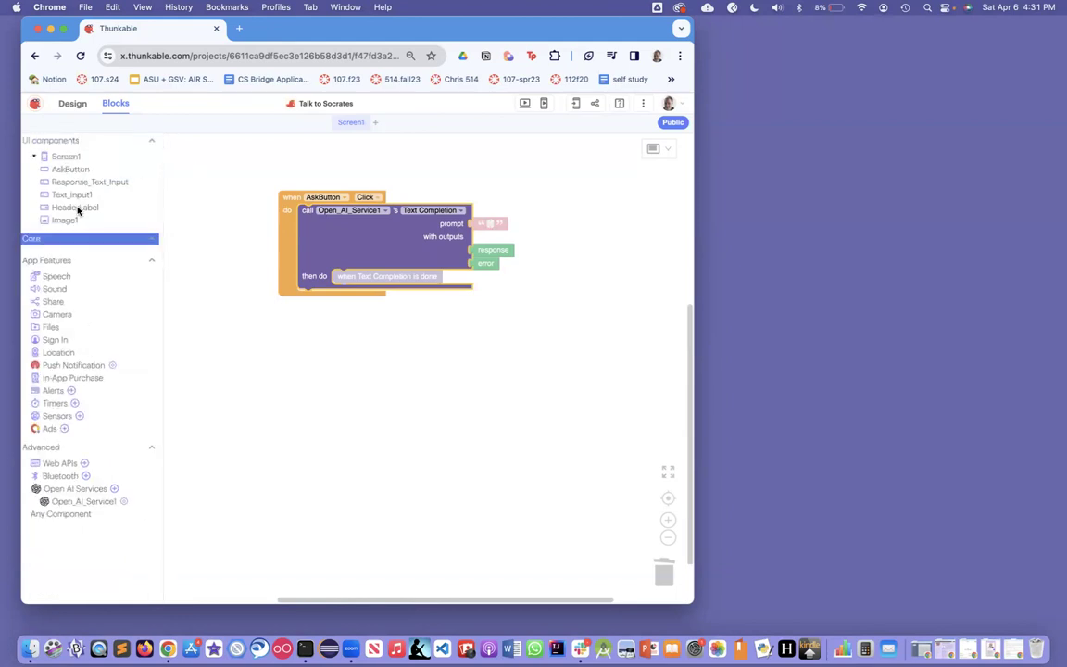
# - Use Text_Input1 Text as the prompt and set Response_Text_Input Text to the response
pyautogui.click(71, 194)
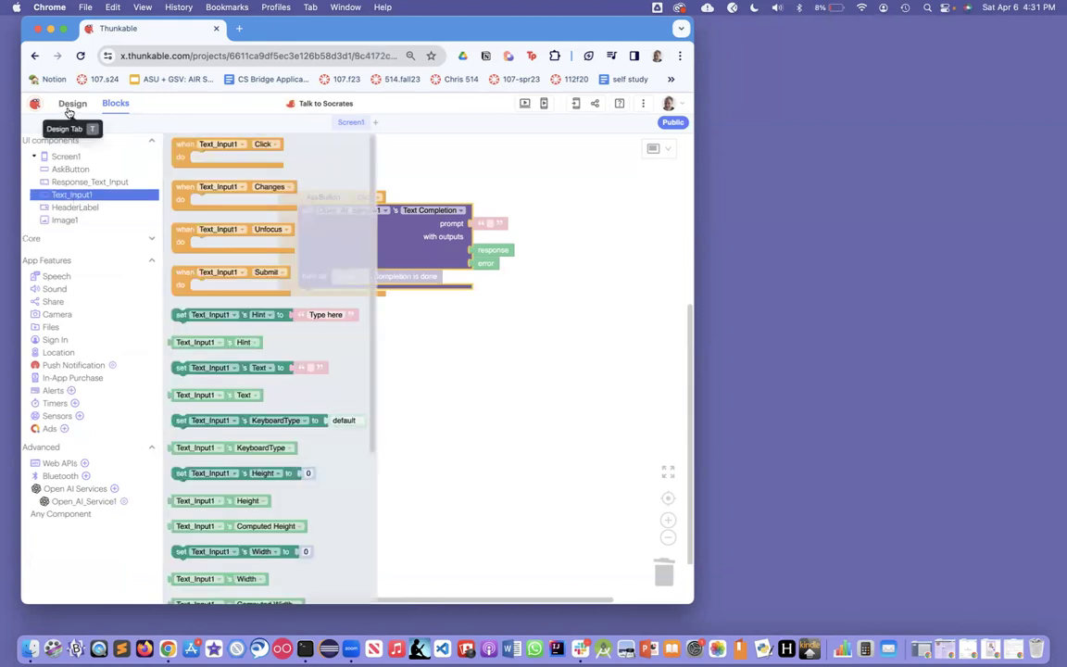
pyautogui.click(72, 103)
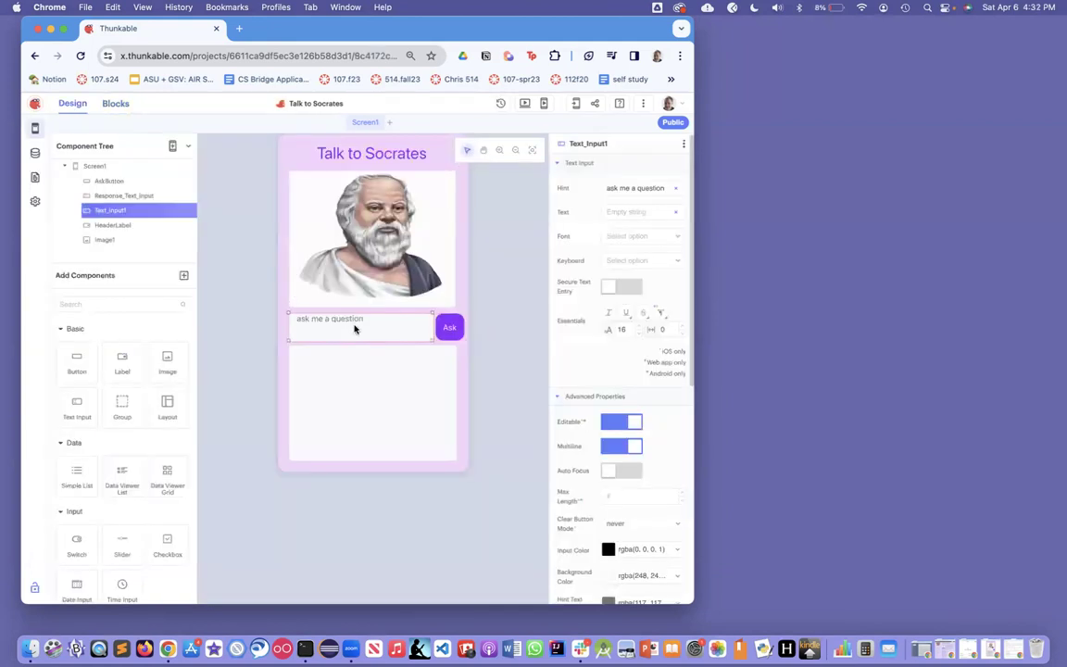
pyautogui.moveTo(329, 322)
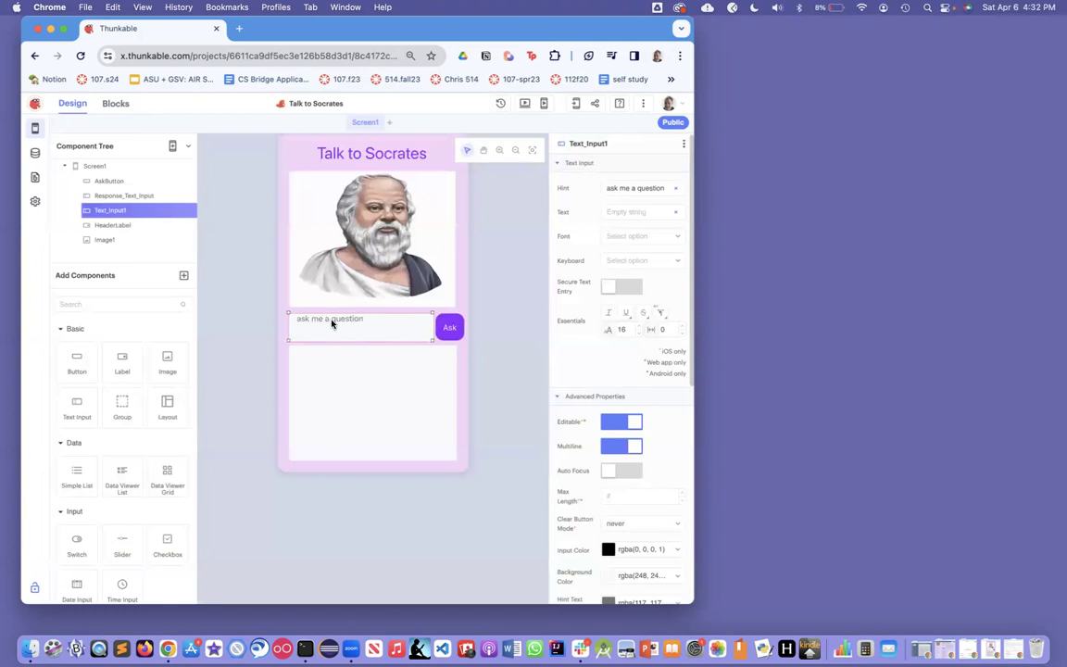
pyautogui.click(115, 103)
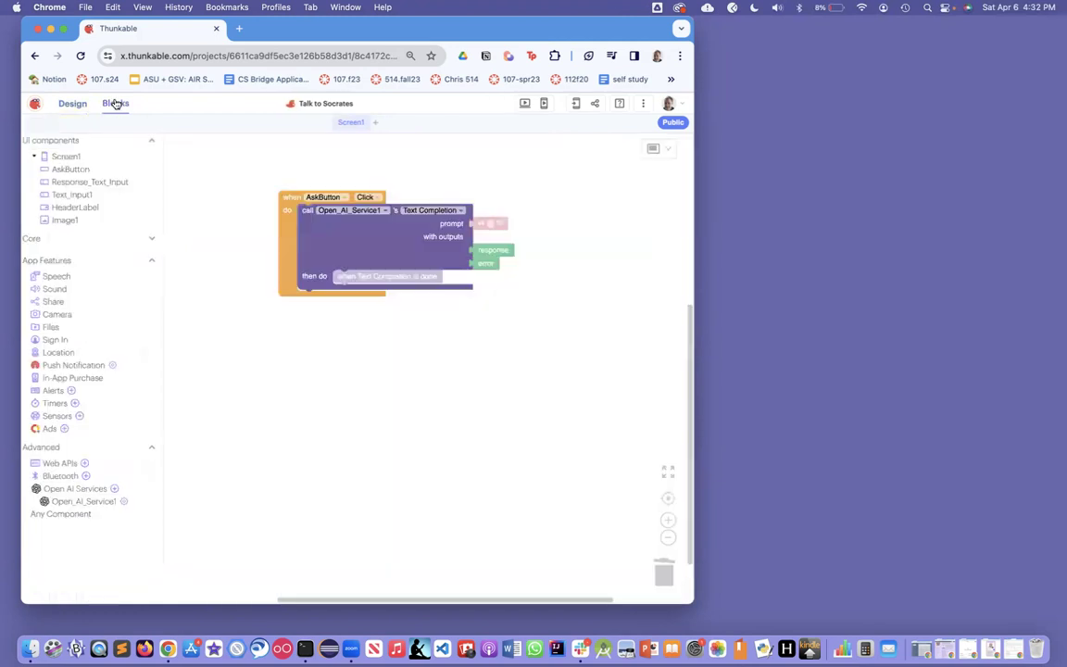
pyautogui.click(71, 195)
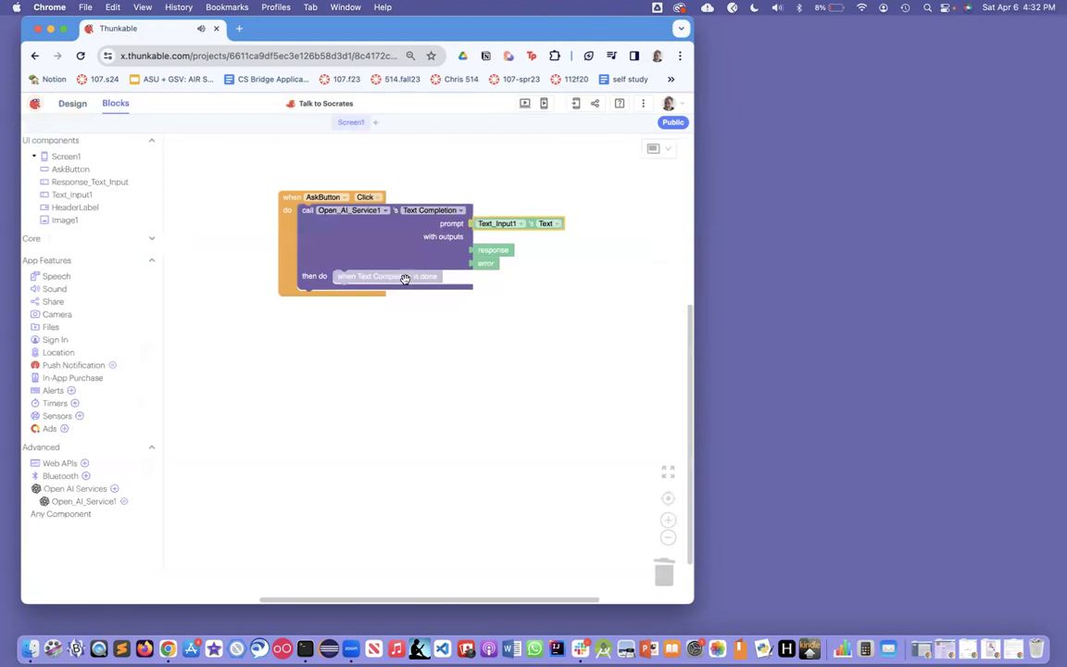
pyautogui.click(89, 182)
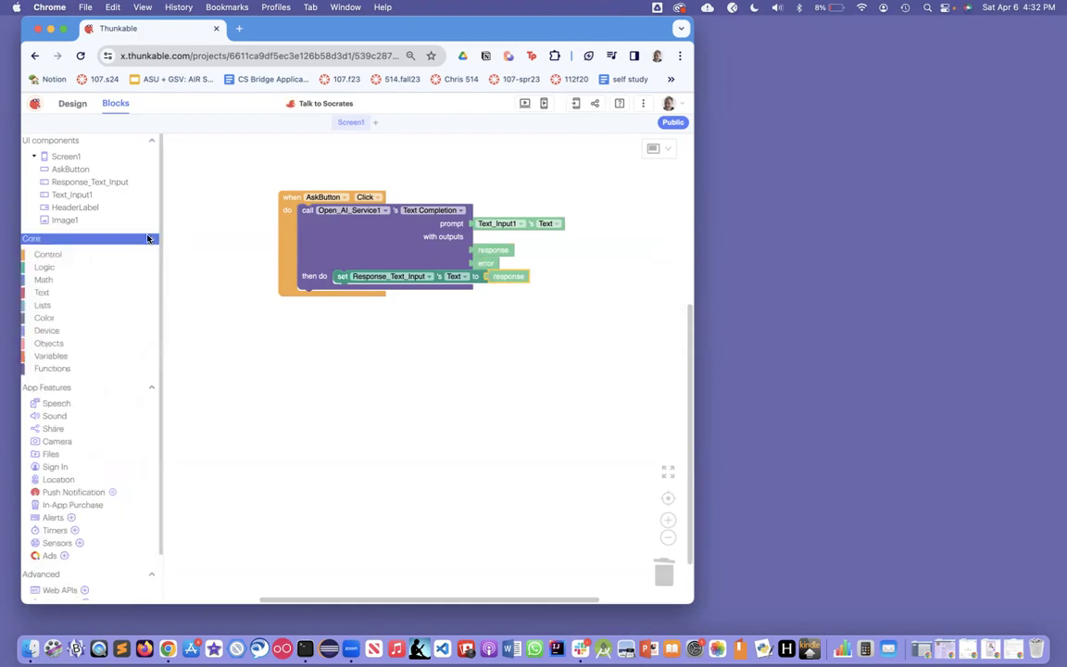
# - Add a conditional block in the then-do section above setting Response_Text_Input's text
pyautogui.click(48, 254)
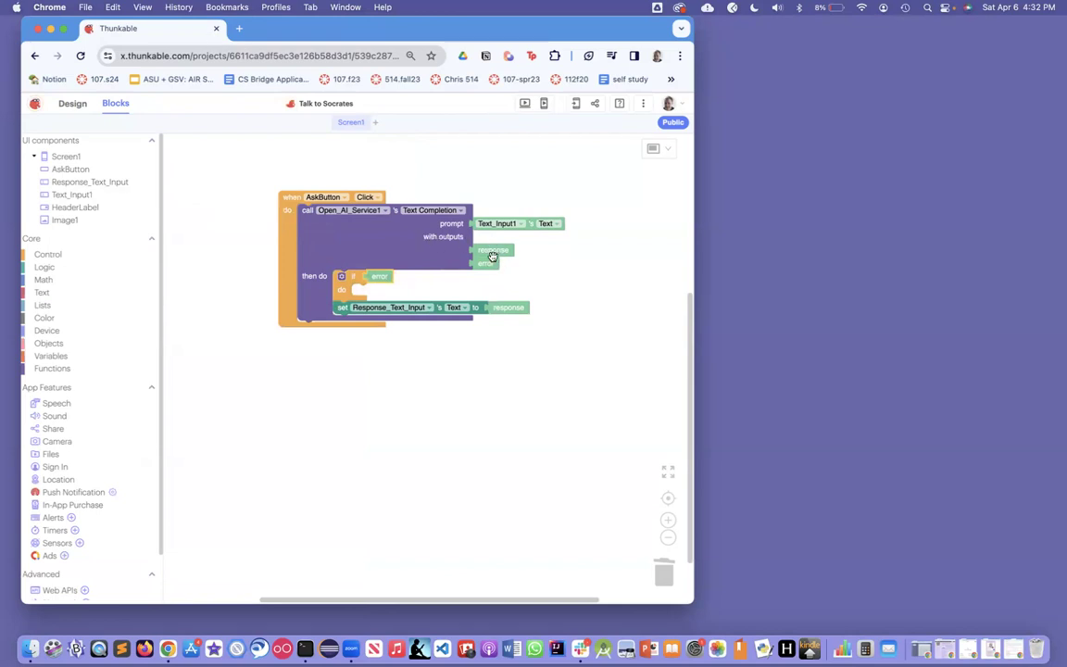
pyautogui.moveTo(492, 256)
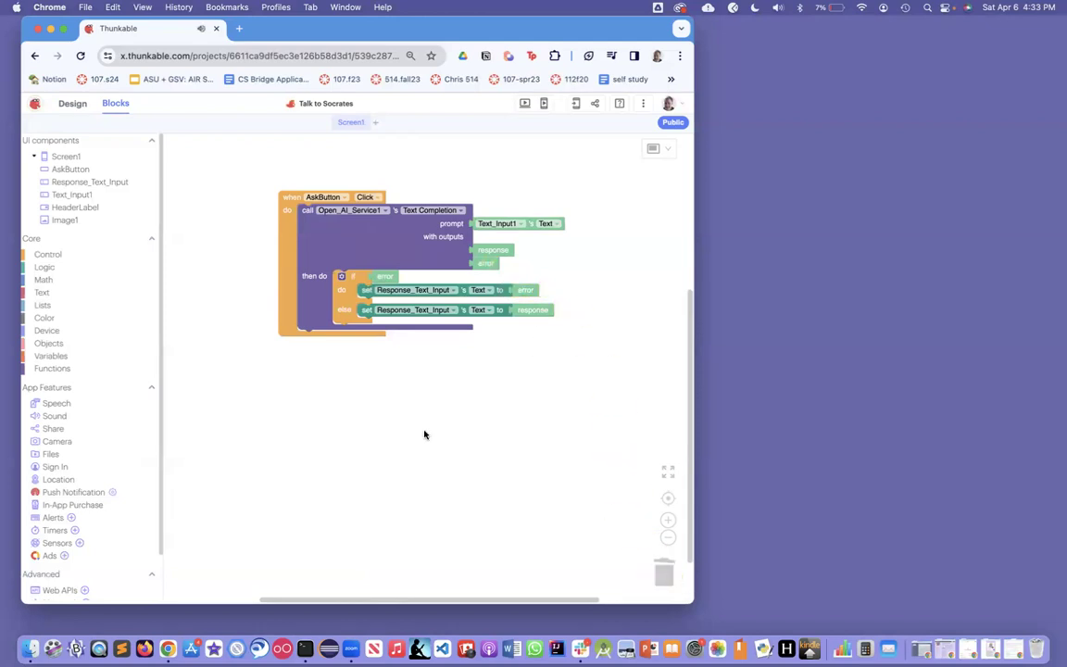
pyautogui.moveTo(489, 282)
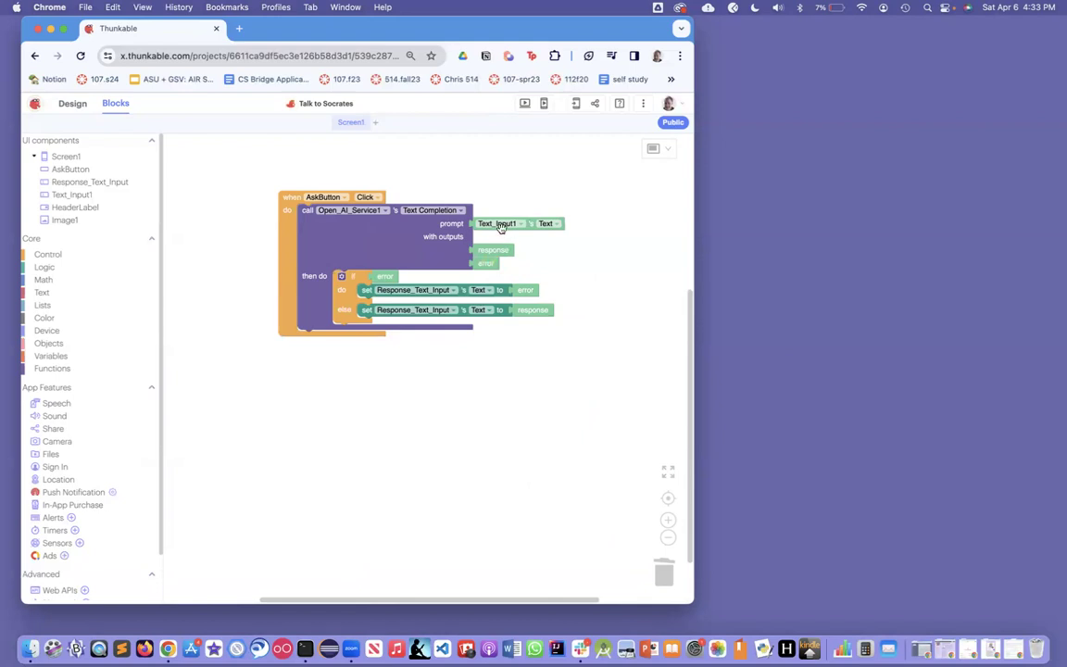
pyautogui.moveTo(545, 176)
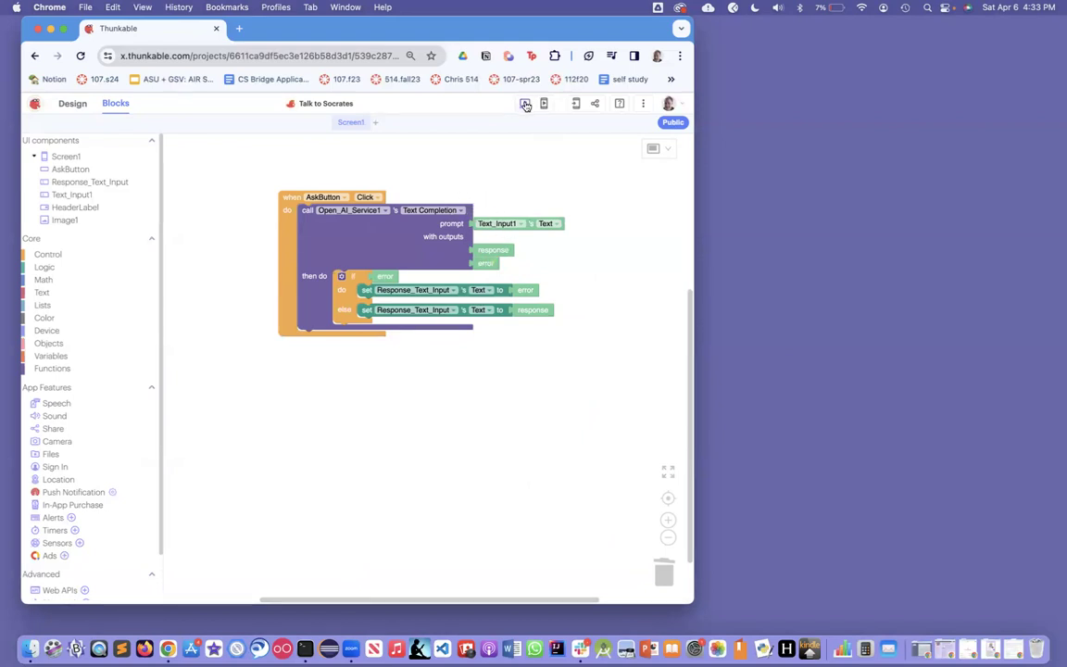
# - Preview the app and ask 'Who was aristotle', getting a written answer back
pyautogui.click(526, 104)
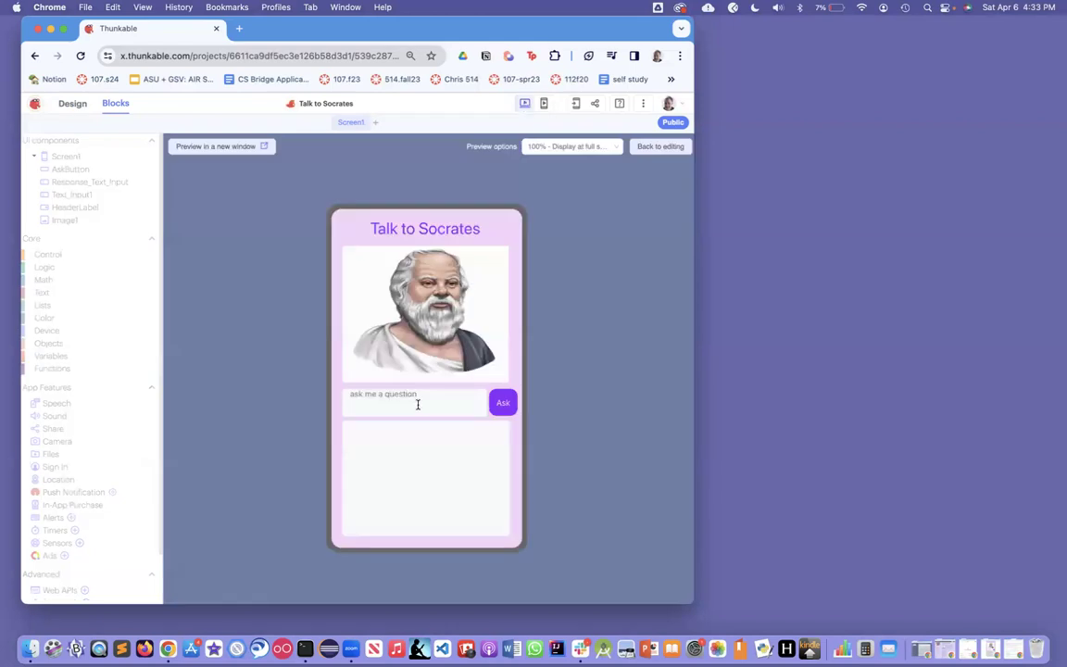
pyautogui.click(413, 402)
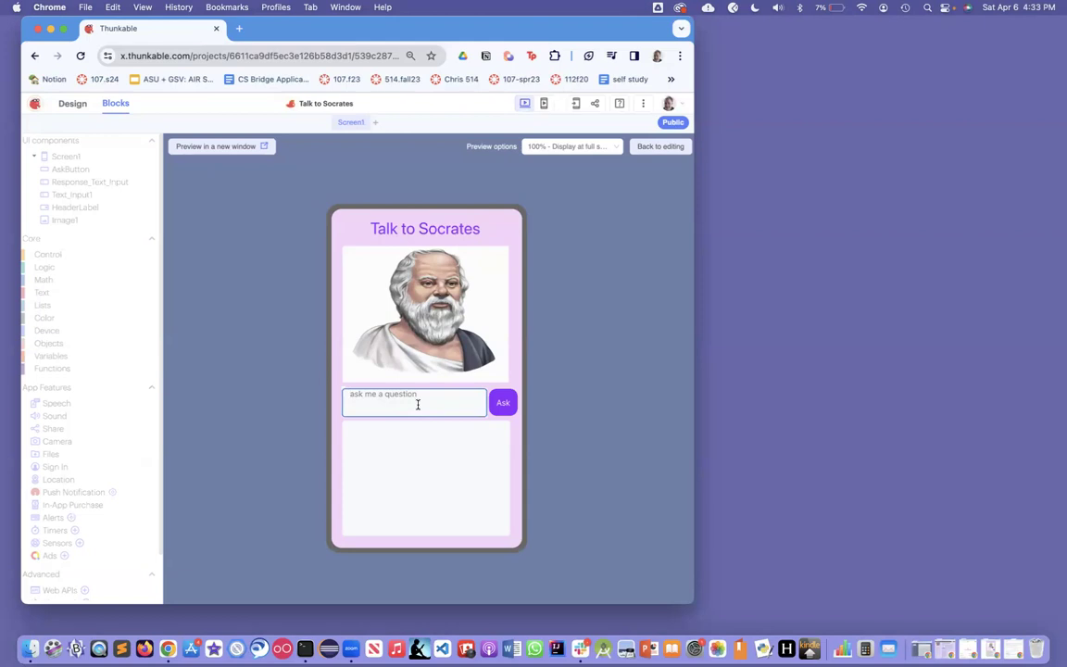
pyautogui.write('Who was')
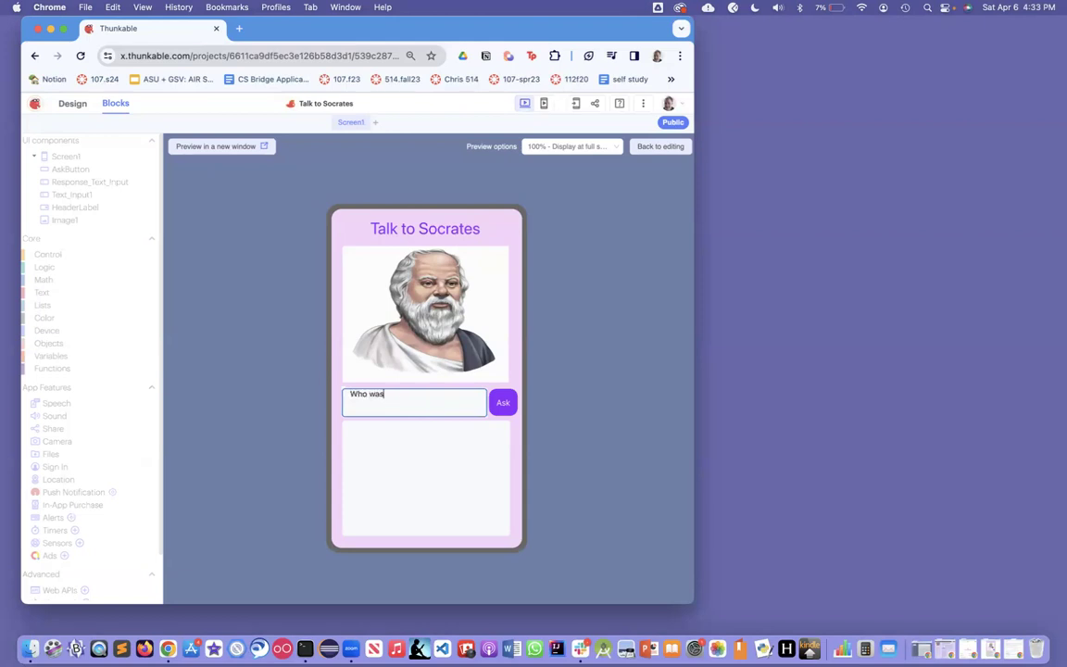
pyautogui.write('aristotle and did you know him')
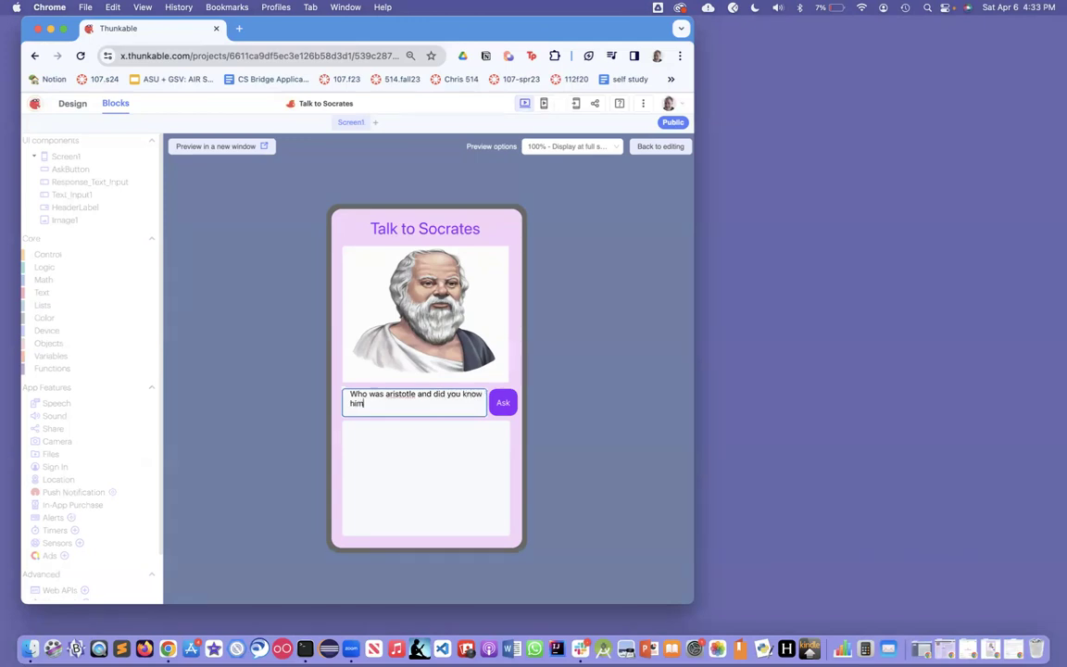
pyautogui.click(504, 402)
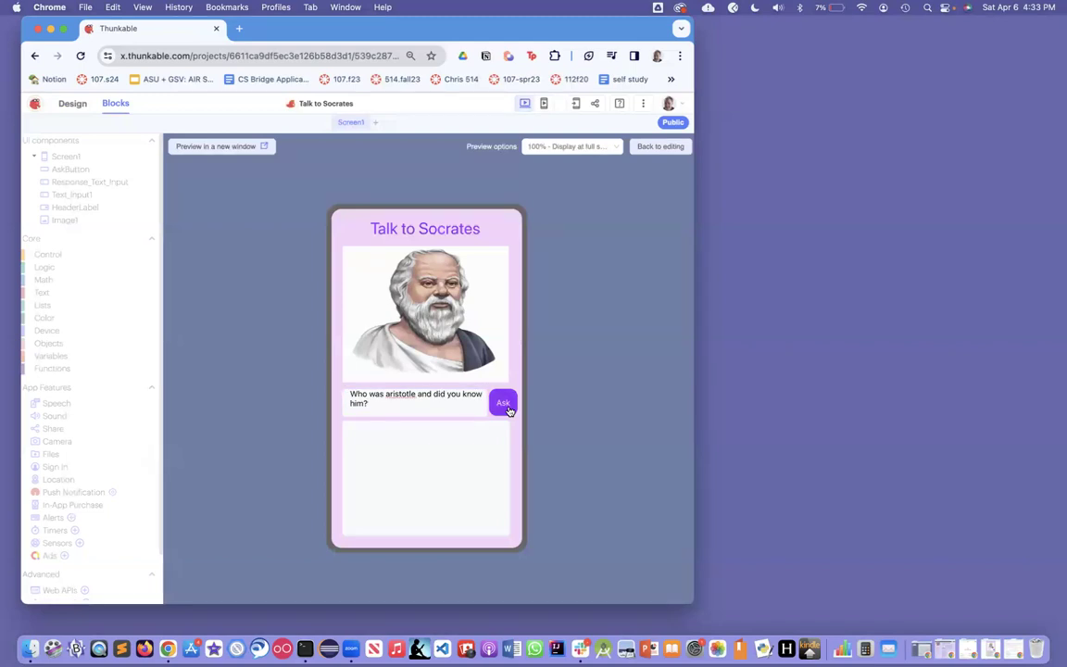
pyautogui.click(504, 404)
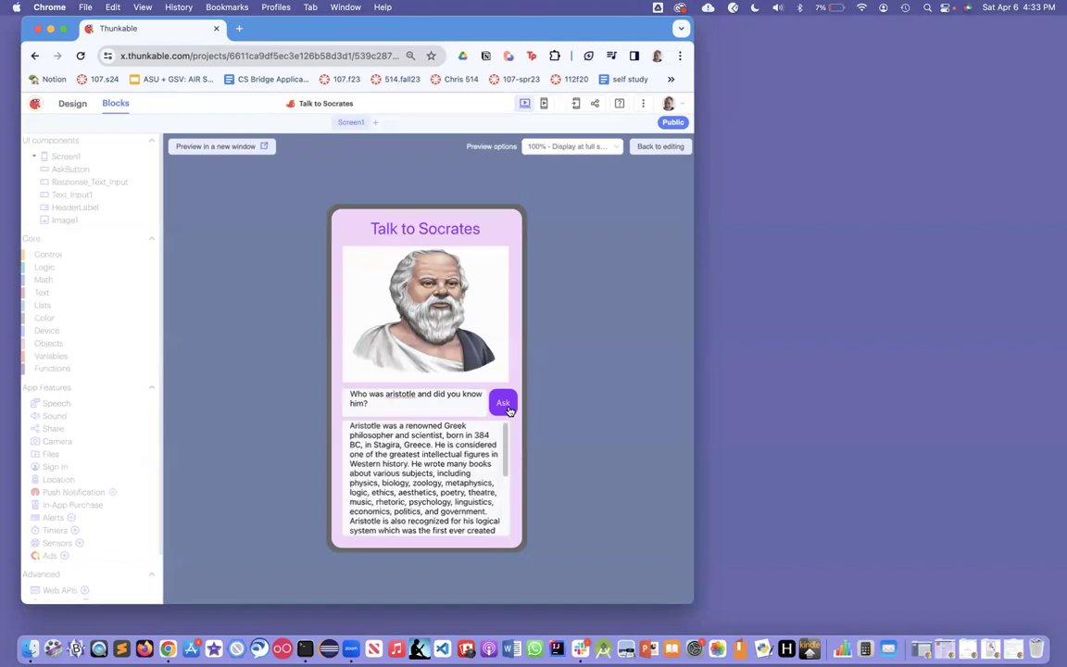
pyautogui.click(504, 402)
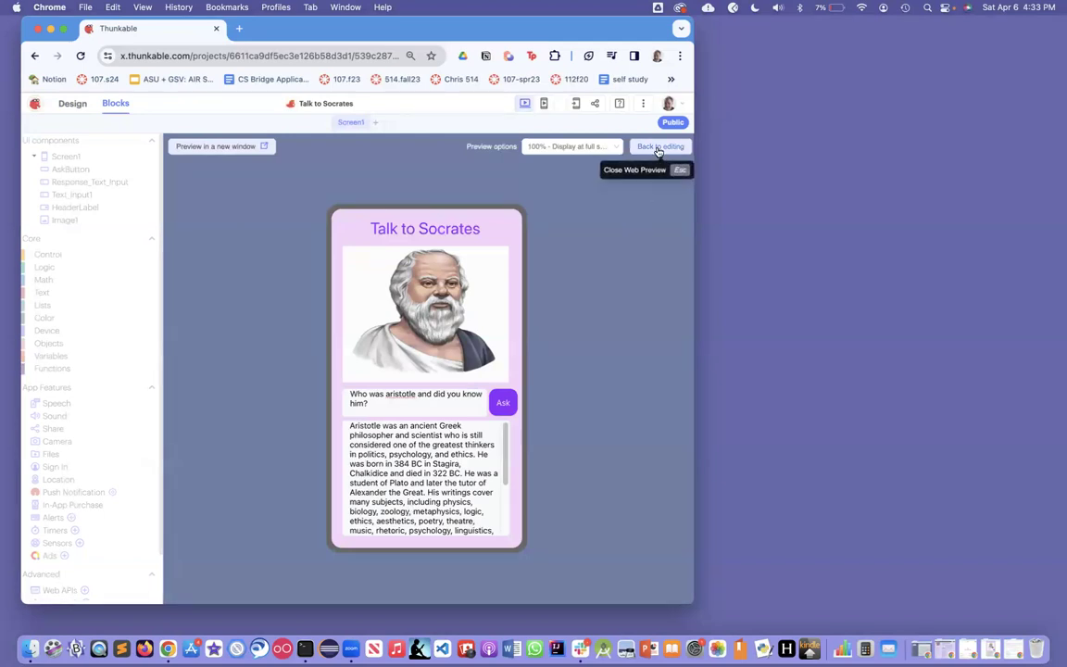
# - Make the prompt join 'Please answer from the perspective of Socrates' with Text_Input1 Text
pyautogui.click(659, 147)
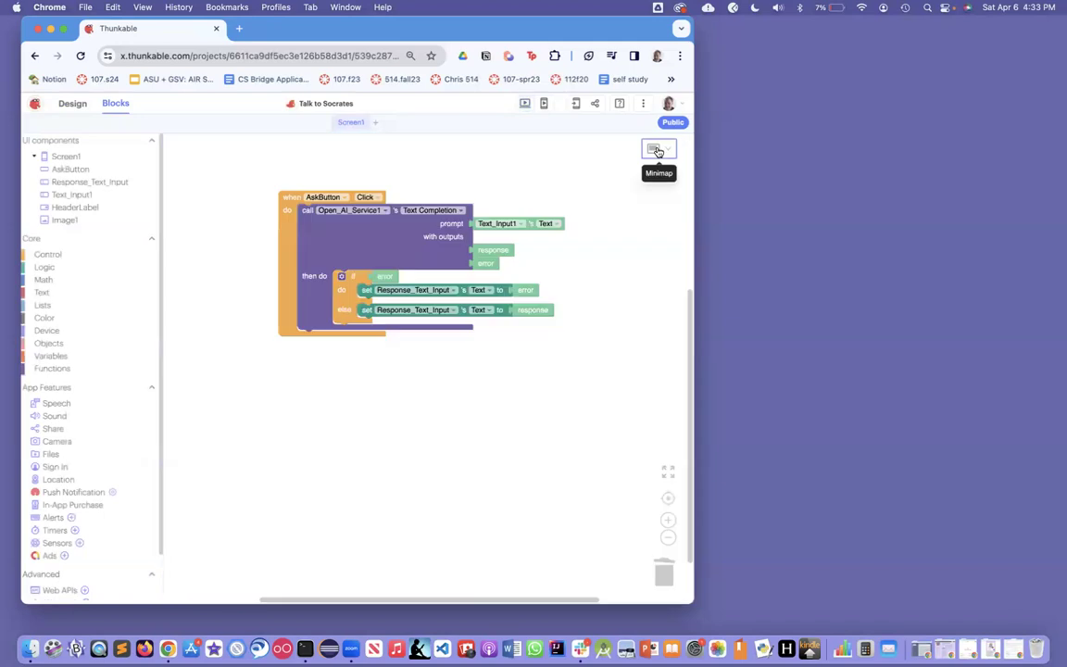
pyautogui.moveTo(489, 196)
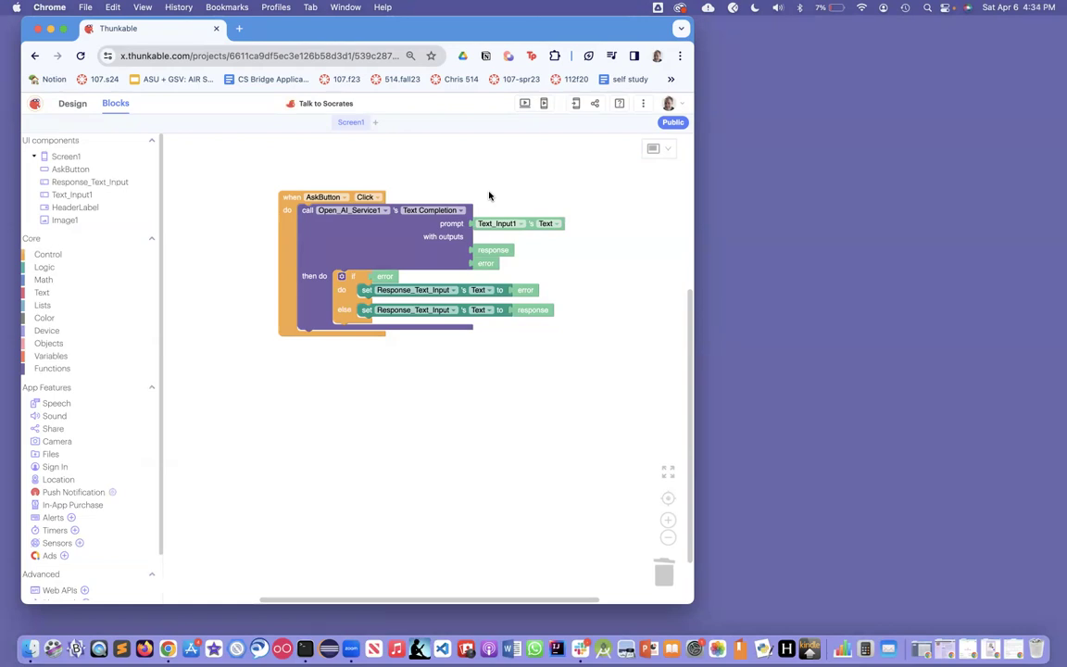
pyautogui.moveTo(482, 202)
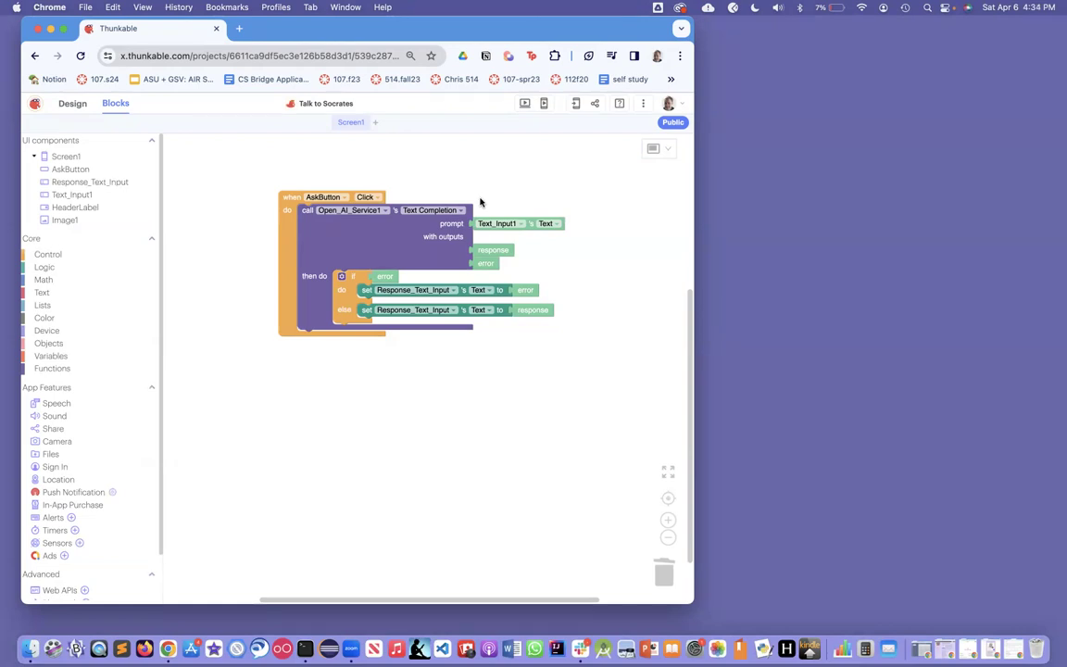
pyautogui.moveTo(74, 335)
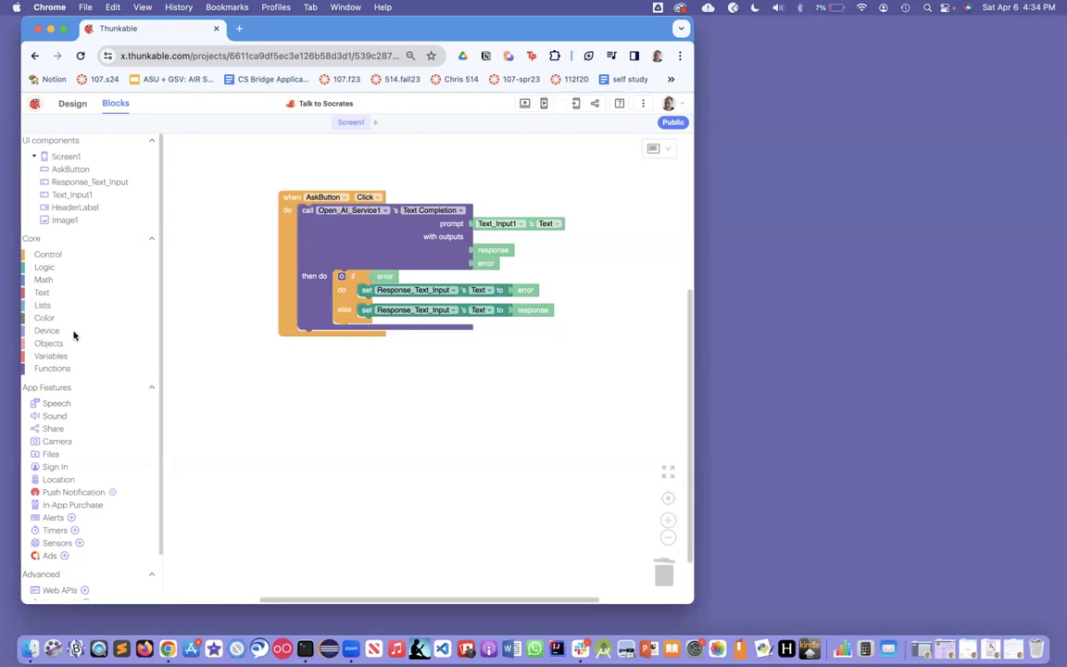
pyautogui.click(41, 293)
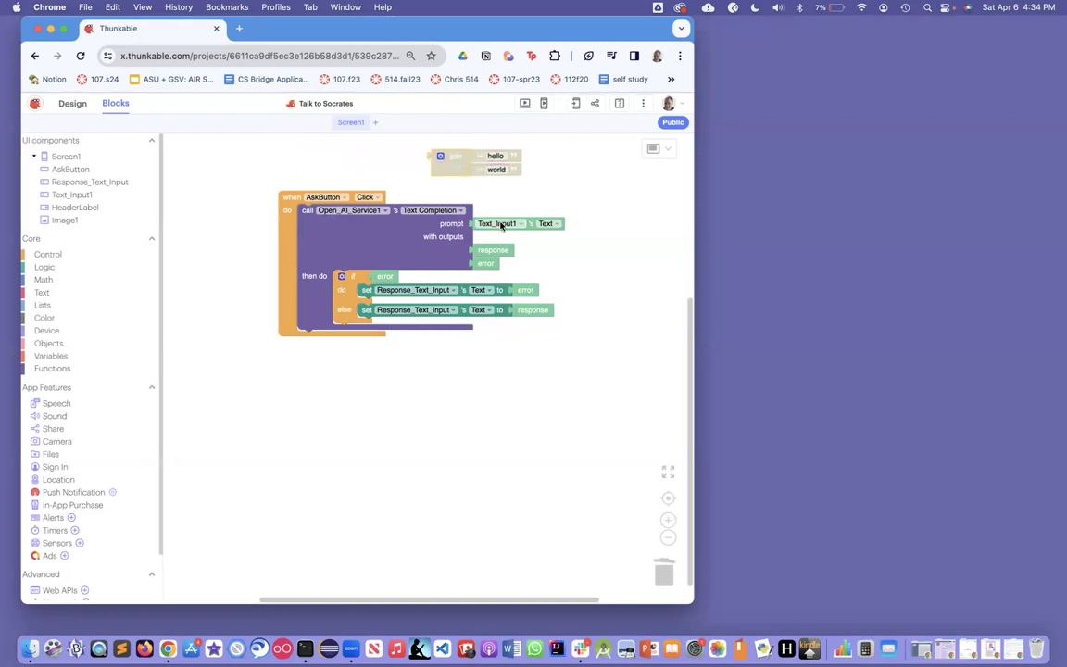
pyautogui.moveTo(500, 222); pyautogui.dragTo(496, 170)
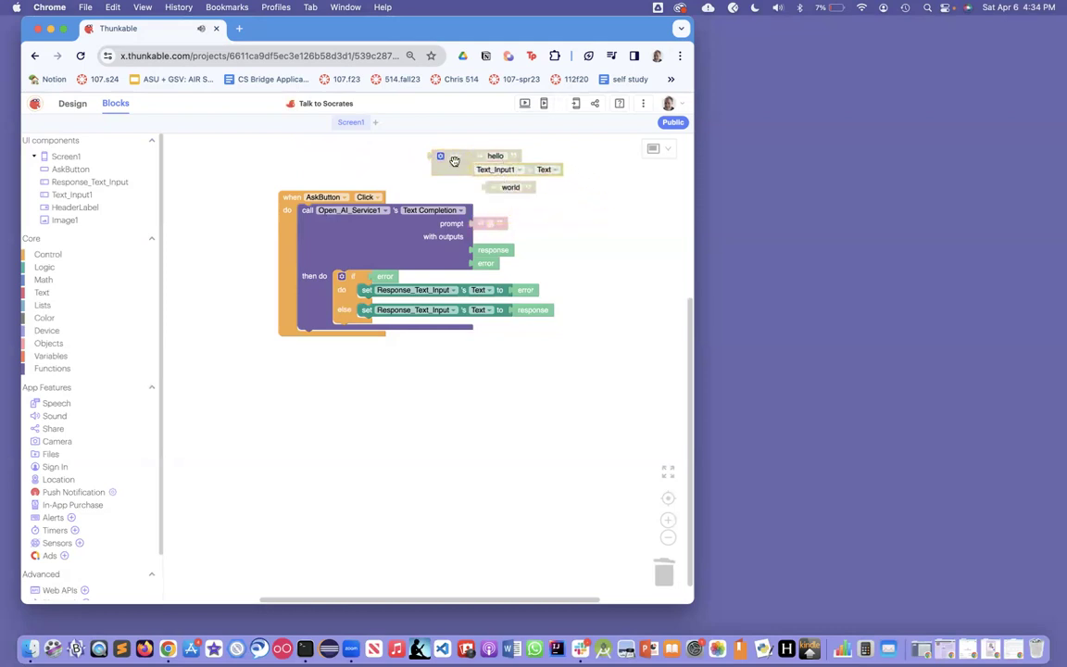
pyautogui.moveTo(454, 163); pyautogui.dragTo(492, 227)
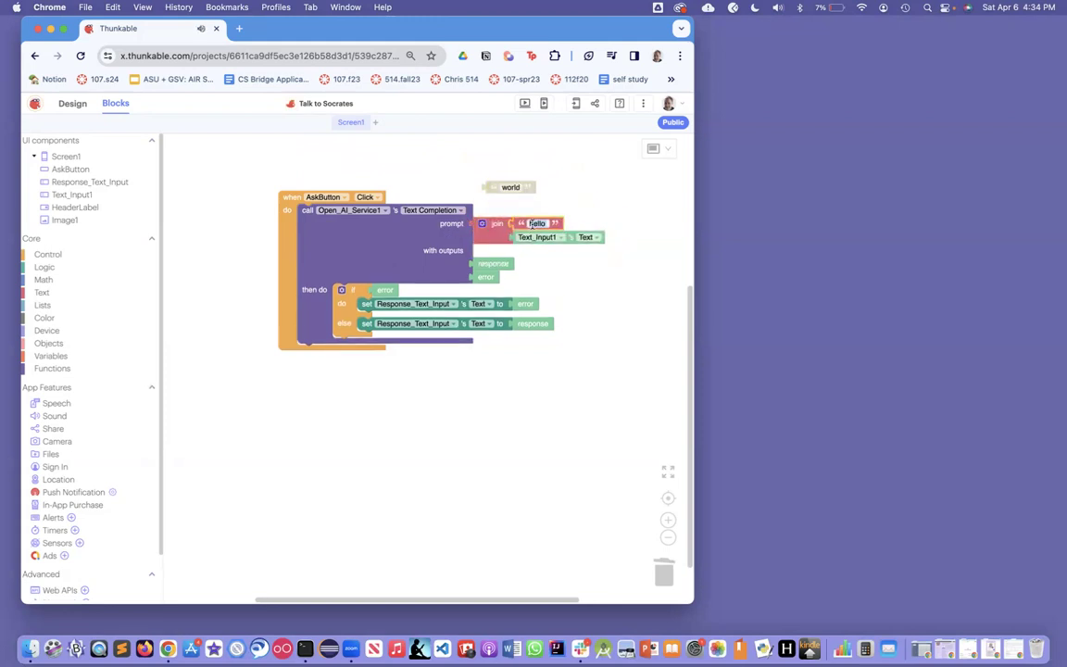
pyautogui.write('Please answer from the perspective of Socrates a...')
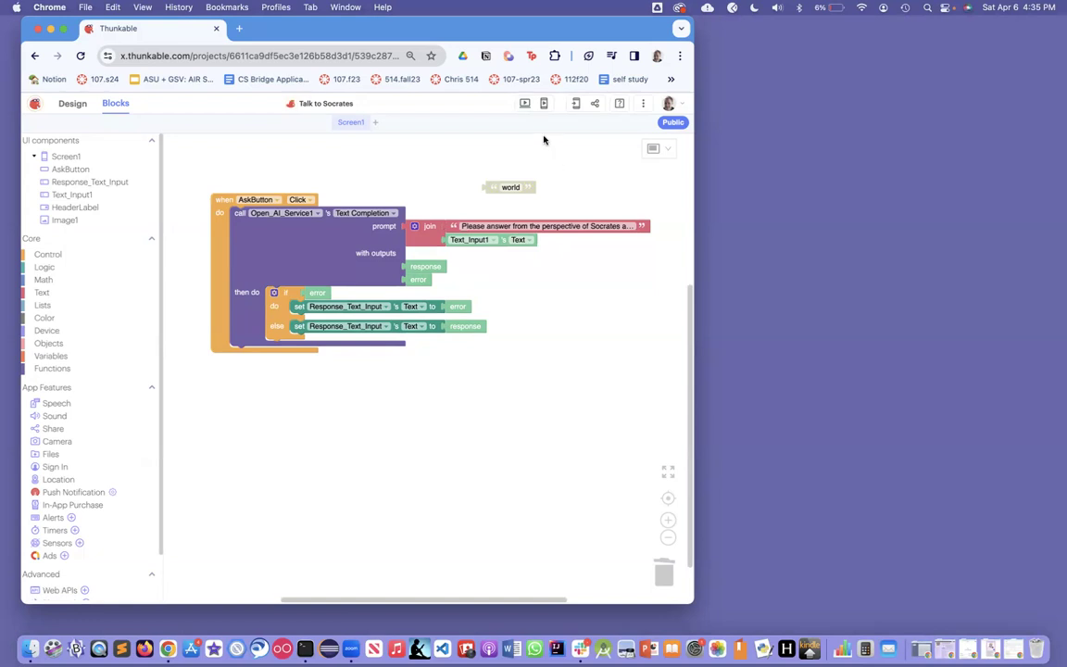
# - Preview the app and ask a question about Aristotle to get Socrates' voiced answer
pyautogui.click(526, 104)
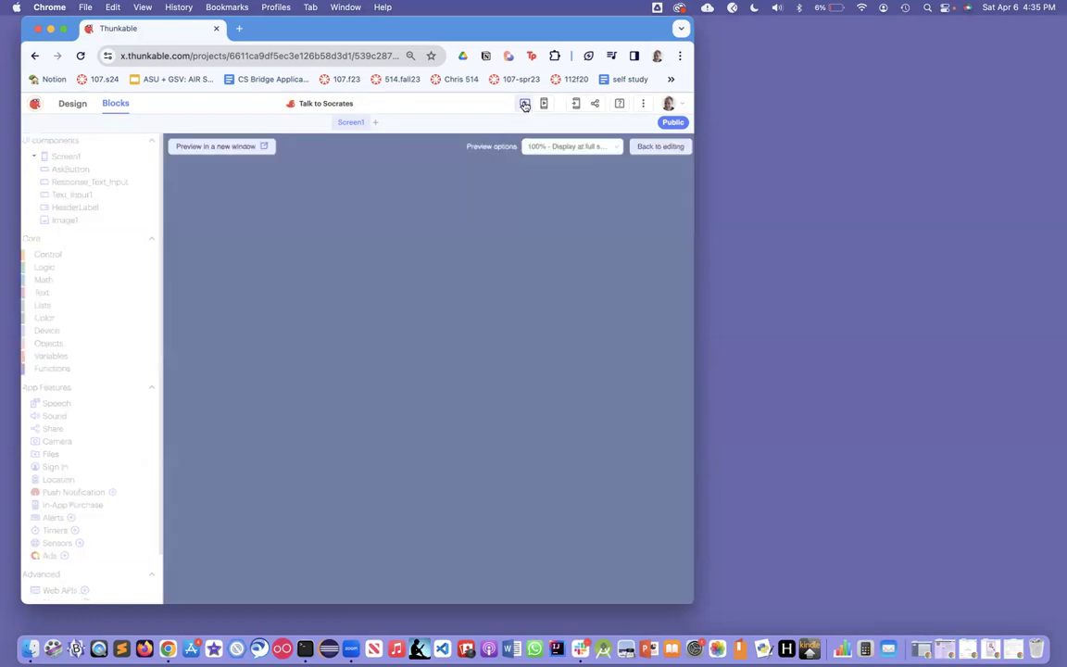
pyautogui.click(524, 104)
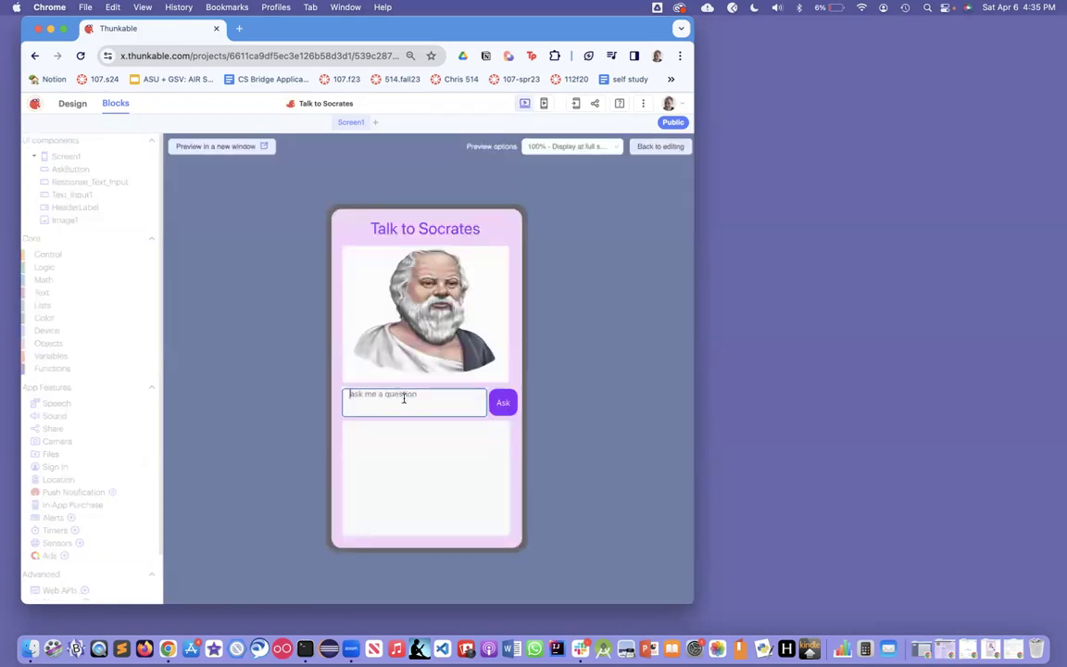
pyautogui.write('Who was ARist')
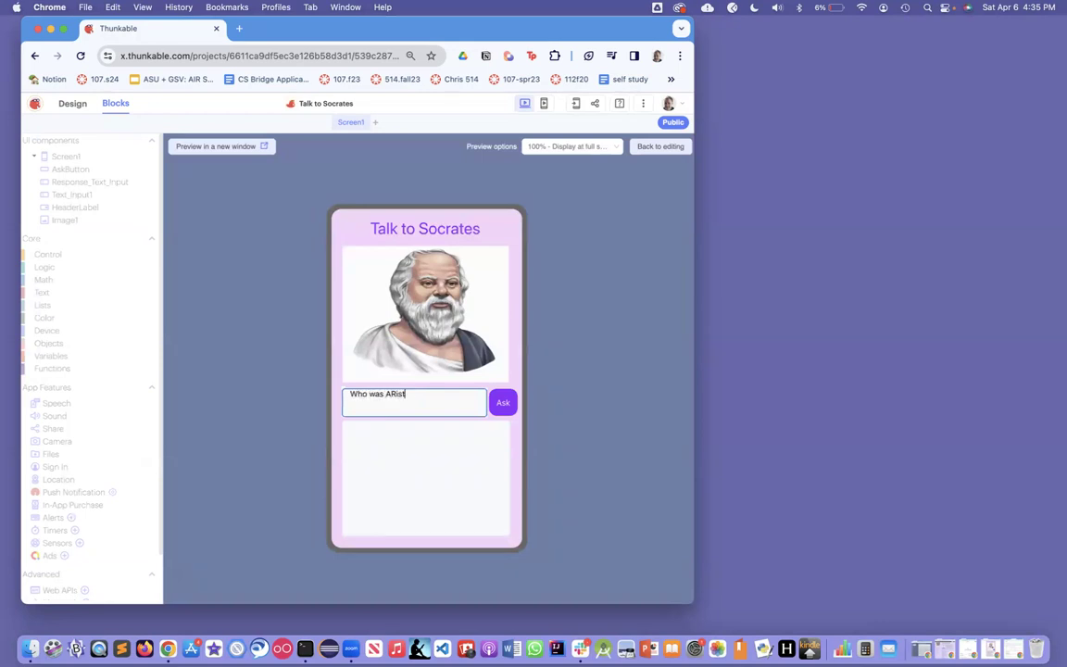
pyautogui.write('otle and did you know')
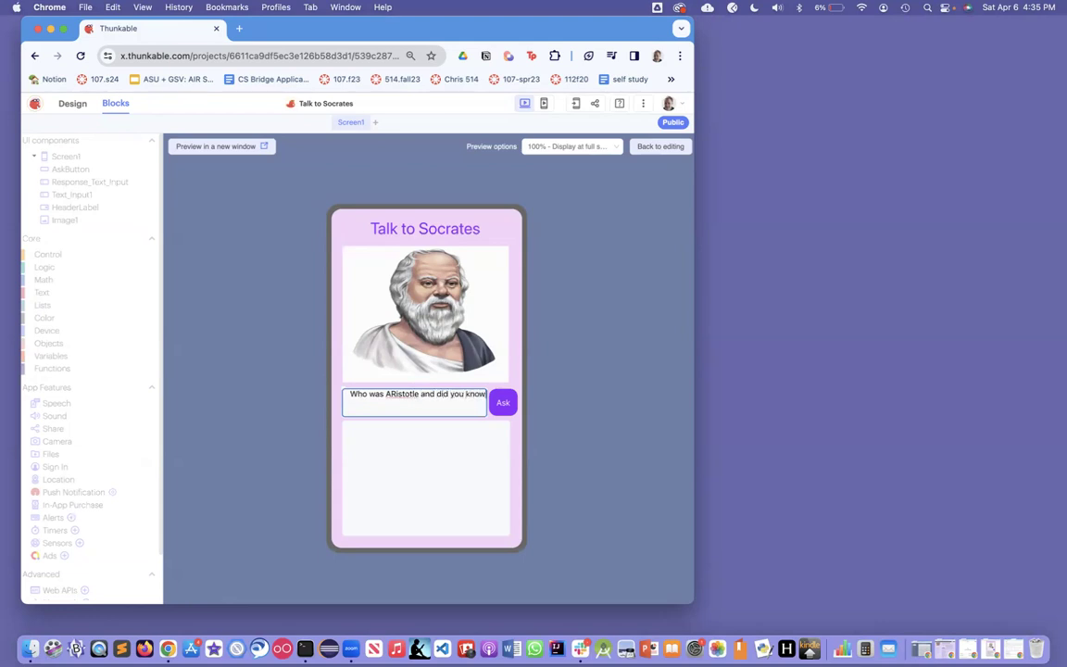
pyautogui.write('him?')
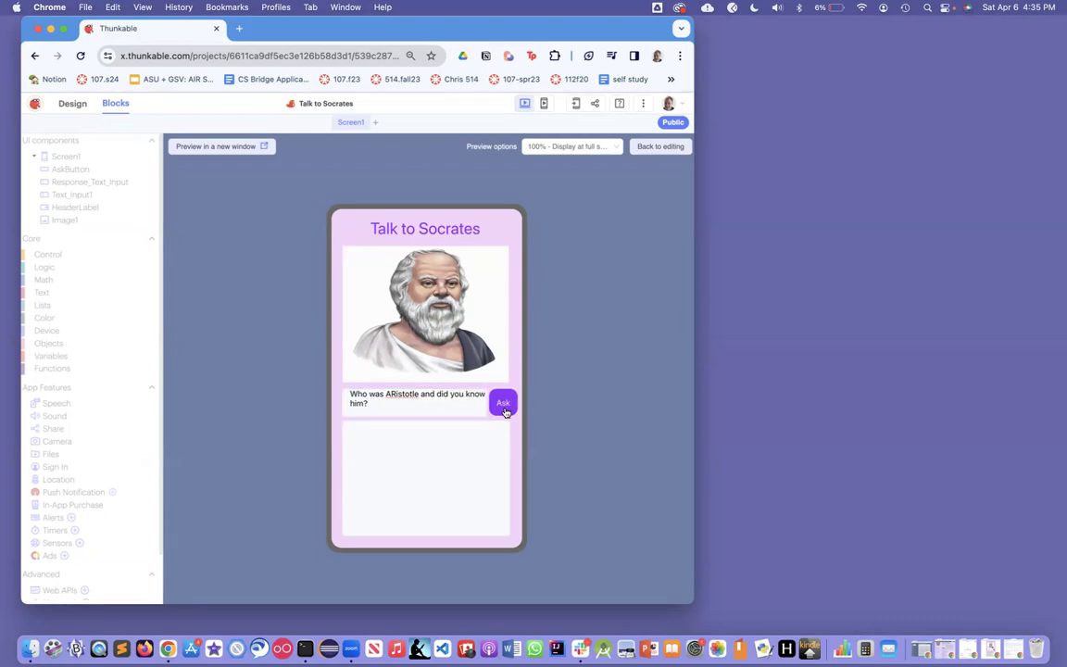
pyautogui.moveTo(504, 425)
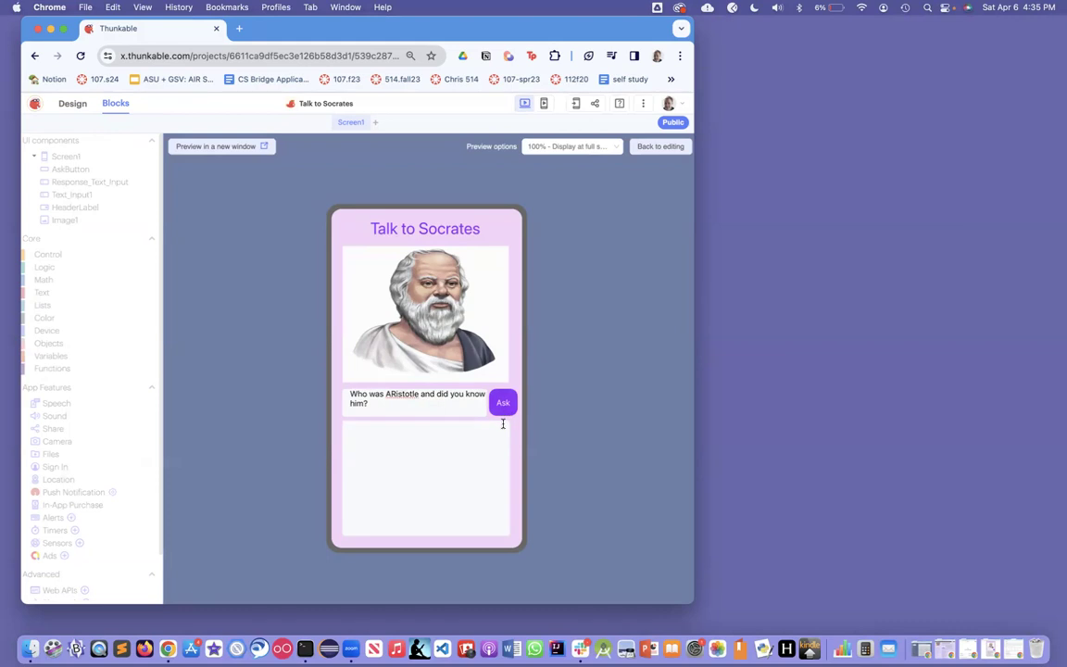
pyautogui.click(503, 402)
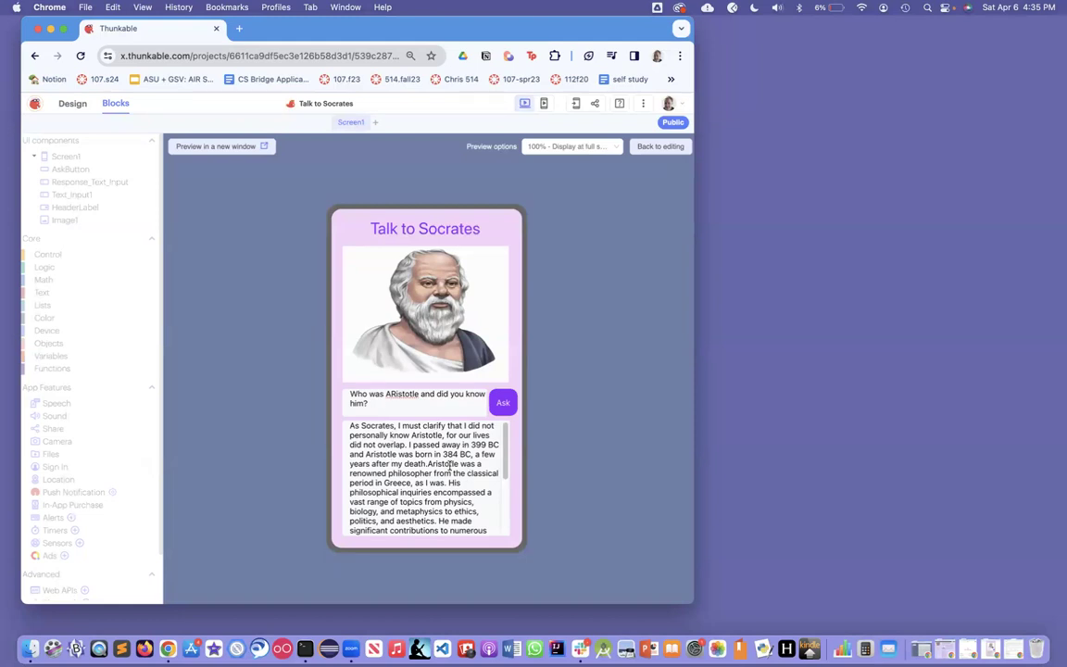
# - Stop previewing and go back to editing the Ask button's blocks
pyautogui.scroll(-3)
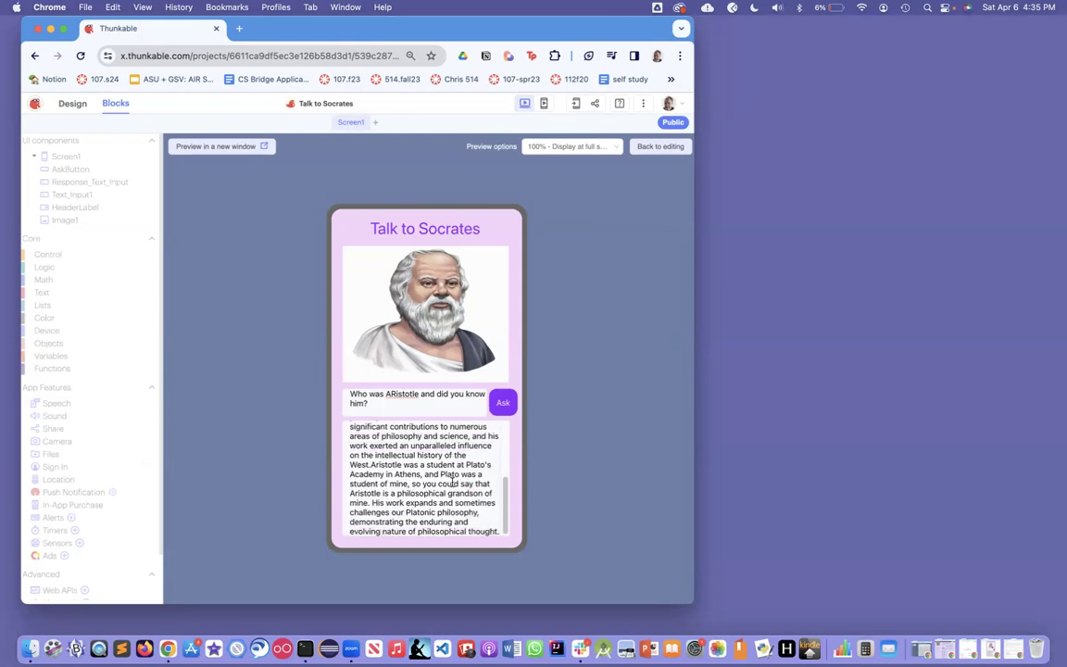
pyautogui.click(502, 401)
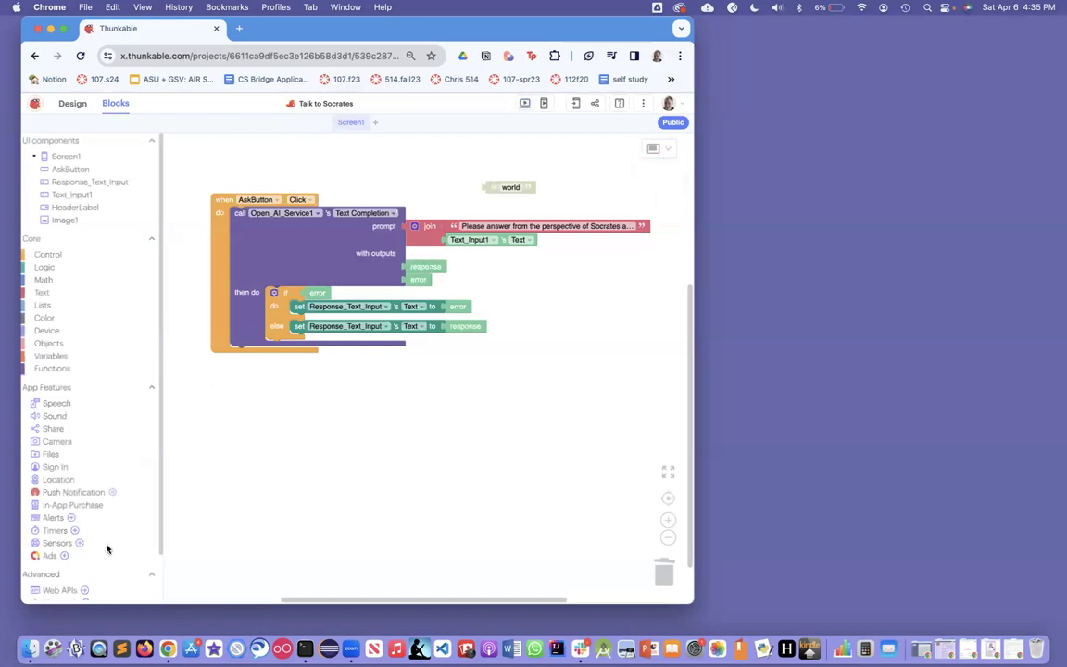
# - Browse the Open_AI_Service1 blocks drawer, then switch to the screen's Design view
pyautogui.click(76, 565)
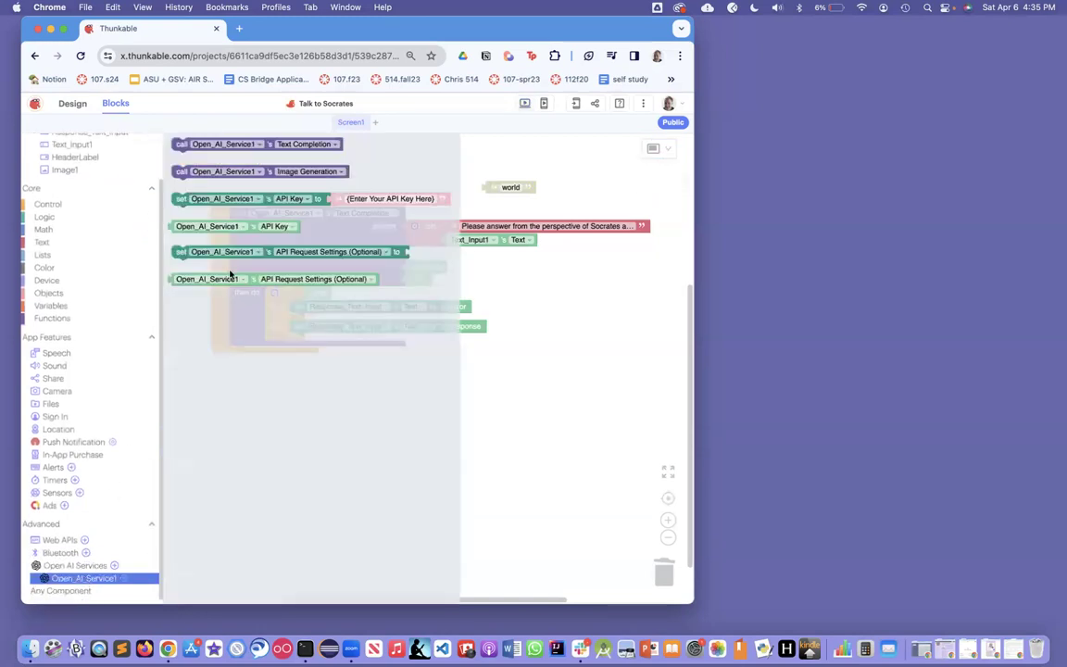
pyautogui.click(248, 171)
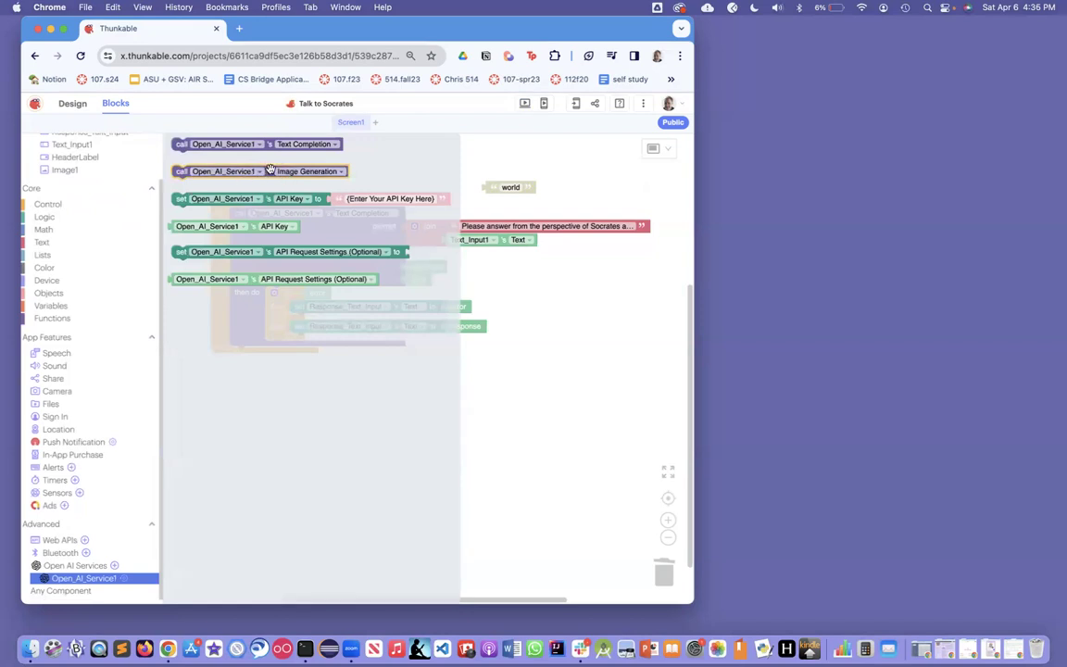
pyautogui.moveTo(268, 171)
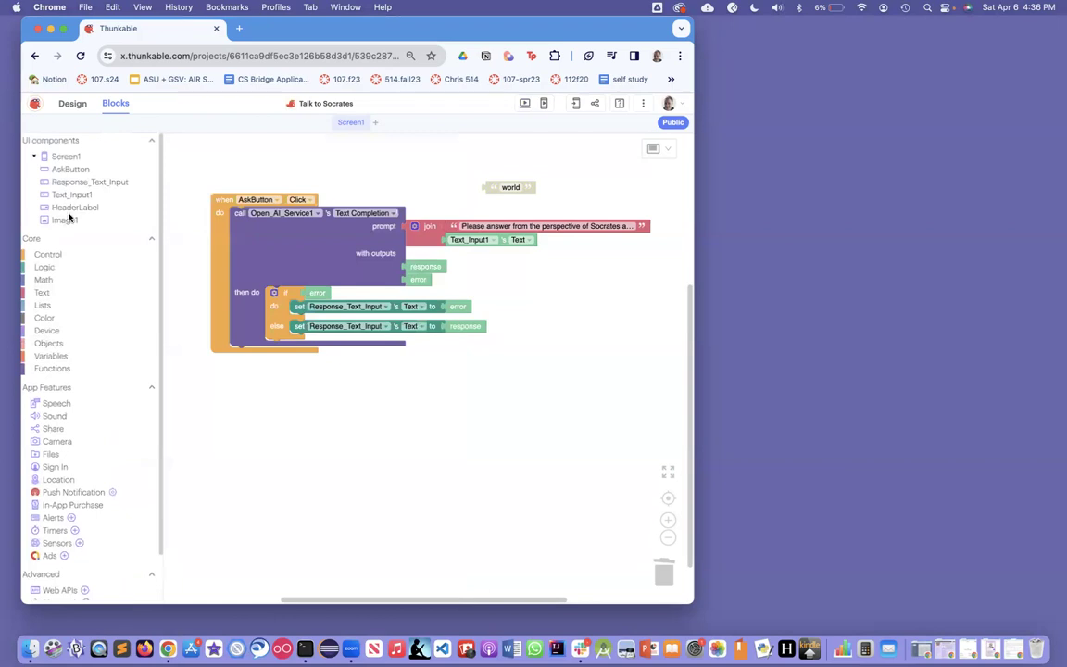
pyautogui.click(65, 219)
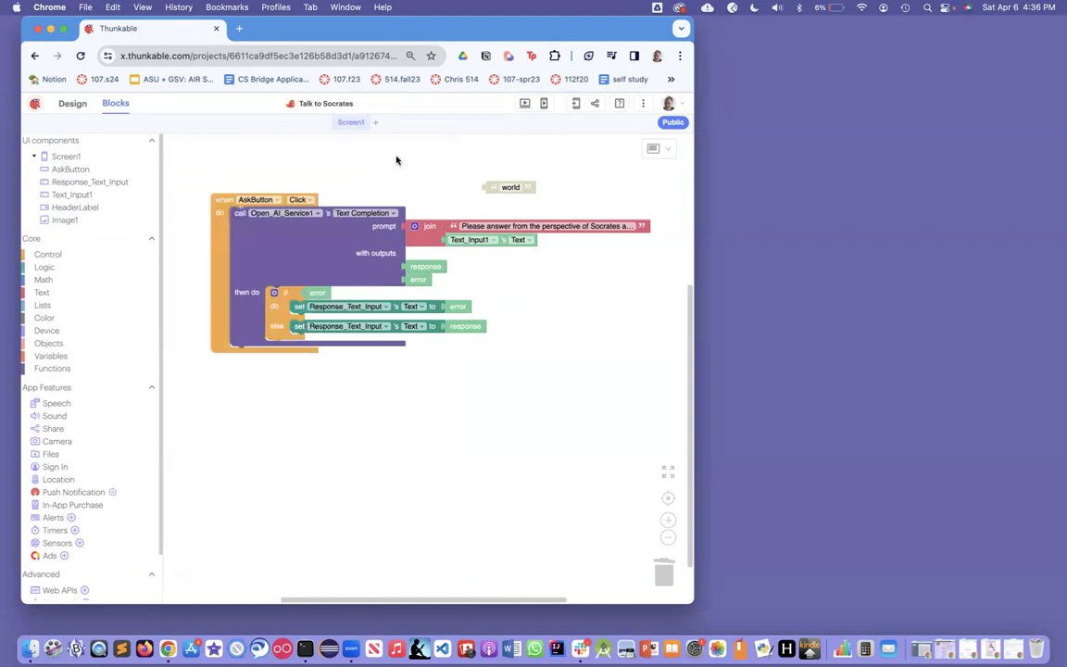
pyautogui.moveTo(157, 408)
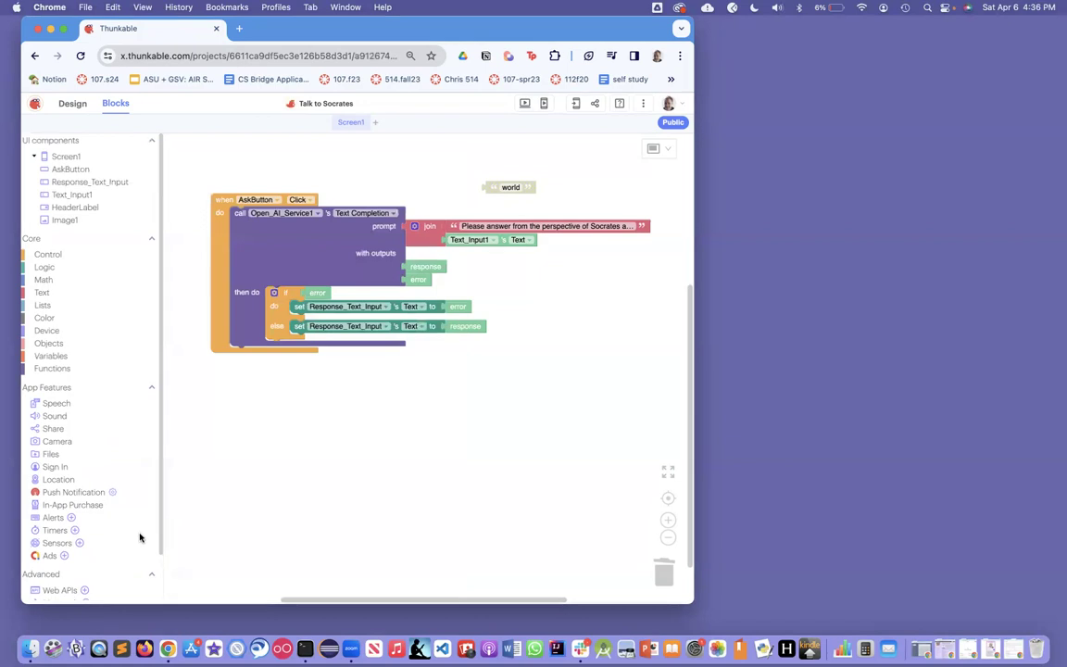
pyautogui.moveTo(119, 263)
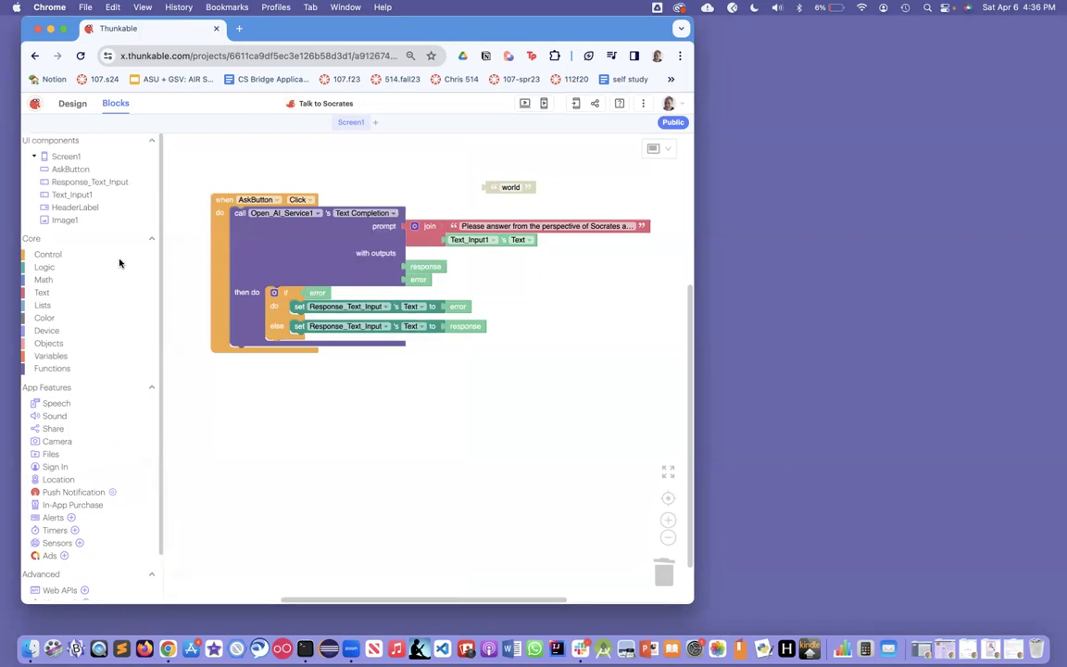
pyautogui.click(72, 103)
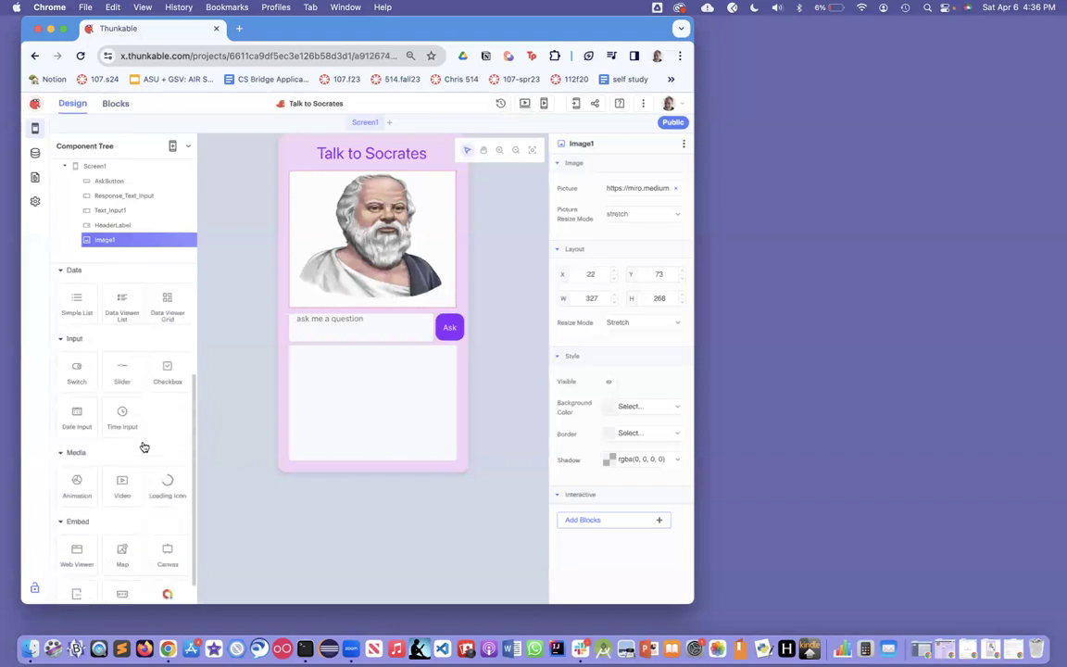
# - Add a Loading Icon from Media to Screen1 and return to the Blocks workspace
pyautogui.scroll(-3)
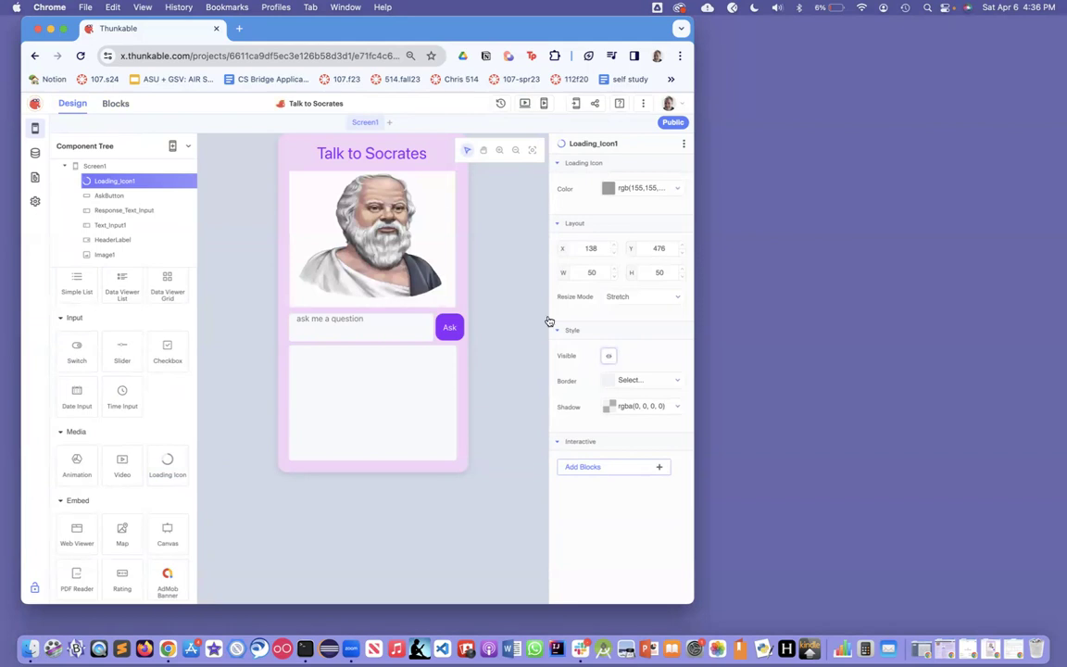
pyautogui.click(114, 104)
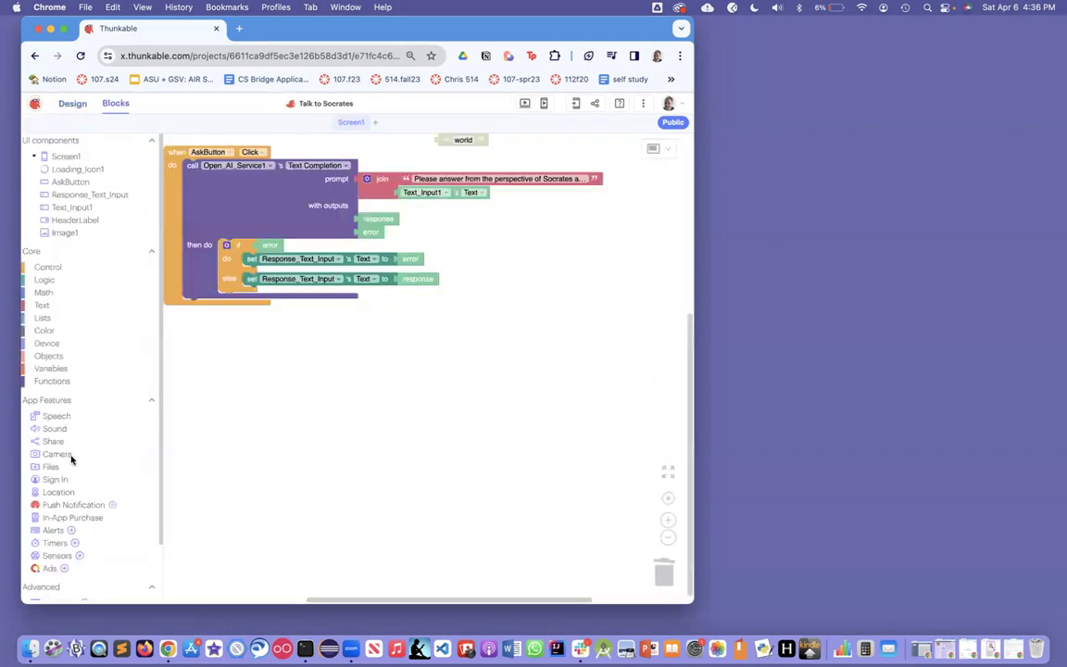
# - Set Loading_Icon1 Visible to true at Ask click start and false after the response
pyautogui.scroll(-3)
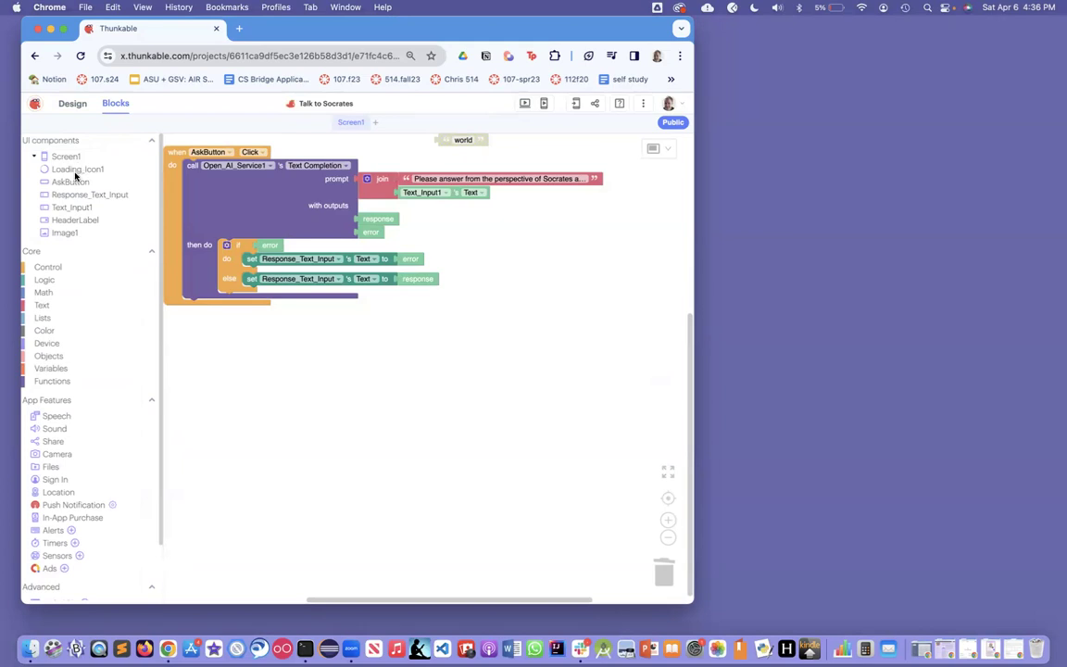
pyautogui.click(78, 169)
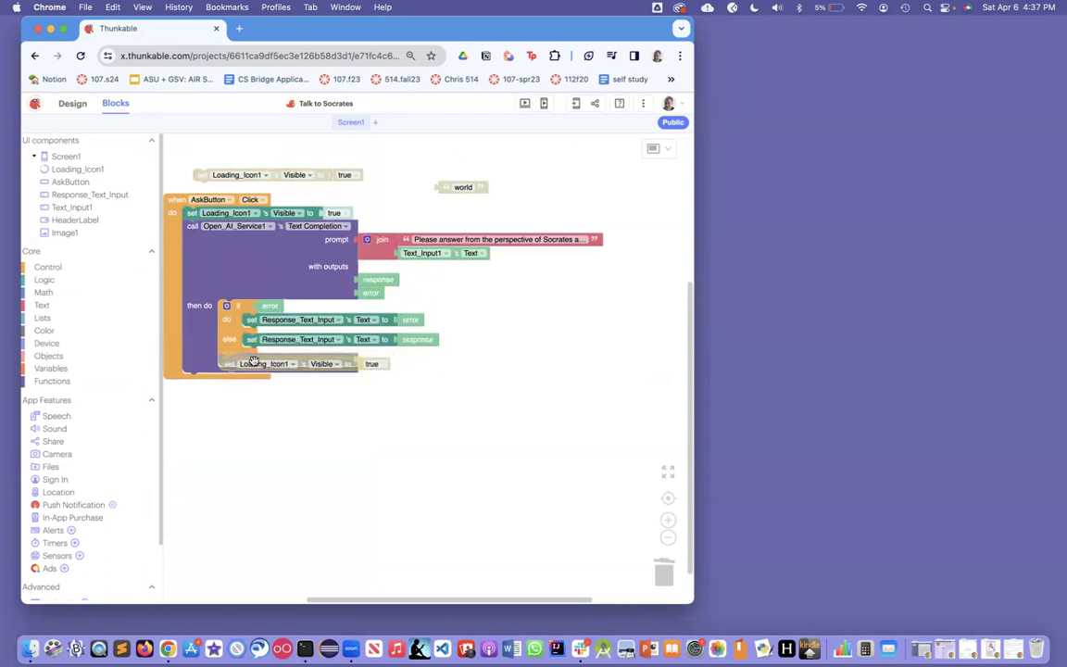
pyautogui.click(370, 359)
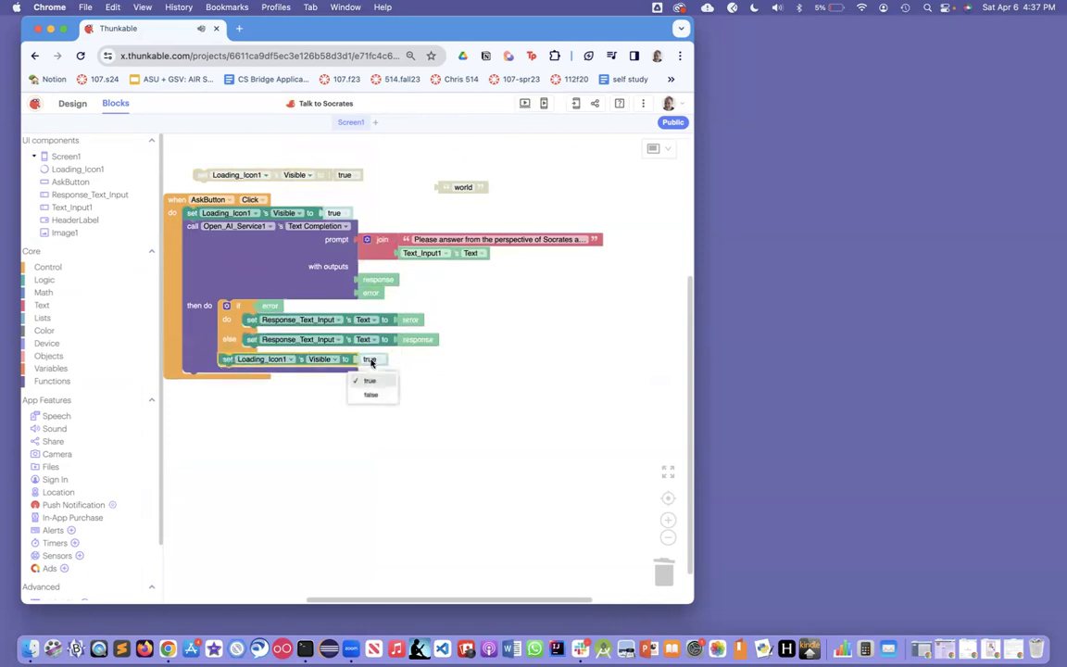
pyautogui.click(370, 394)
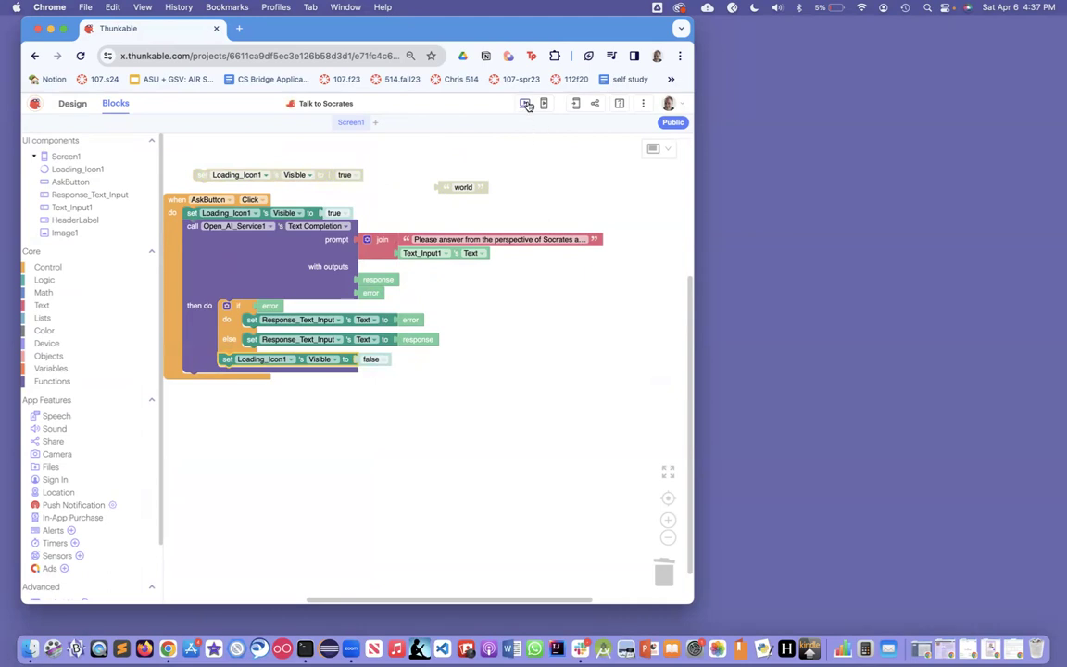
pyautogui.click(526, 103)
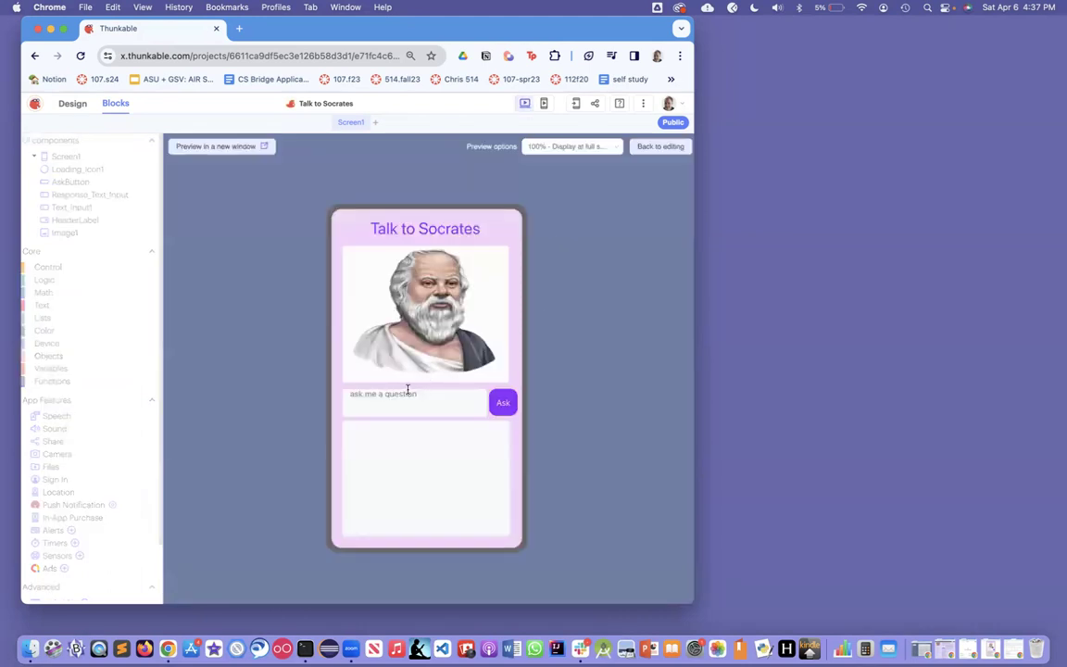
pyautogui.write('Who is Plato?')
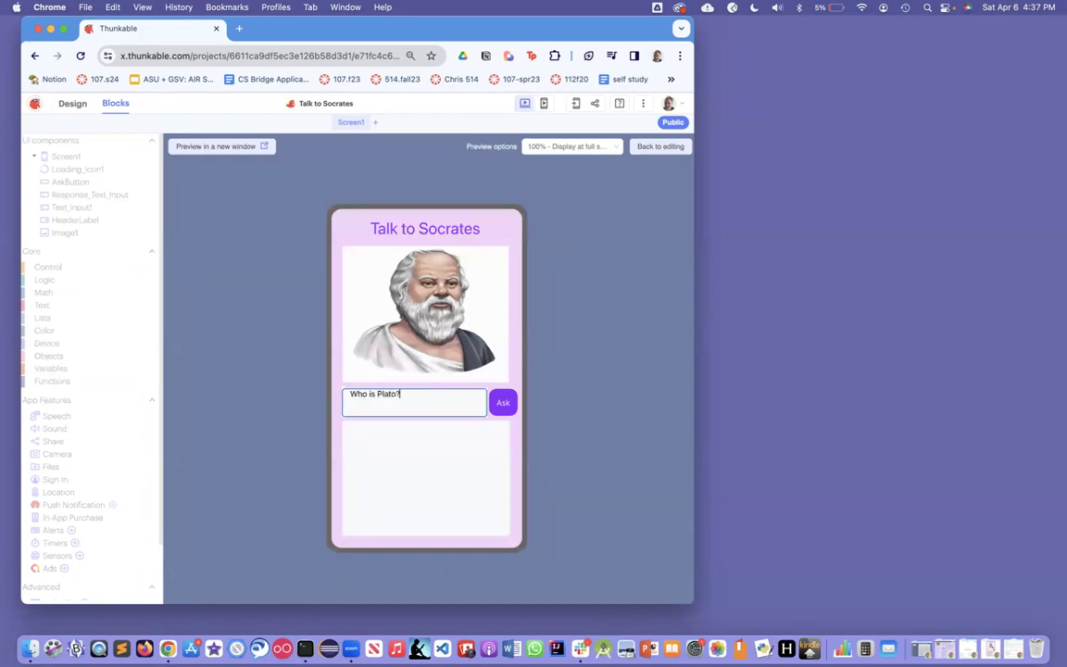
pyautogui.click(503, 401)
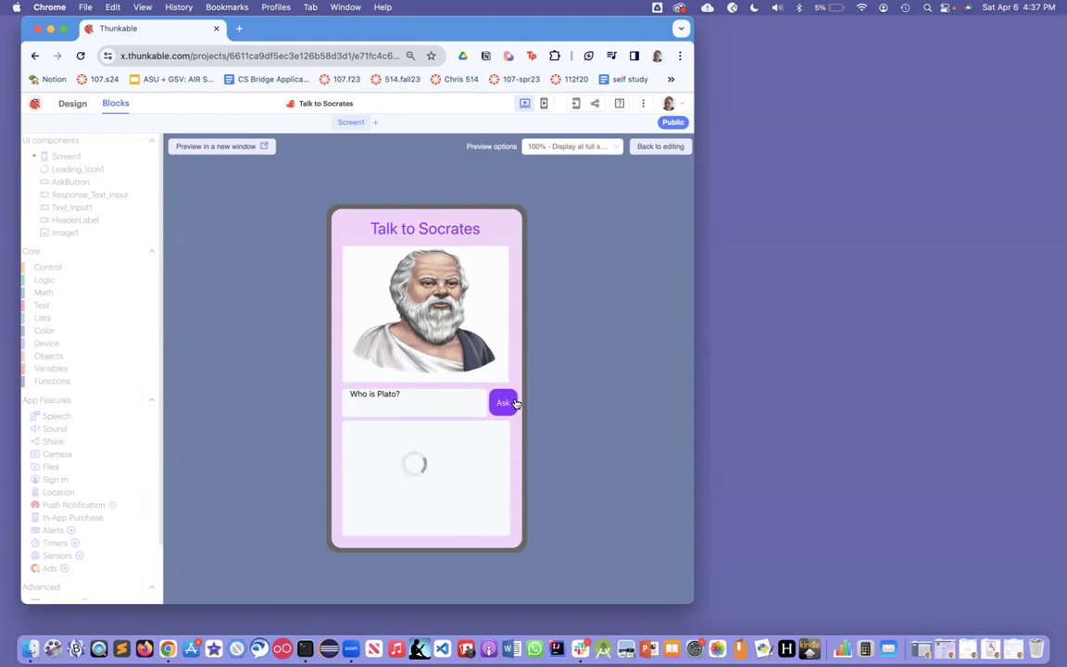
pyautogui.click(504, 402)
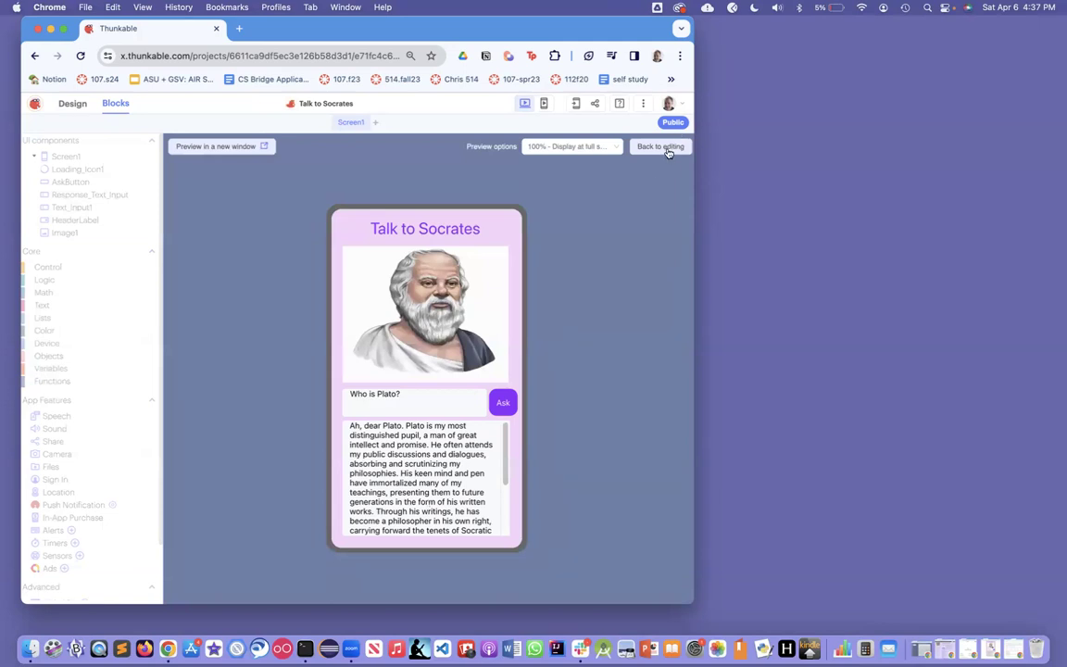
pyautogui.click(659, 147)
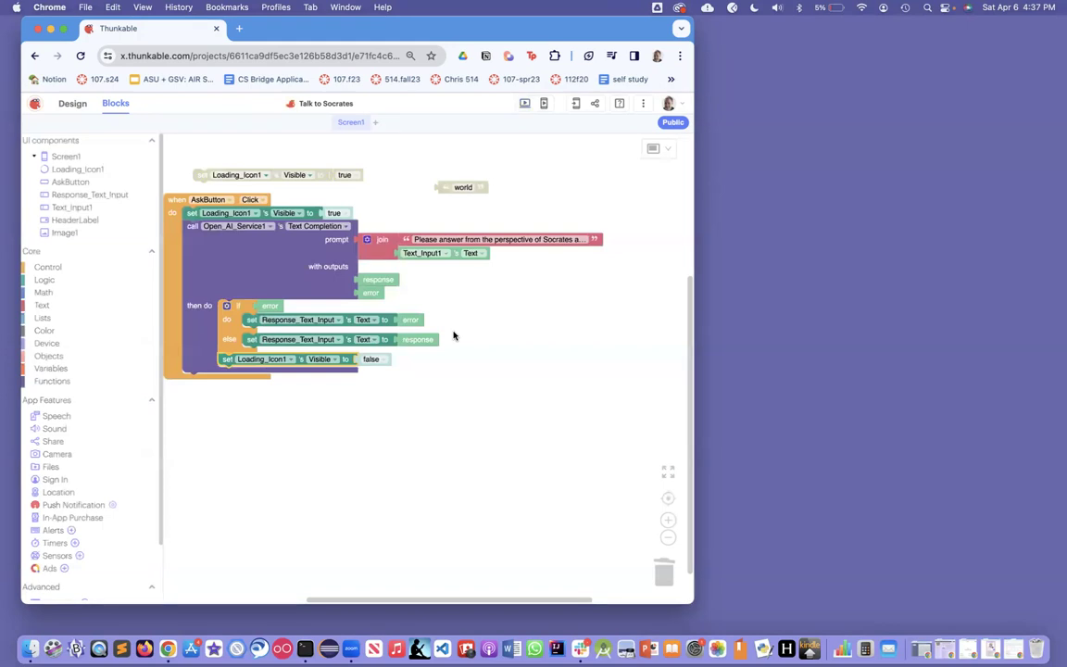
pyautogui.moveTo(296, 407)
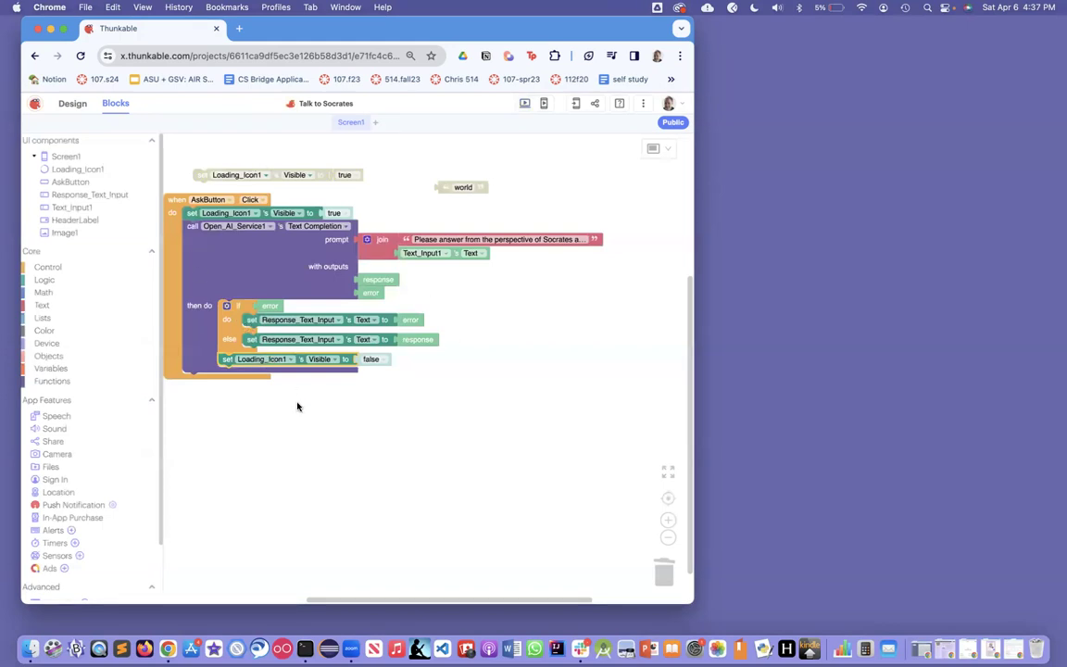
pyautogui.moveTo(311, 434)
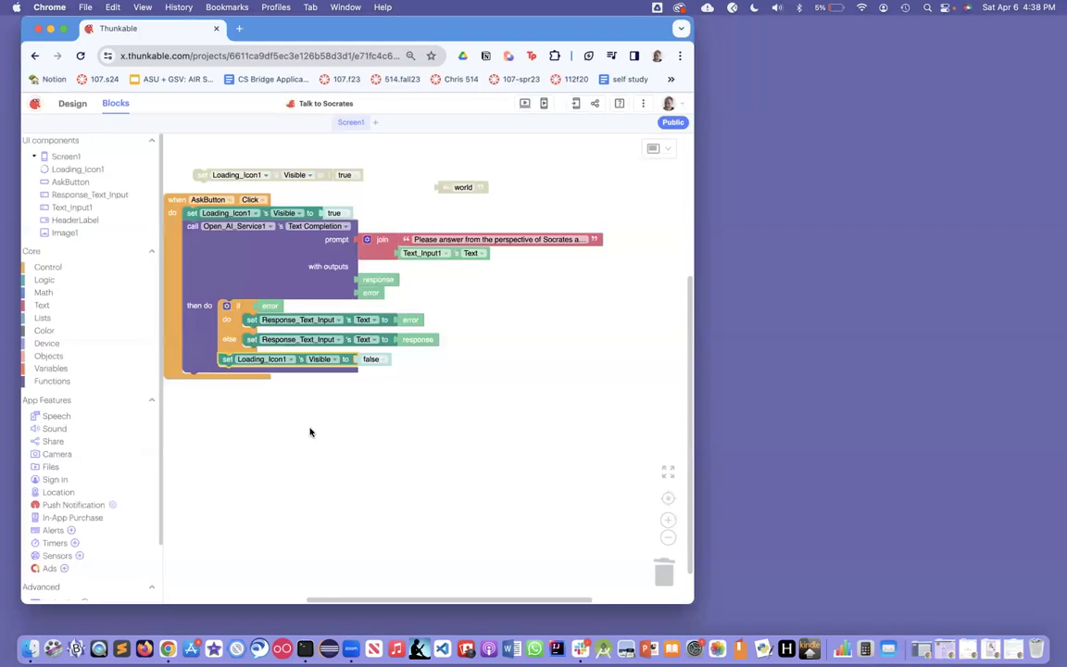
pyautogui.moveTo(480, 176)
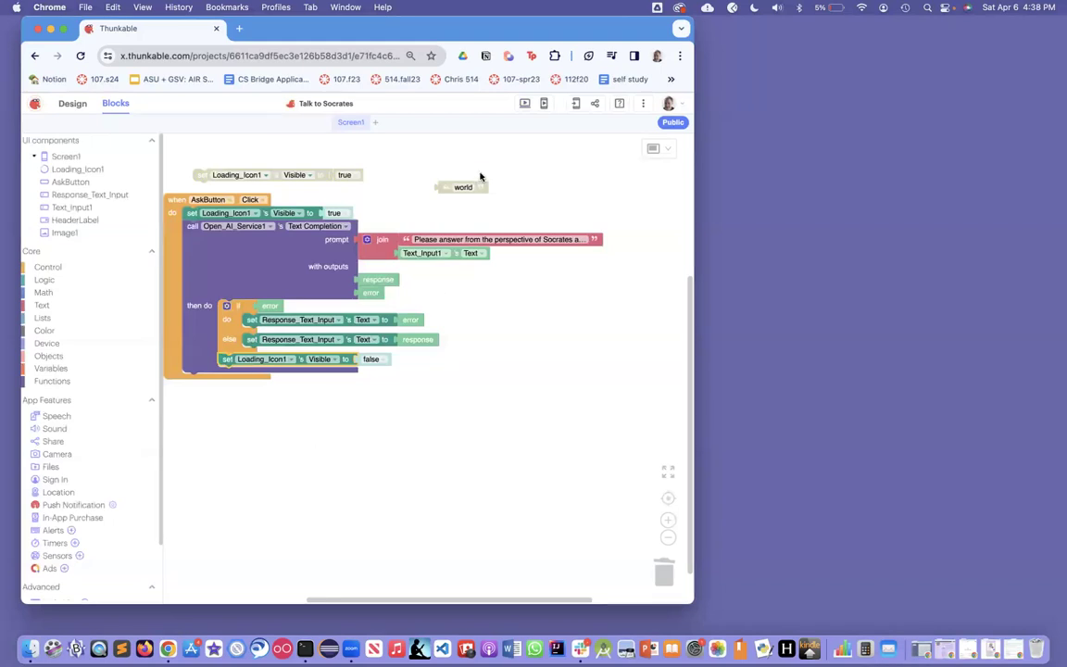